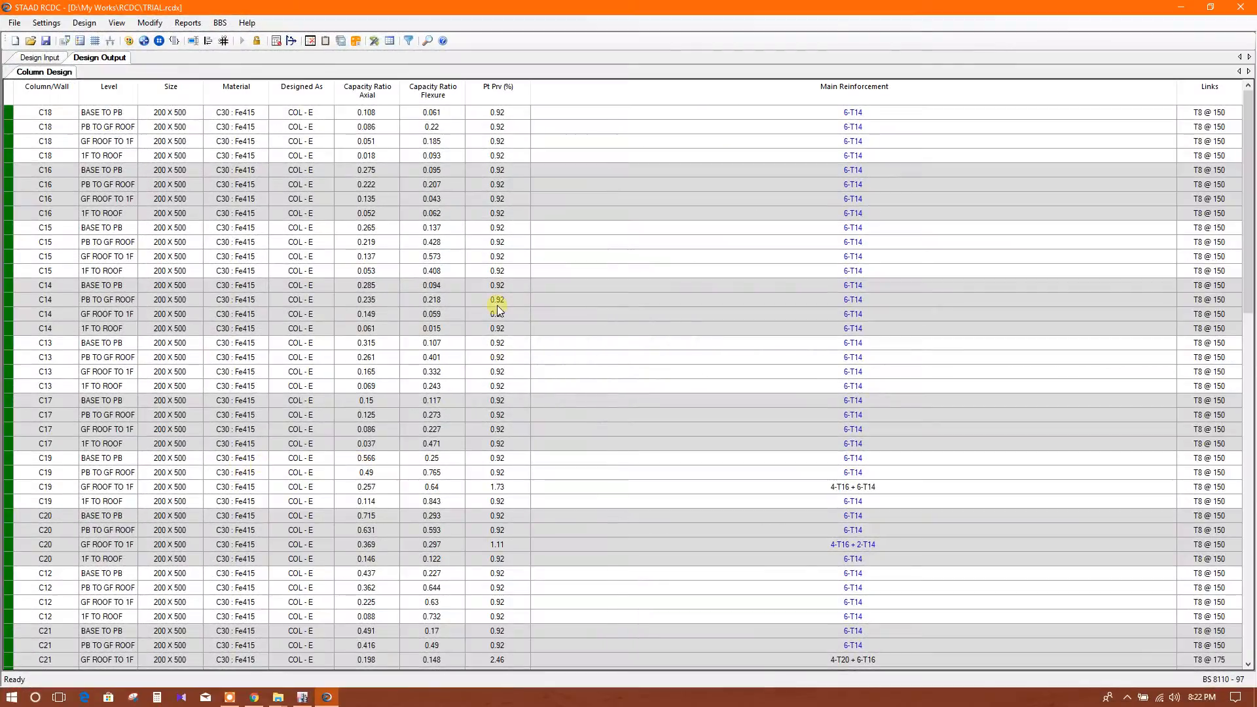
Group similar columns via Group / Ungroup Columns so the table lists combined entries like C18, C16, C15 and C1, C2
{"action": "scroll", "scroll_direction": "down", "scroll_amount": 3}
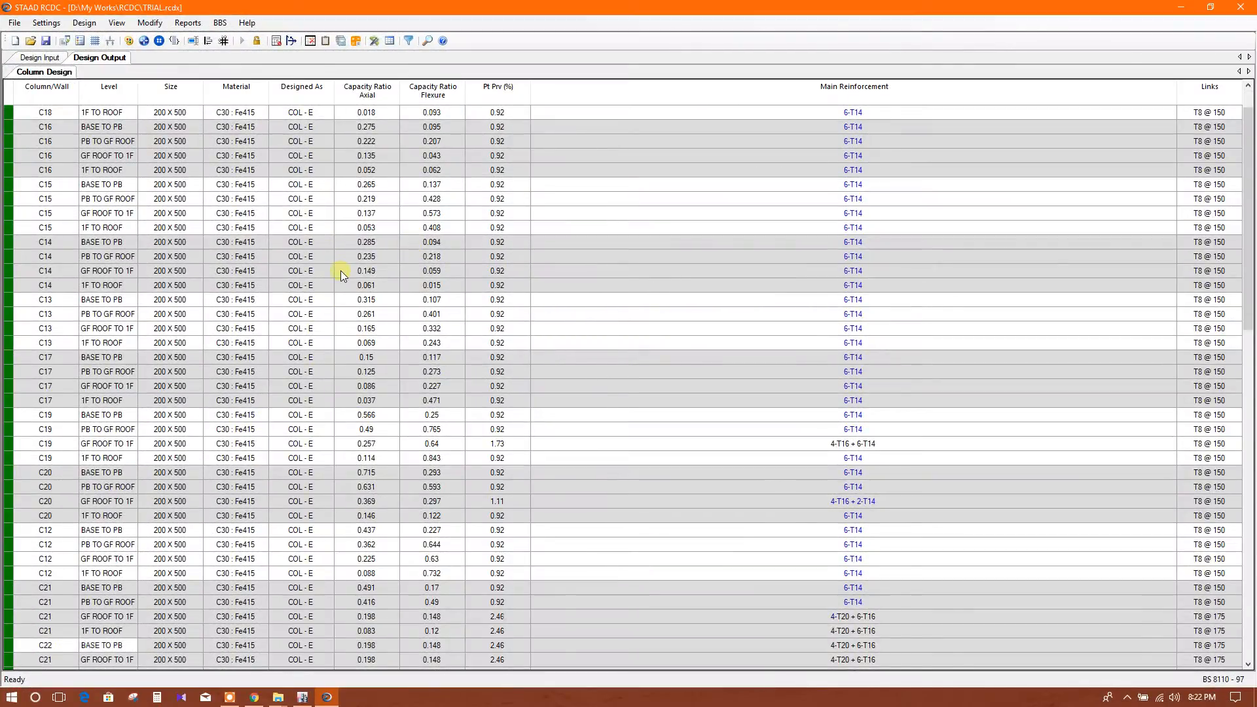
{"action": "scroll", "scroll_direction": "down", "scroll_amount": 3}
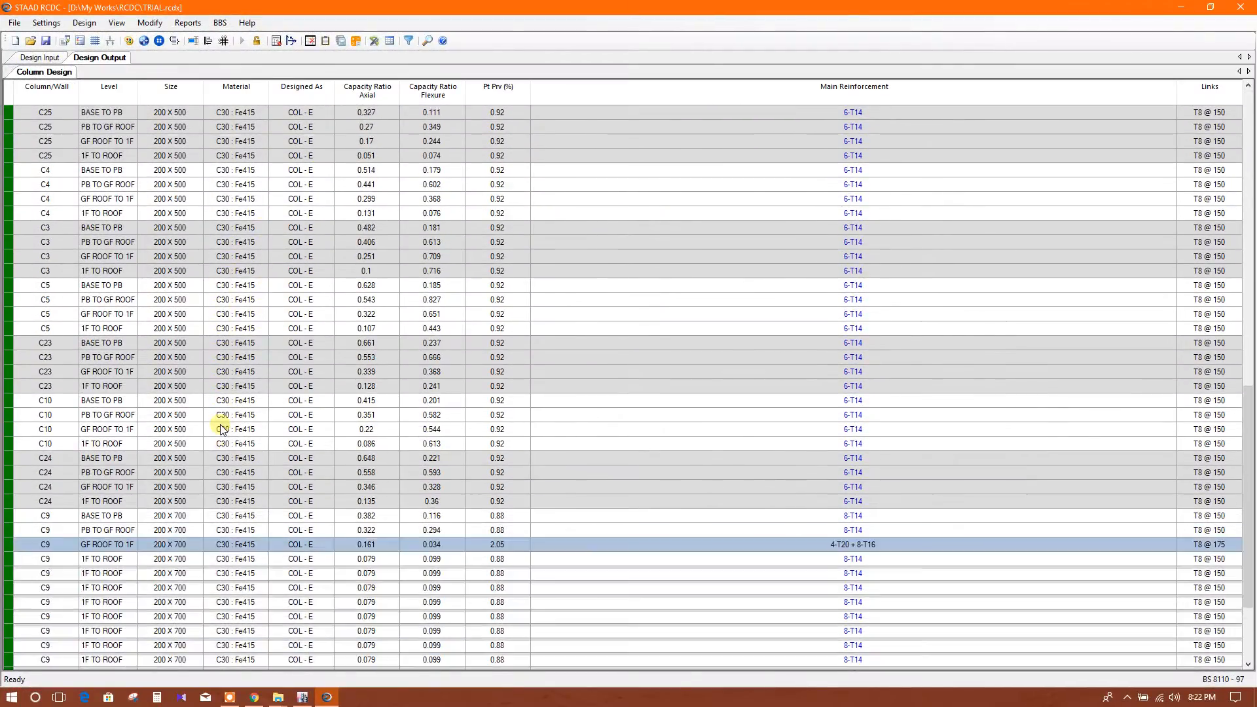
{"action": "scroll", "scroll_direction": "down", "scroll_amount": 3}
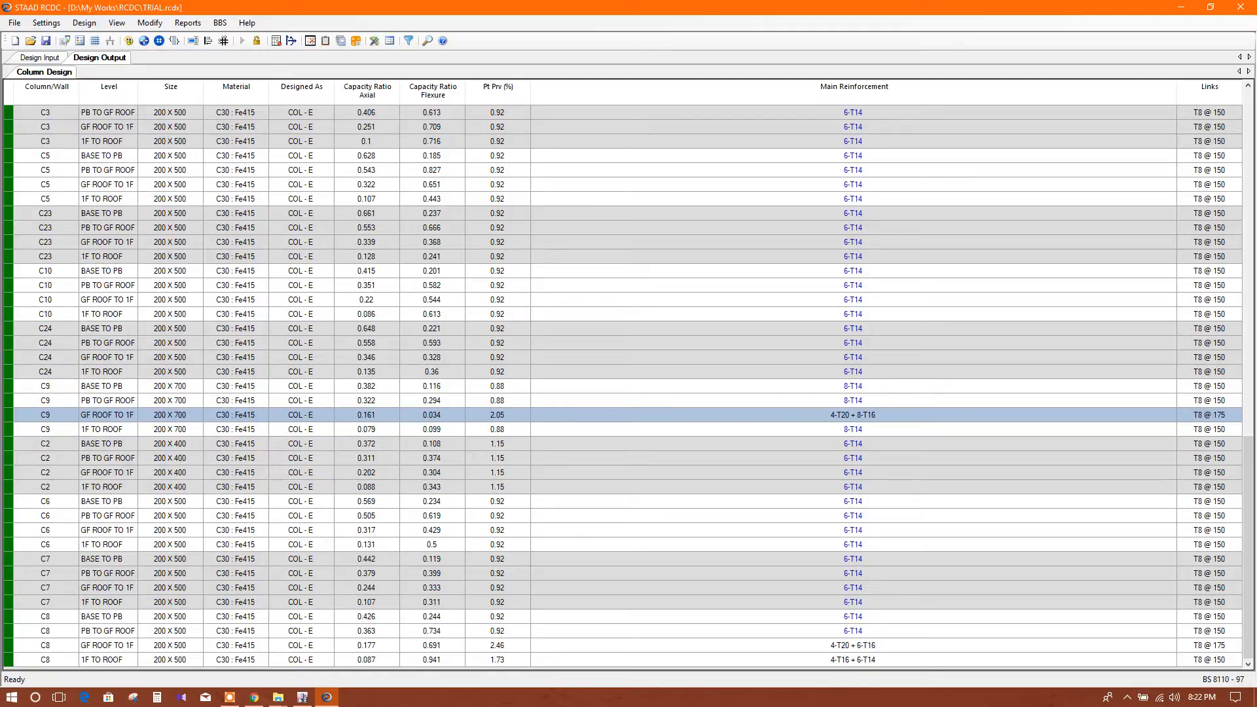
{"action": "left_click", "coordinate": [149, 23]}
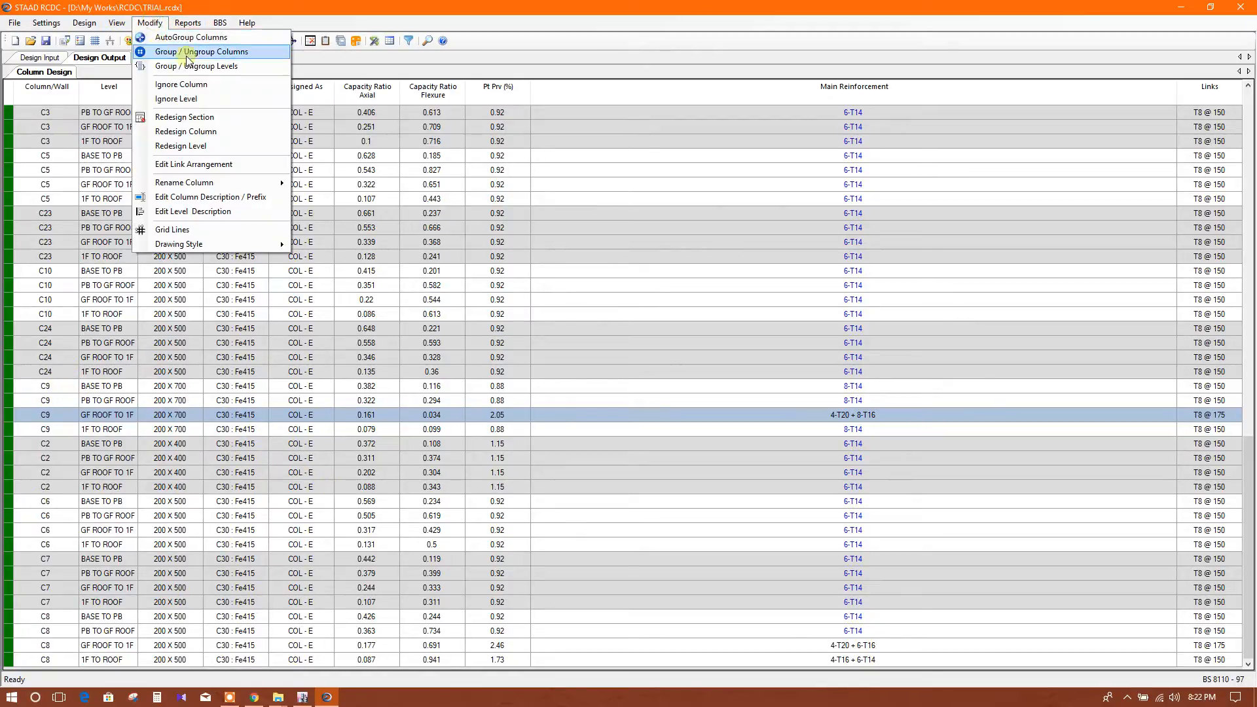
{"action": "left_click", "coordinate": [210, 51]}
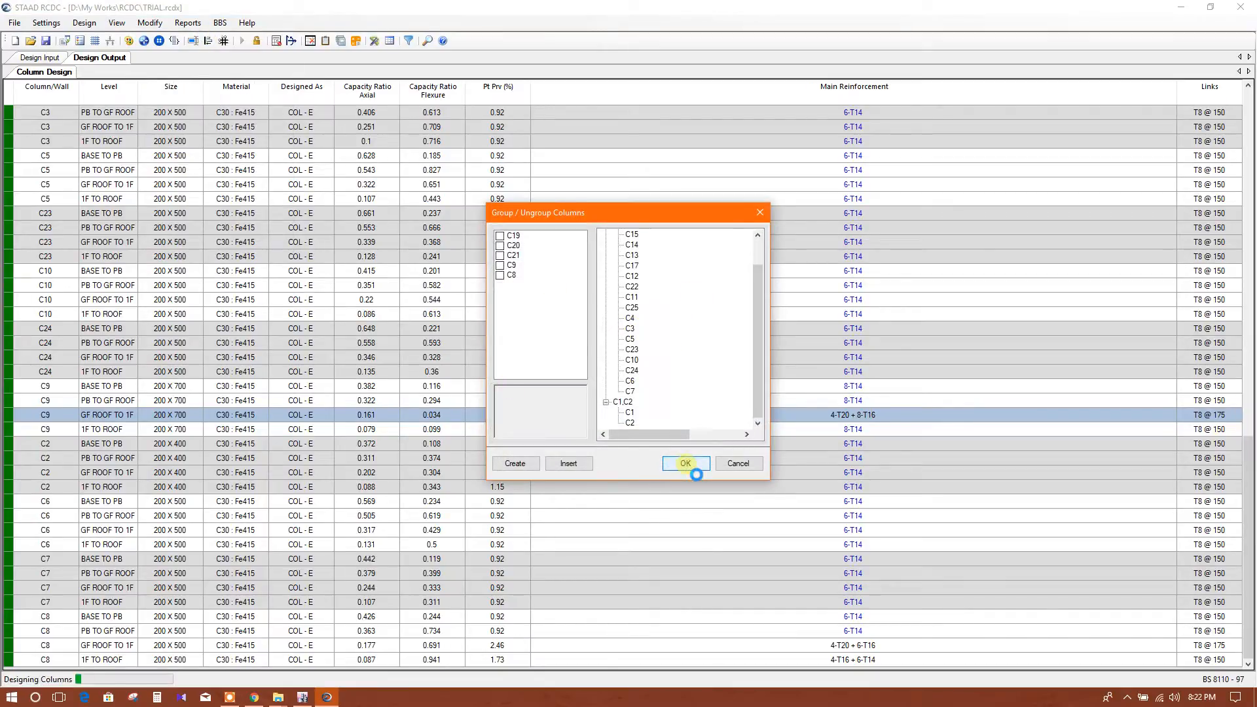
{"action": "left_click", "coordinate": [684, 464]}
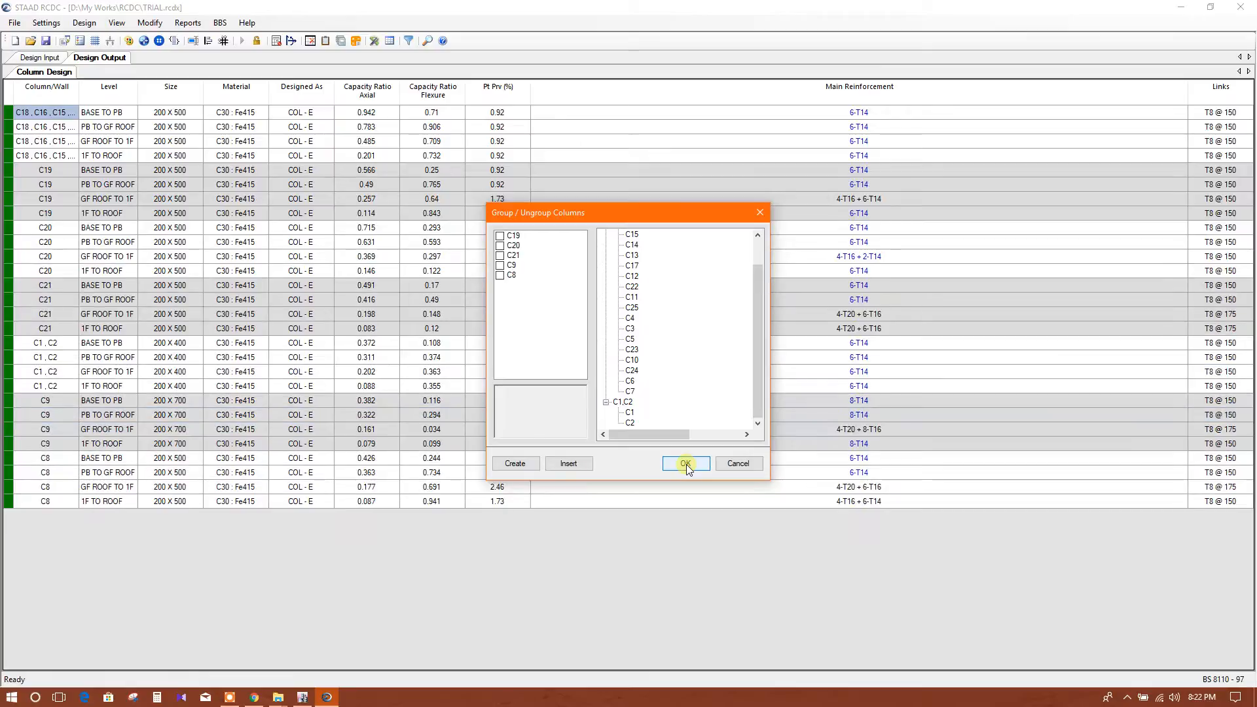
{"action": "left_click", "coordinate": [684, 464]}
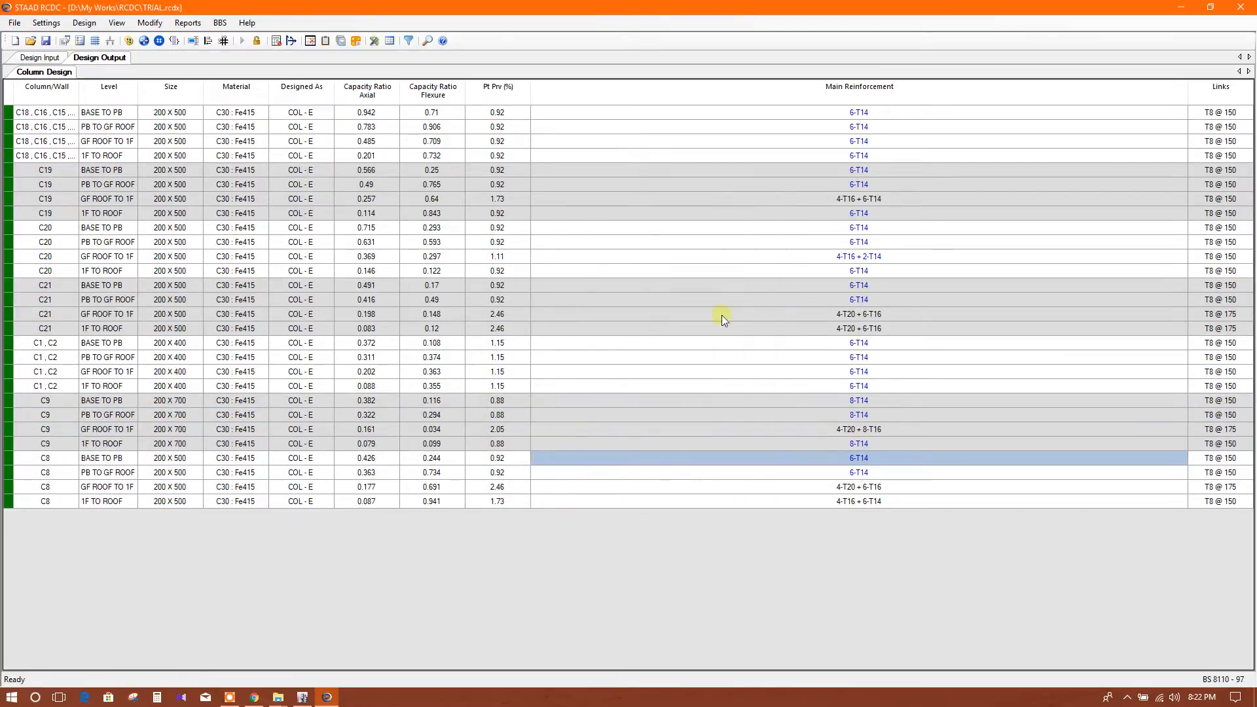
{"action": "mouse_move", "coordinate": [315, 199]}
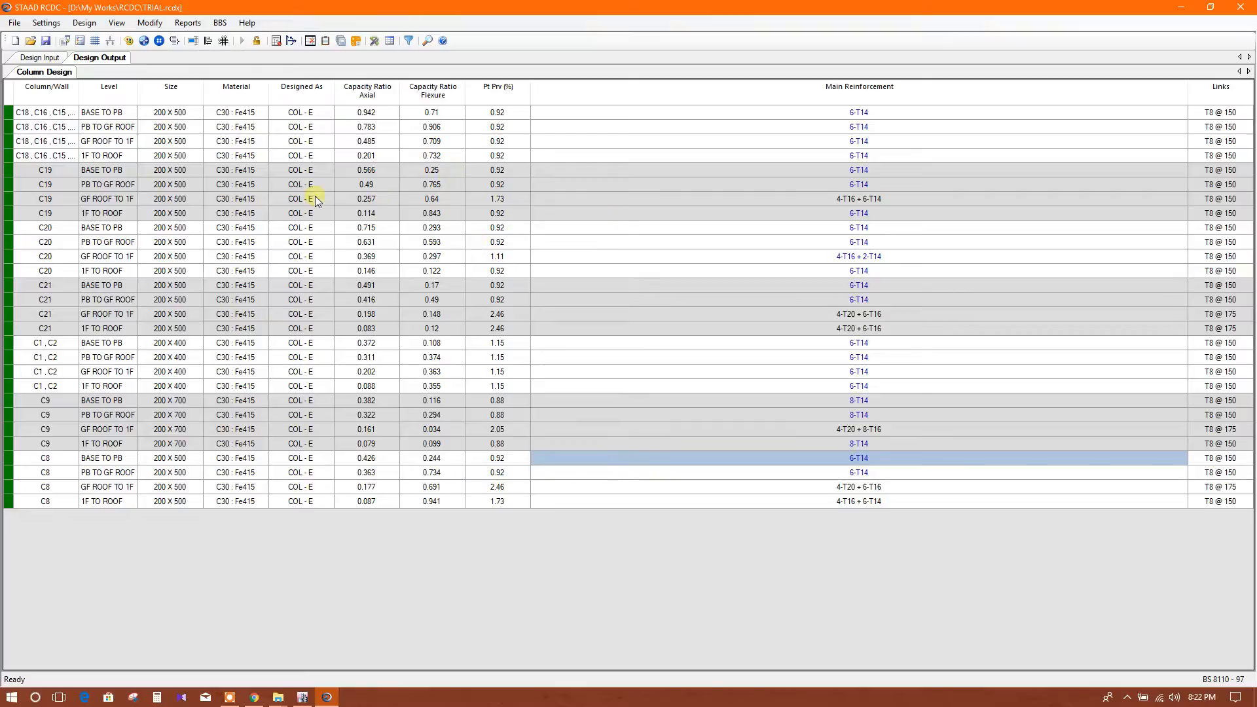
{"action": "mouse_move", "coordinate": [620, 297]}
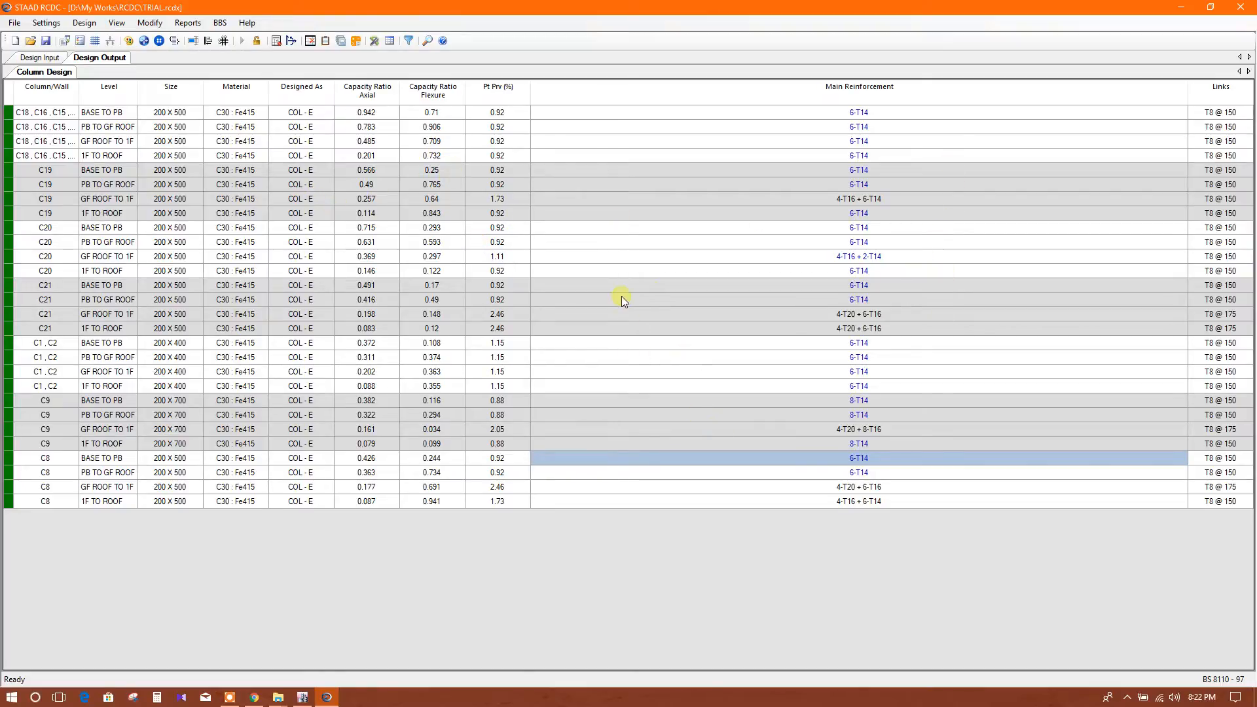
{"action": "mouse_move", "coordinate": [223, 87]}
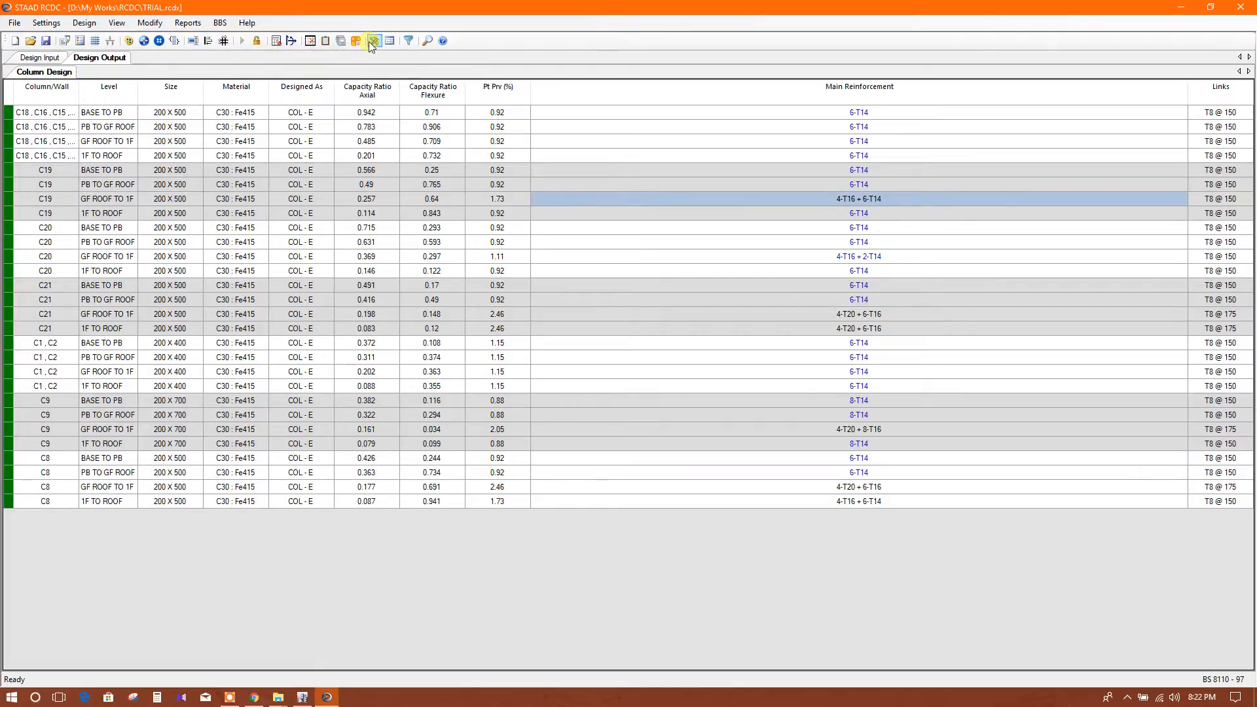
{"action": "mouse_move", "coordinate": [372, 41]}
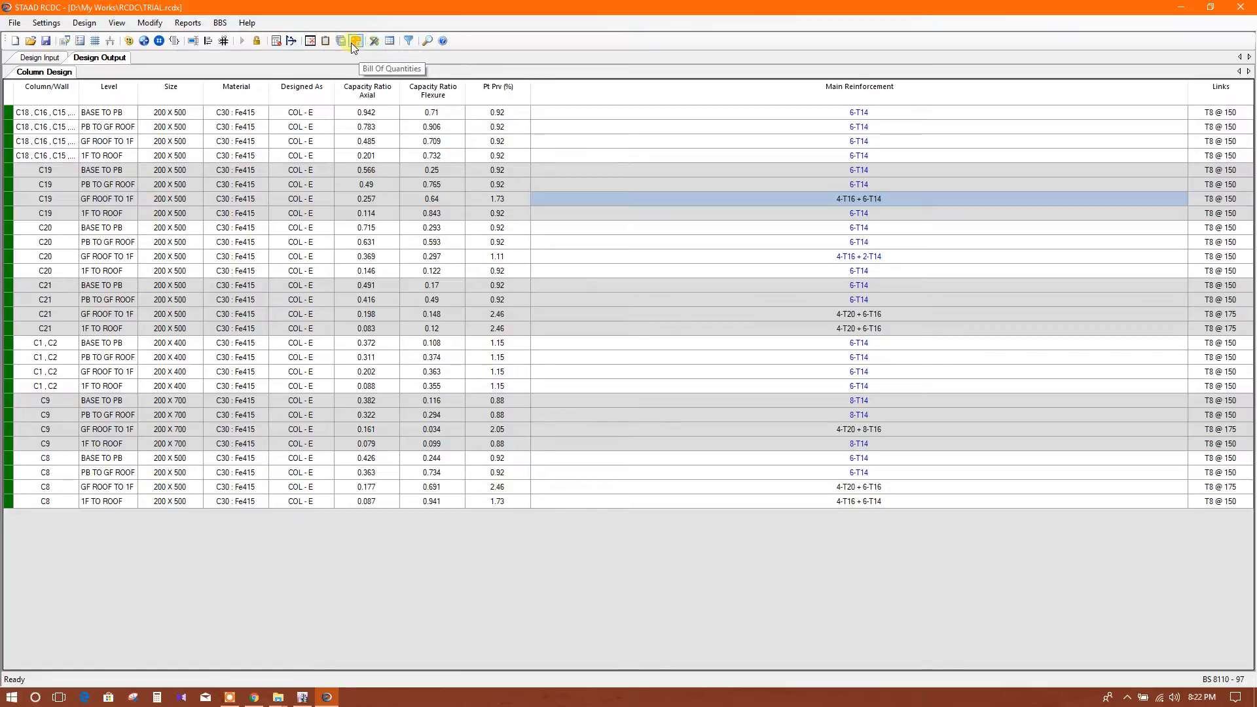
{"action": "mouse_move", "coordinate": [341, 41]}
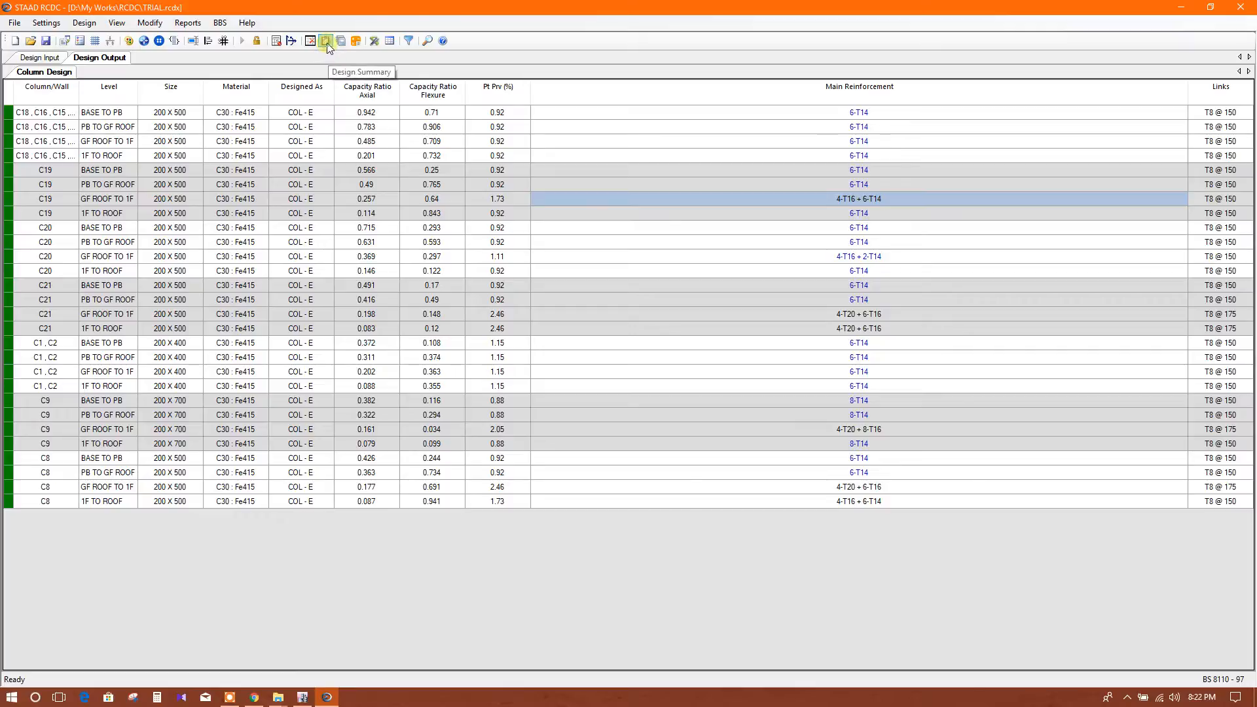
Show the Column Design Summary report with per-group levels, forces and reinforcement
{"action": "left_click", "coordinate": [326, 41]}
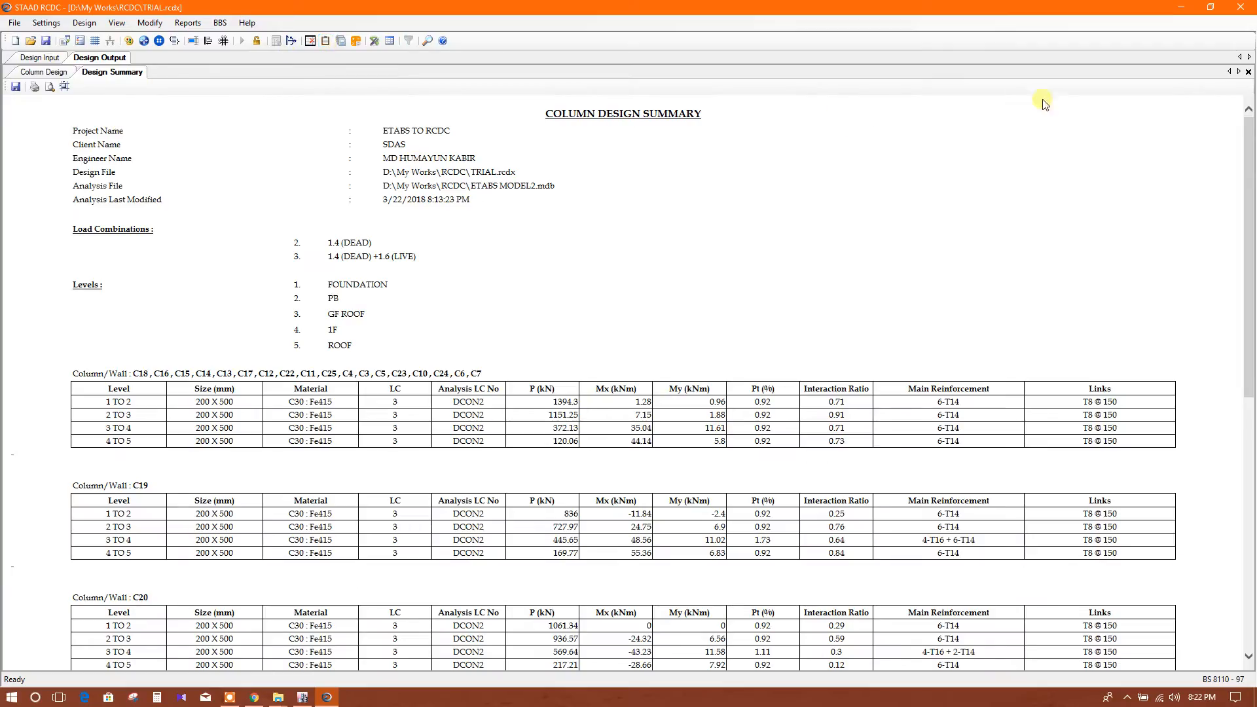
{"action": "scroll", "scroll_direction": "down", "scroll_amount": 3}
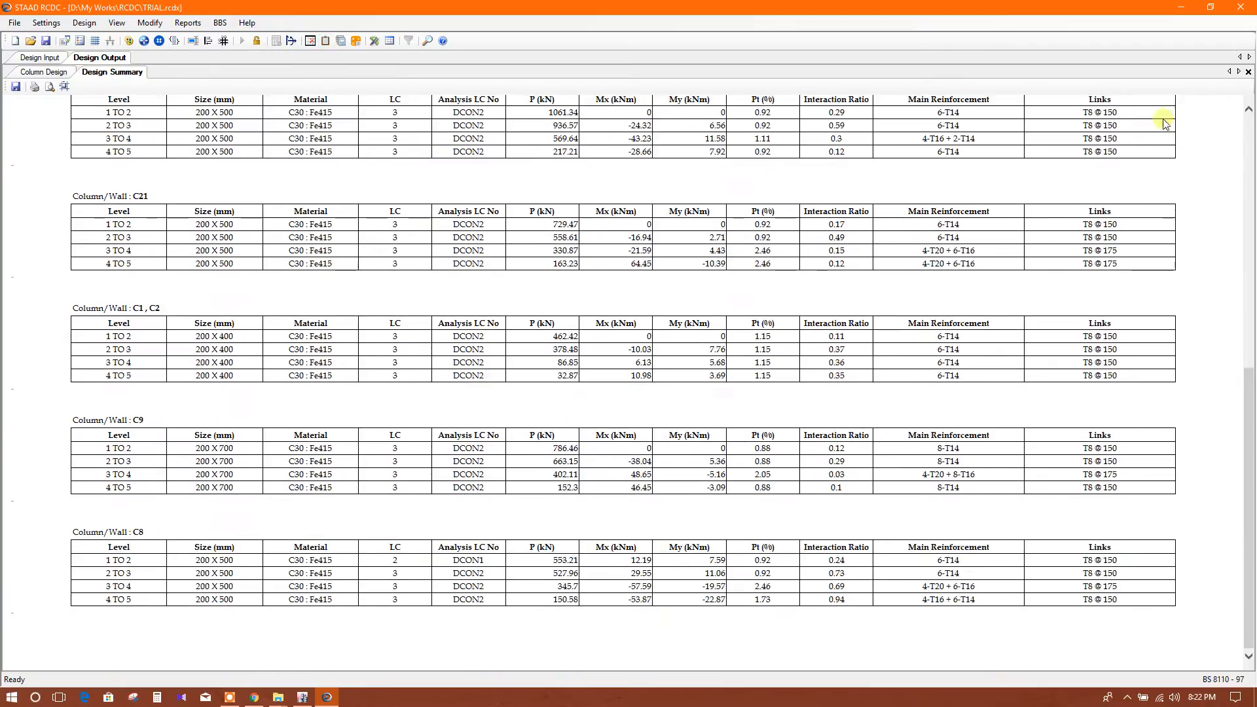
Close the Design Summary report to return to the grouped column design table
{"action": "left_click", "coordinate": [42, 70]}
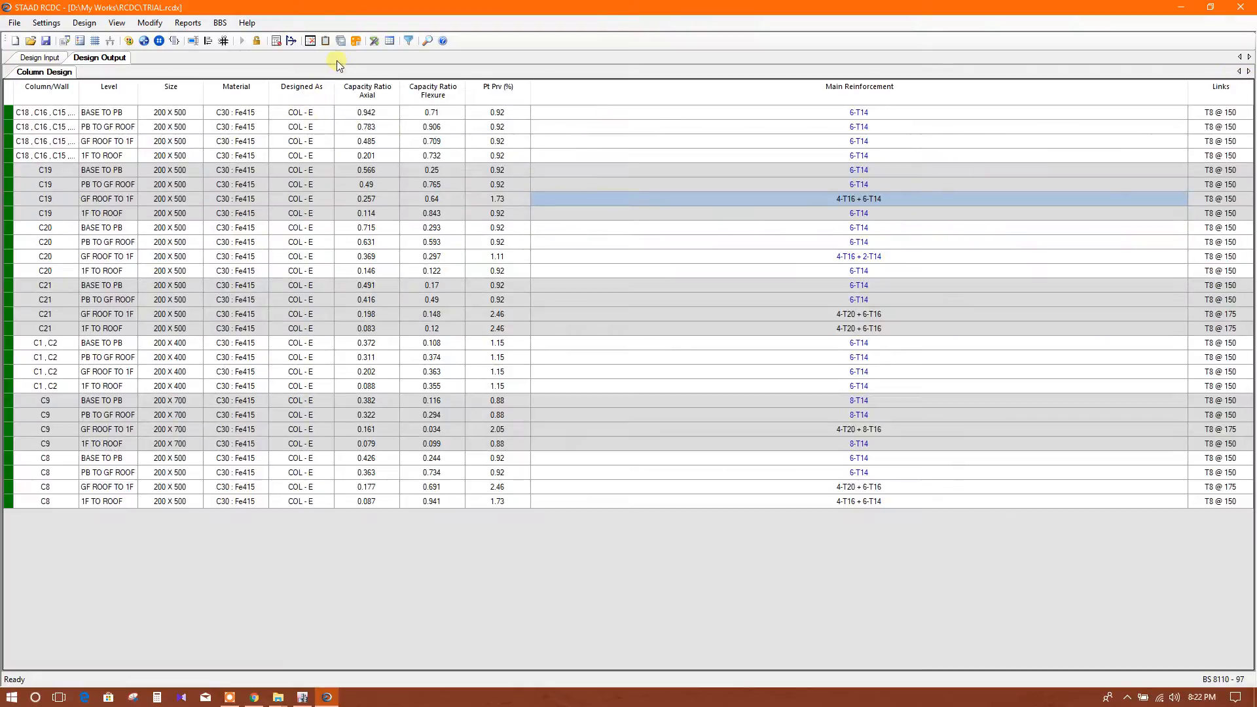
{"action": "mouse_move", "coordinate": [292, 41]}
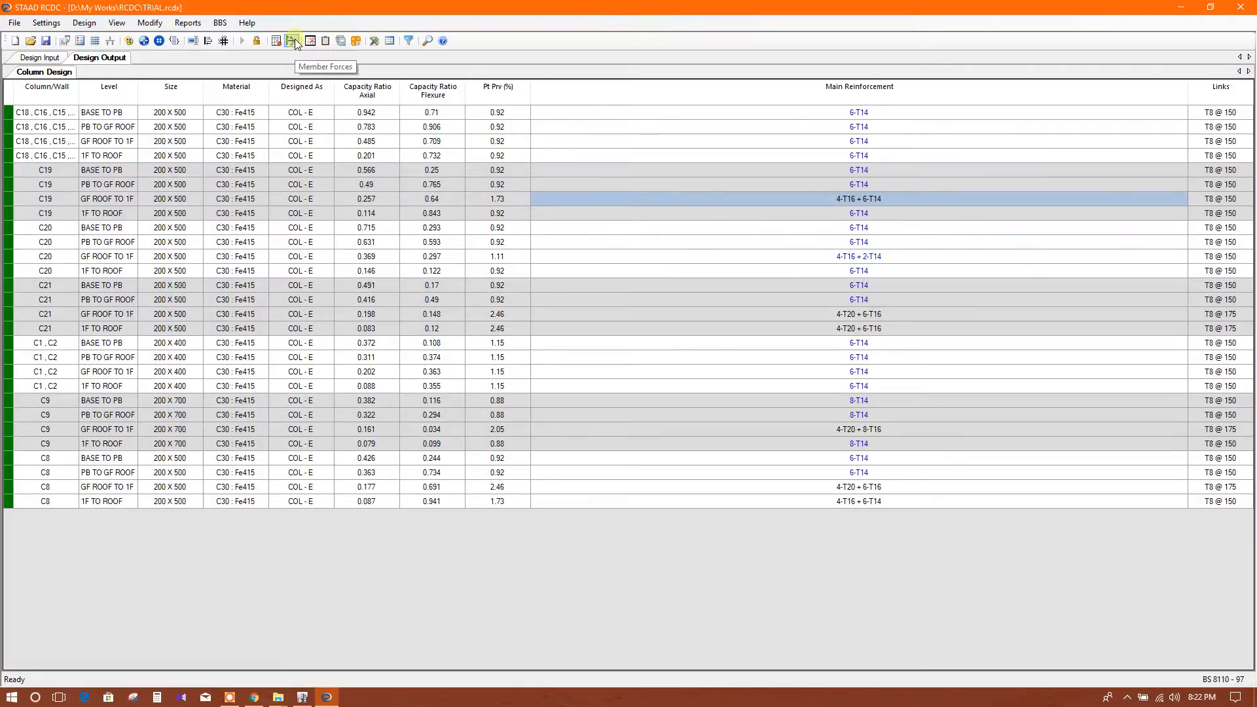
{"action": "mouse_move", "coordinate": [312, 40]}
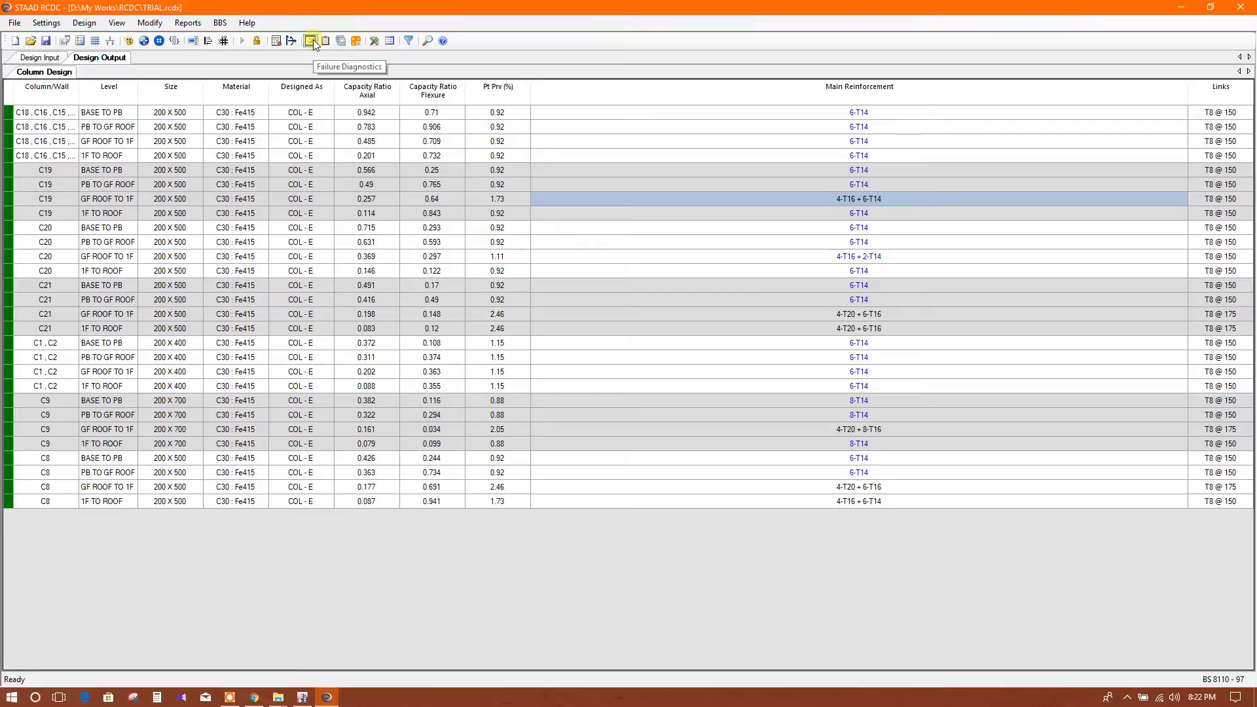
{"action": "mouse_move", "coordinate": [325, 40]}
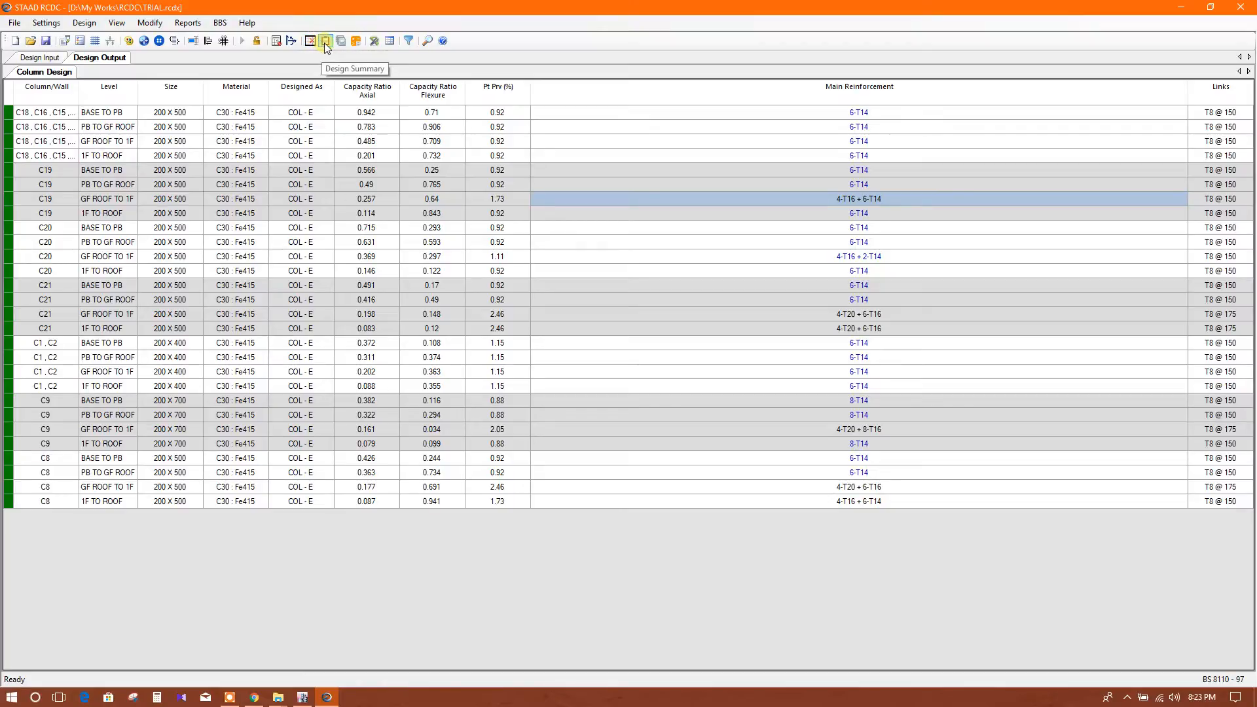
{"action": "mouse_move", "coordinate": [341, 40]}
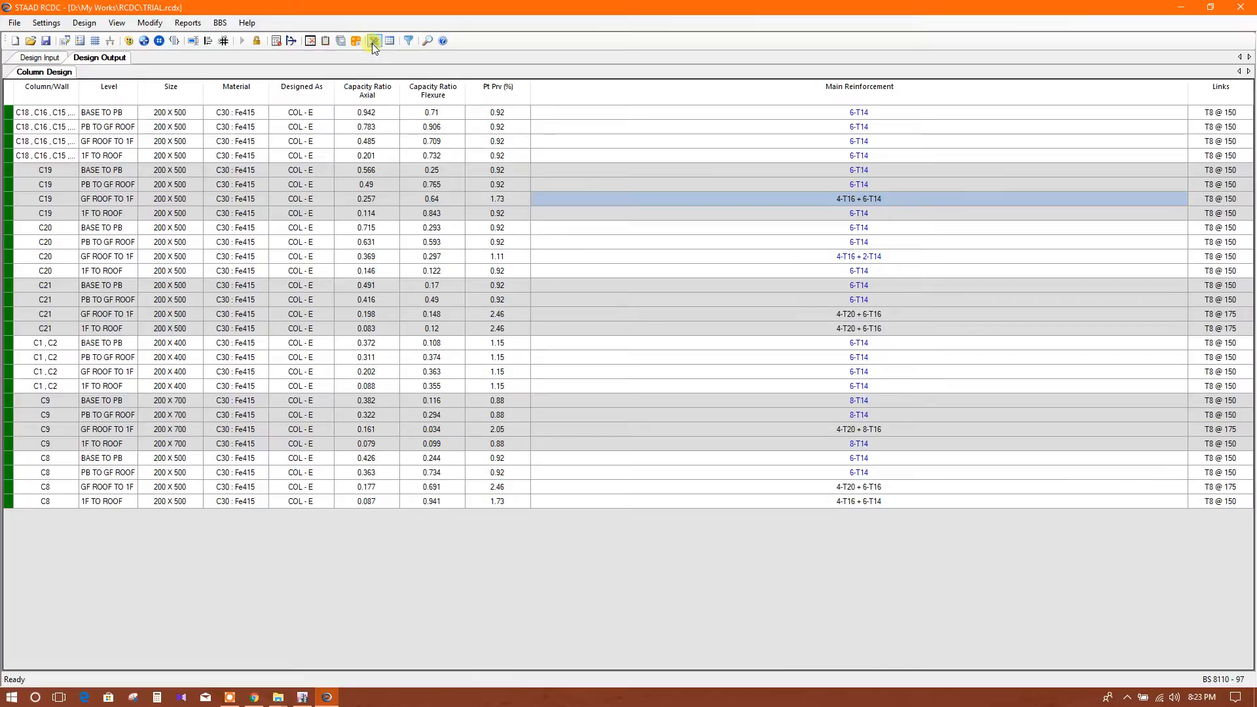
{"action": "mouse_move", "coordinate": [374, 41]}
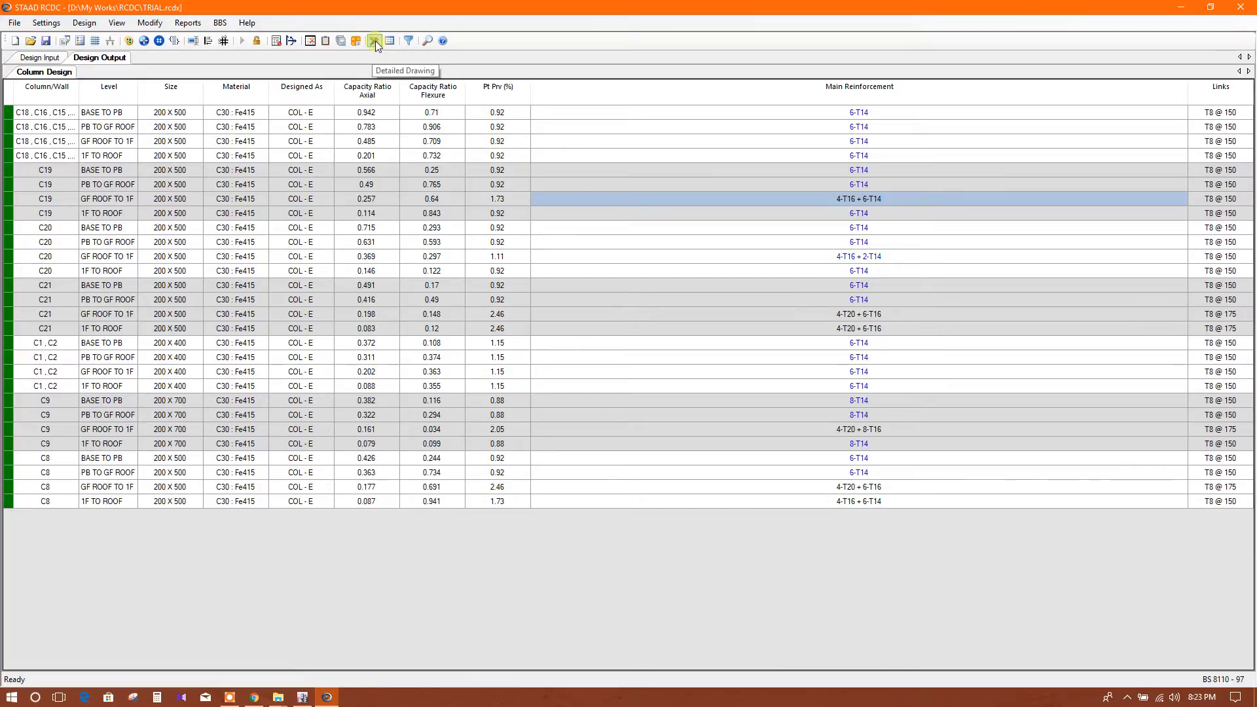
Request detailed drawings for all columns from BASE to GF ROOF
{"action": "left_click", "coordinate": [375, 41]}
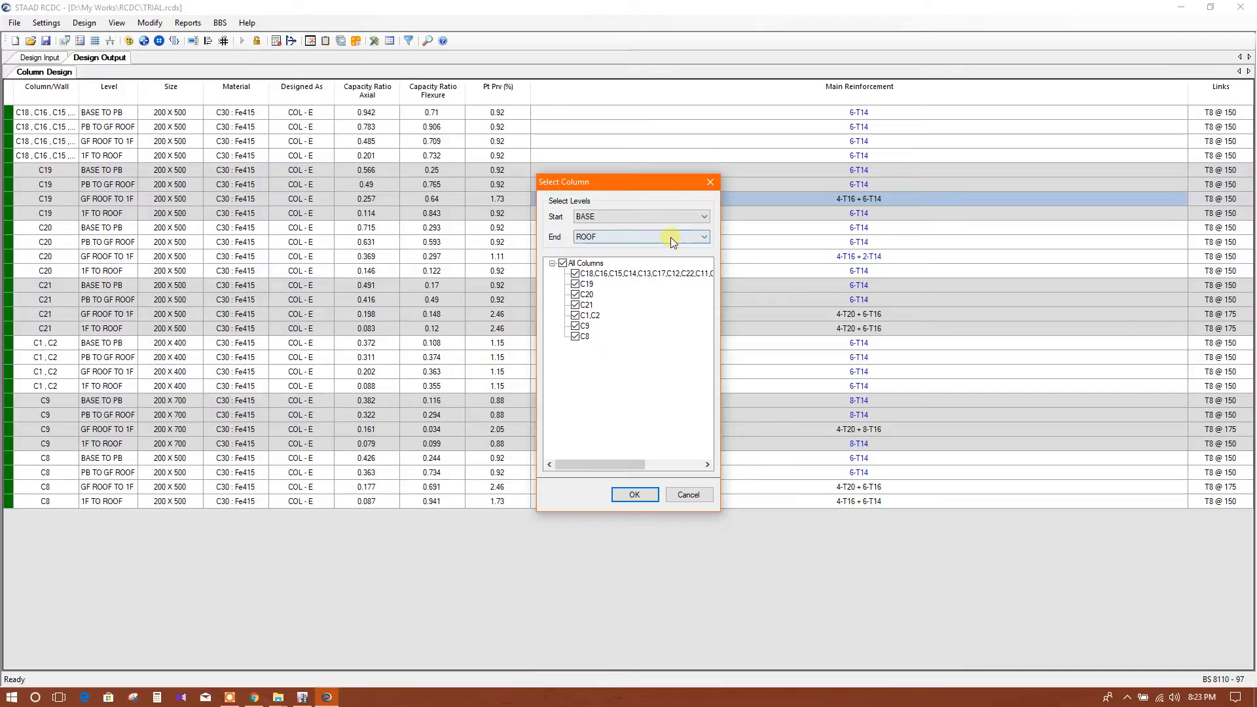
{"action": "left_click", "coordinate": [703, 236]}
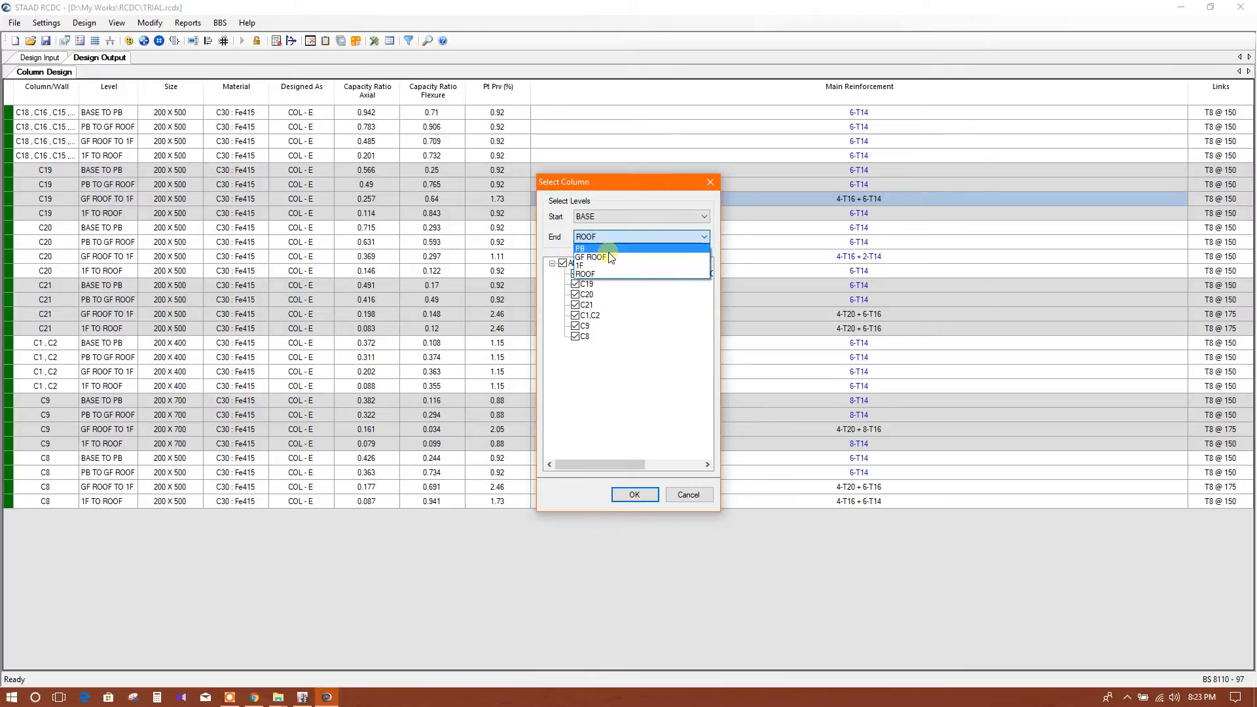
{"action": "left_click", "coordinate": [593, 247]}
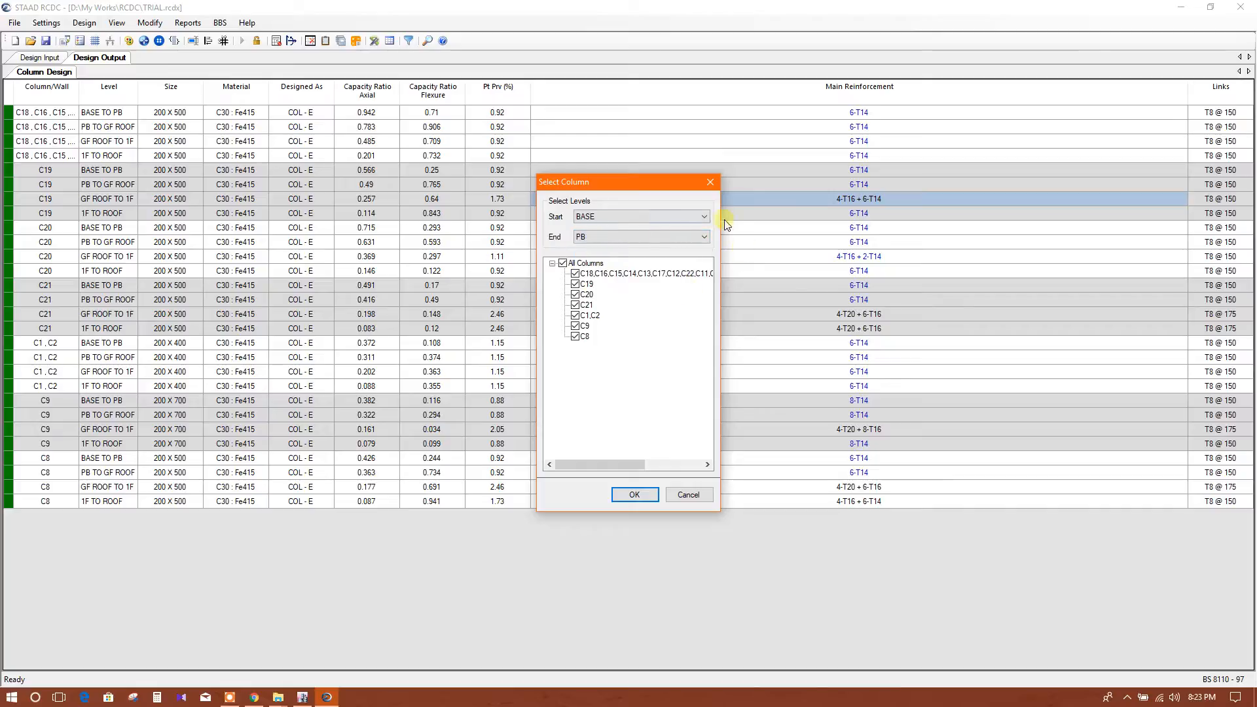
{"action": "left_click", "coordinate": [638, 237]}
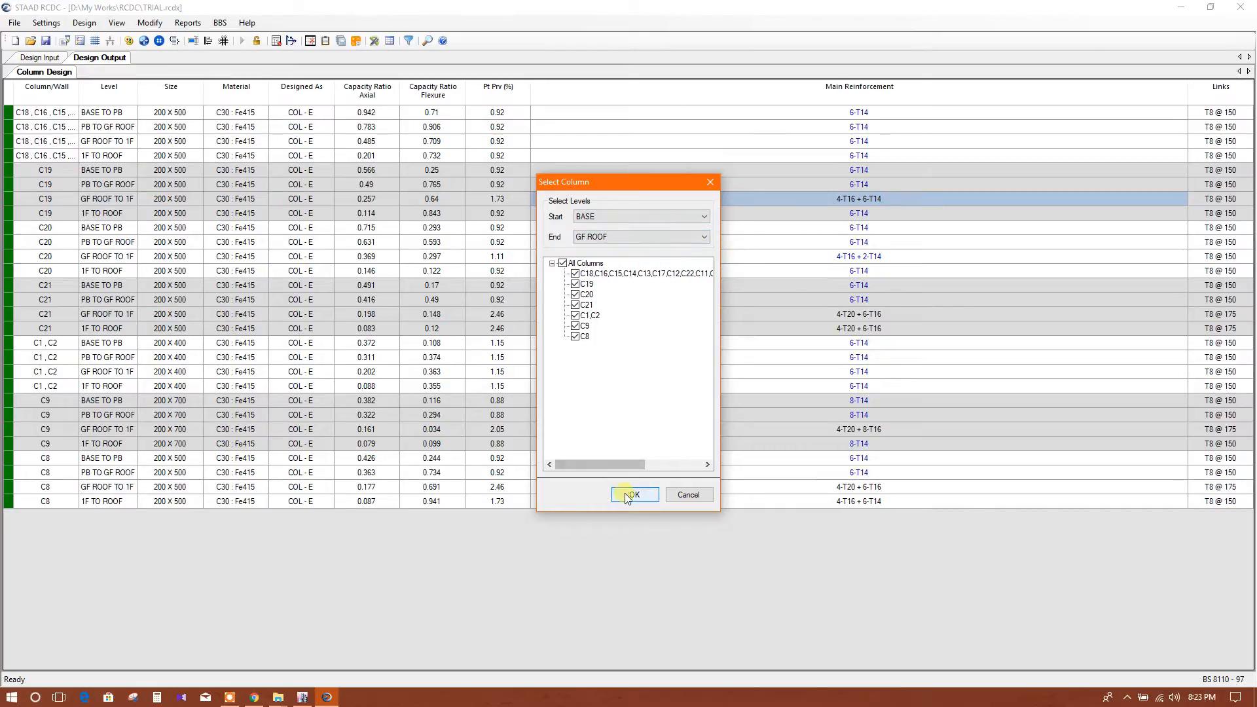
{"action": "left_click", "coordinate": [634, 495]}
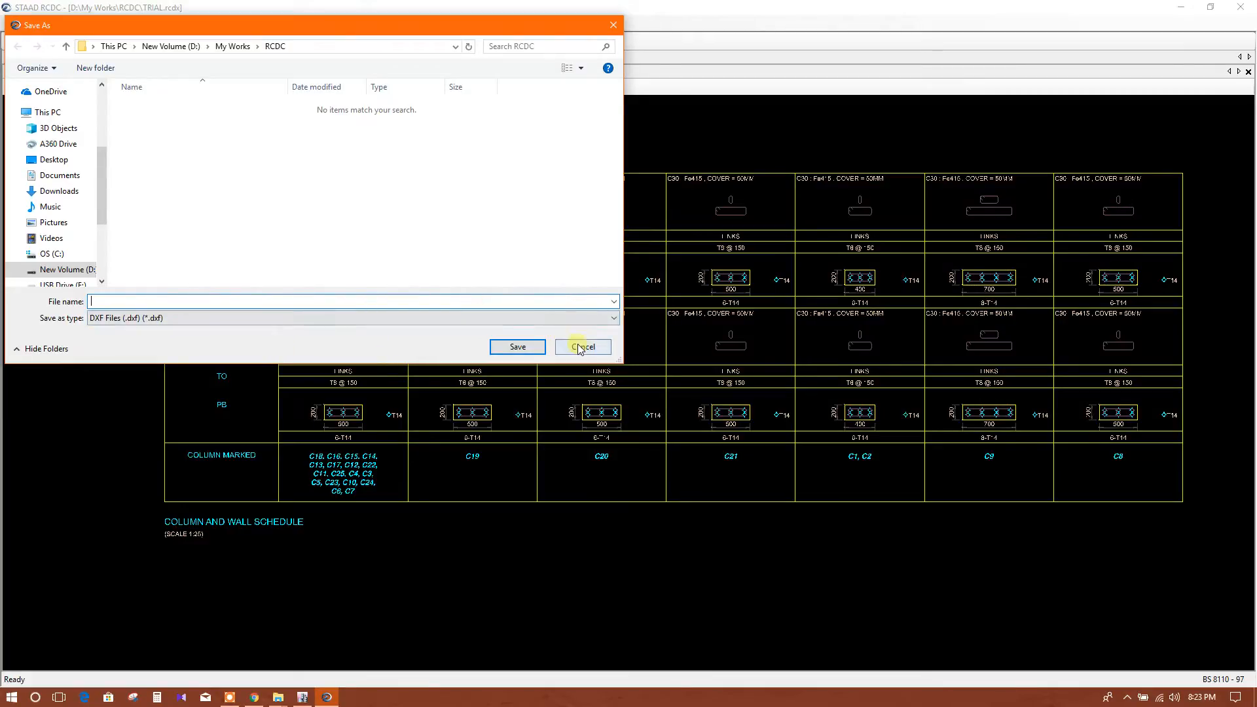
Cancel the DXF save, leaving the BASE-to-GF ROOF column schedule drawing visible
{"action": "left_click", "coordinate": [581, 346]}
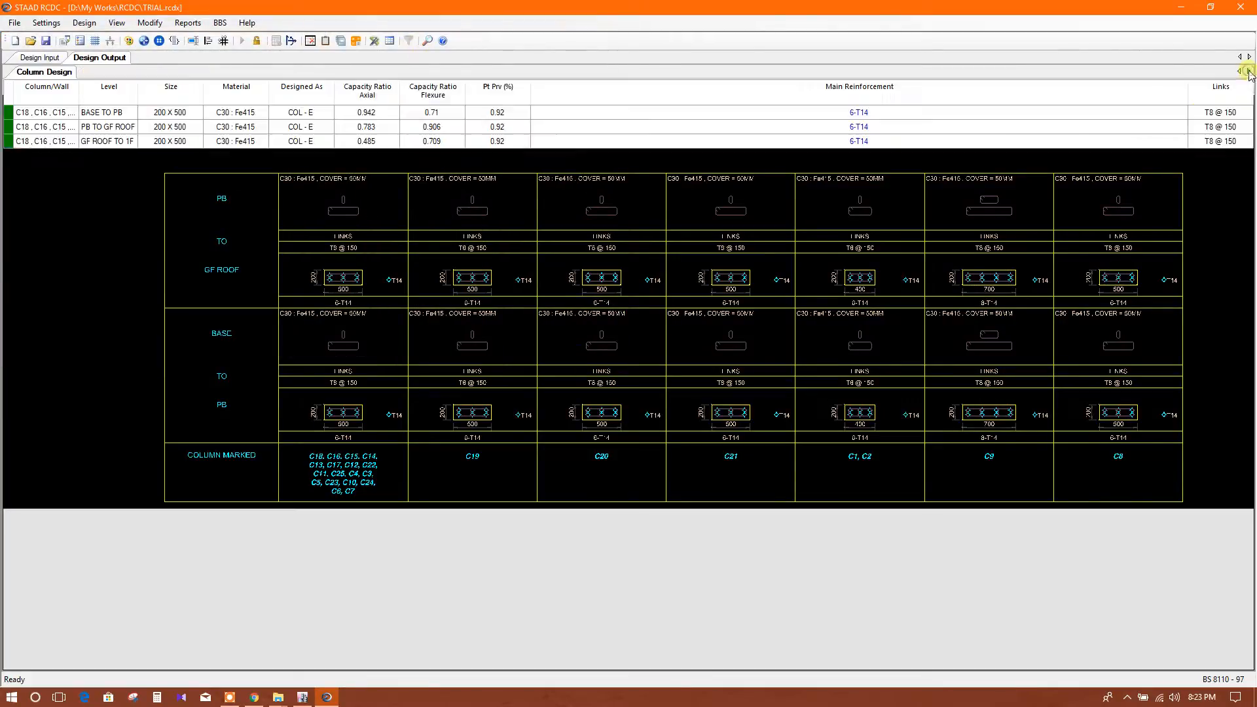
Replace the schedule drawing with the text column schedule of sizes, steel and links per level
{"action": "left_click", "coordinate": [389, 40]}
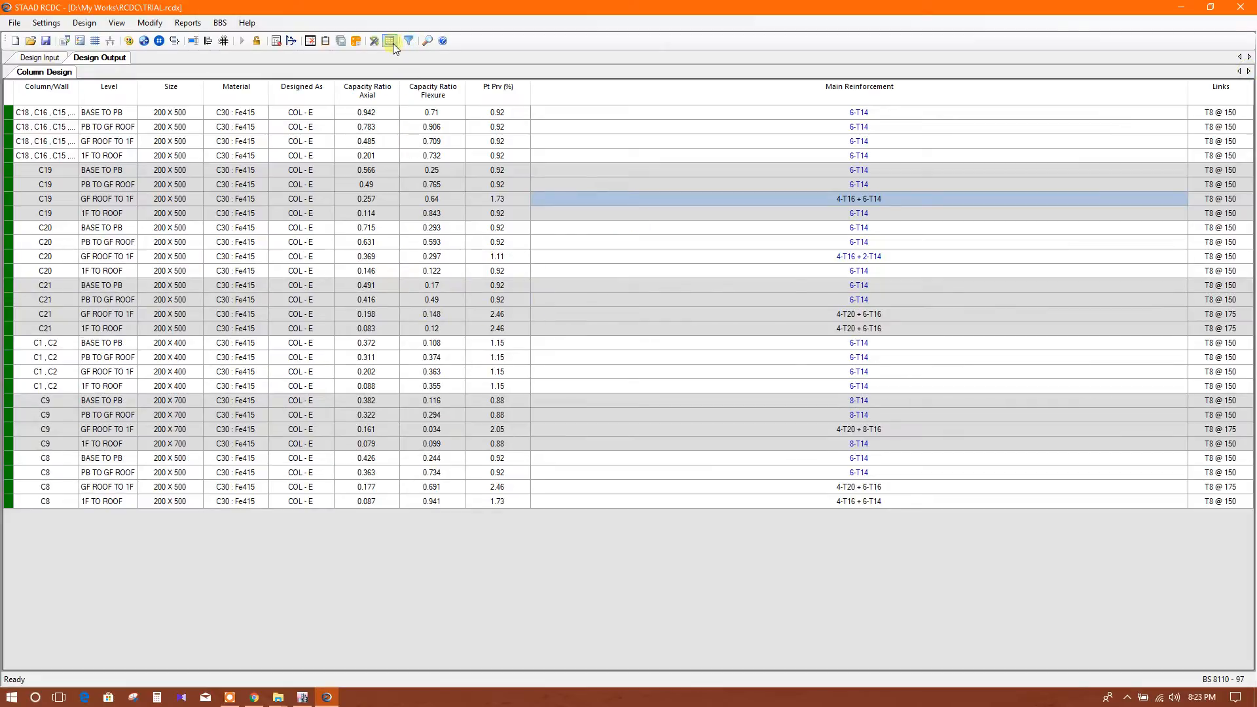
{"action": "mouse_move", "coordinate": [391, 40]}
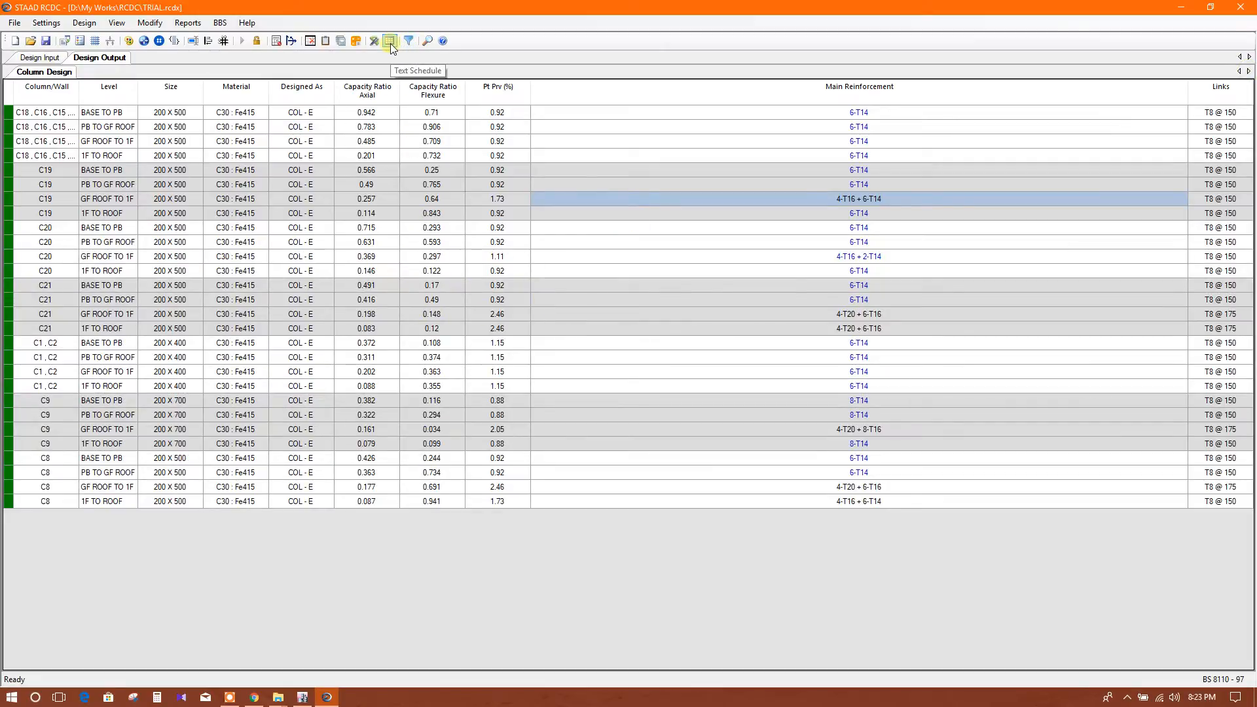
{"action": "left_click", "coordinate": [391, 40]}
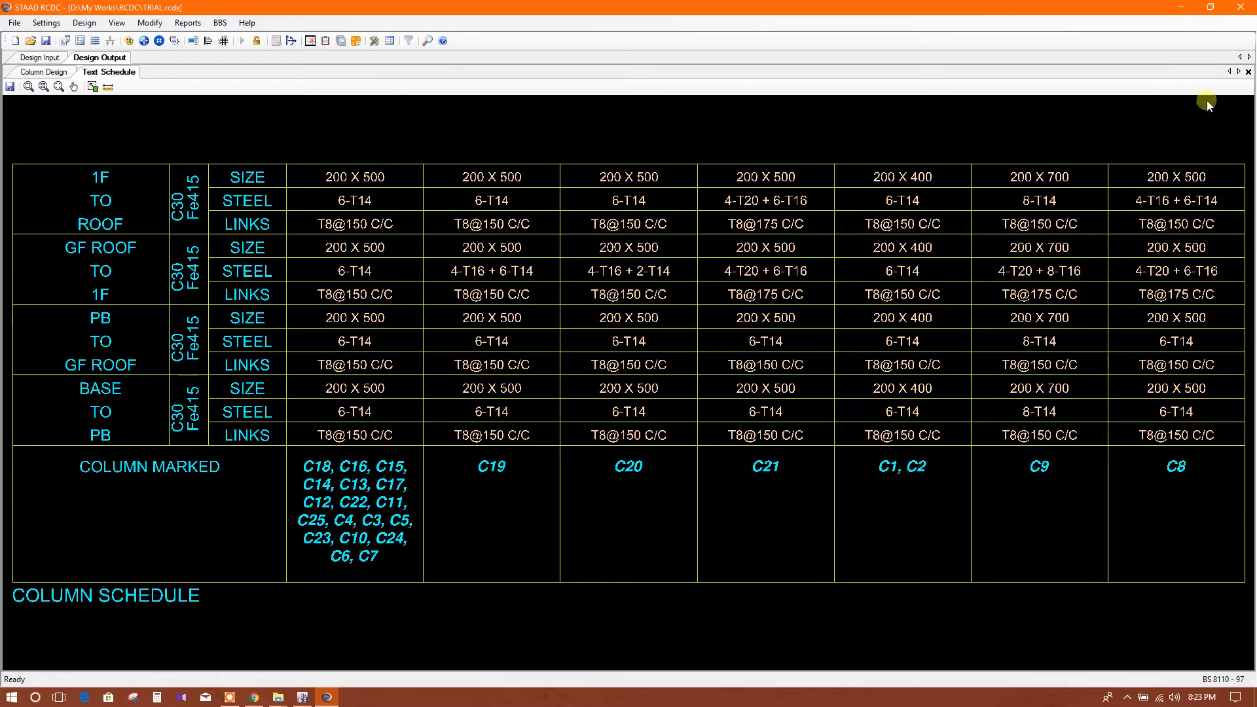
Close the text schedule and return to the column design results for saving TRIAL
{"action": "left_click", "coordinate": [44, 71]}
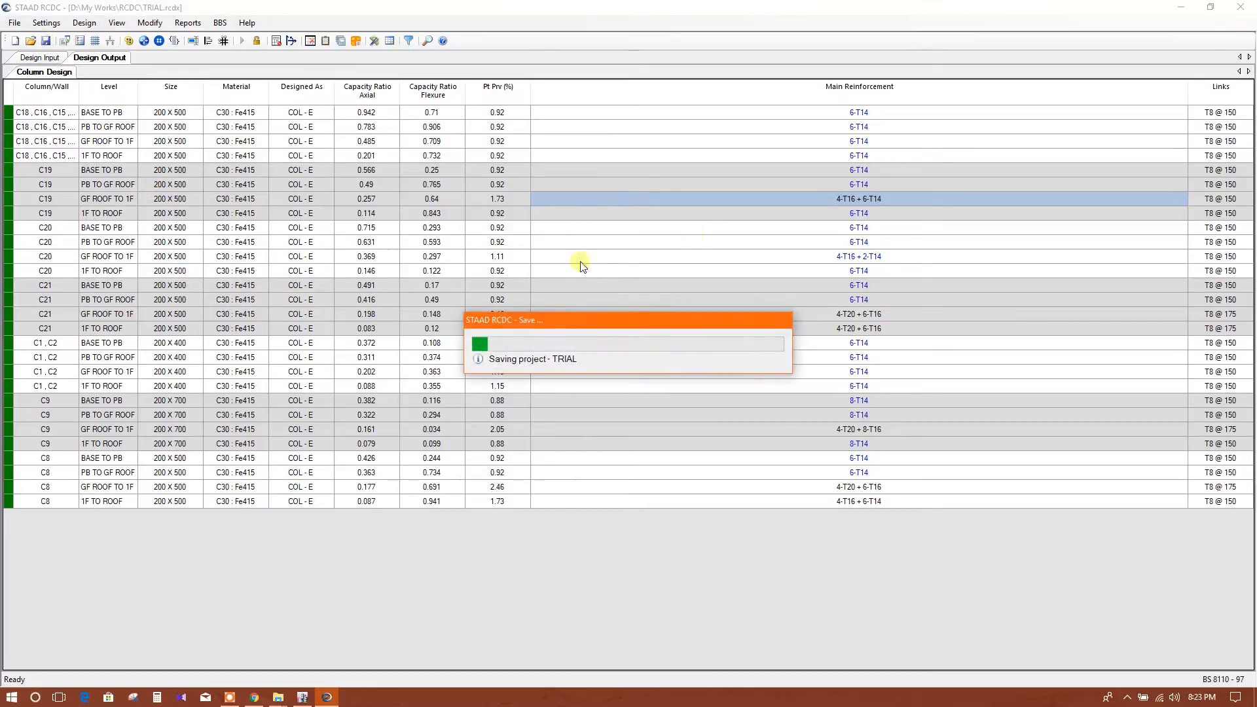
{"action": "mouse_move", "coordinate": [658, 222]}
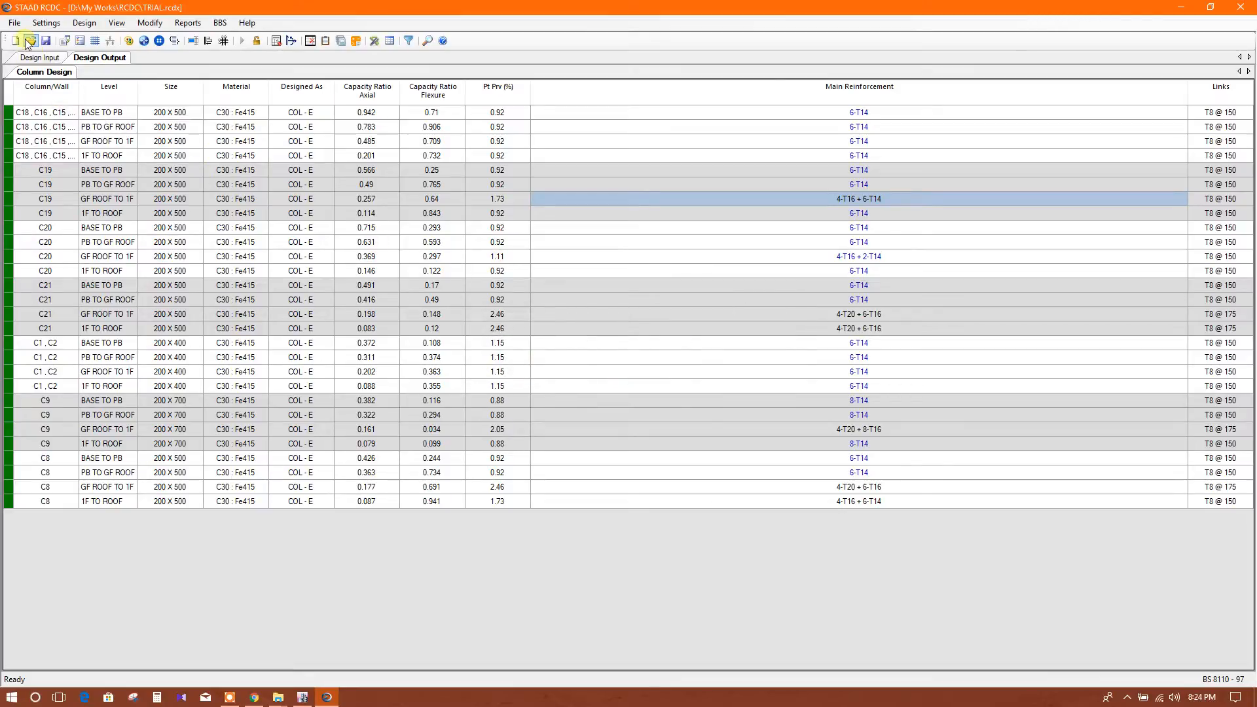
Create a footing design from the designed columns via File > Create Footing Design
{"action": "left_click", "coordinate": [13, 22]}
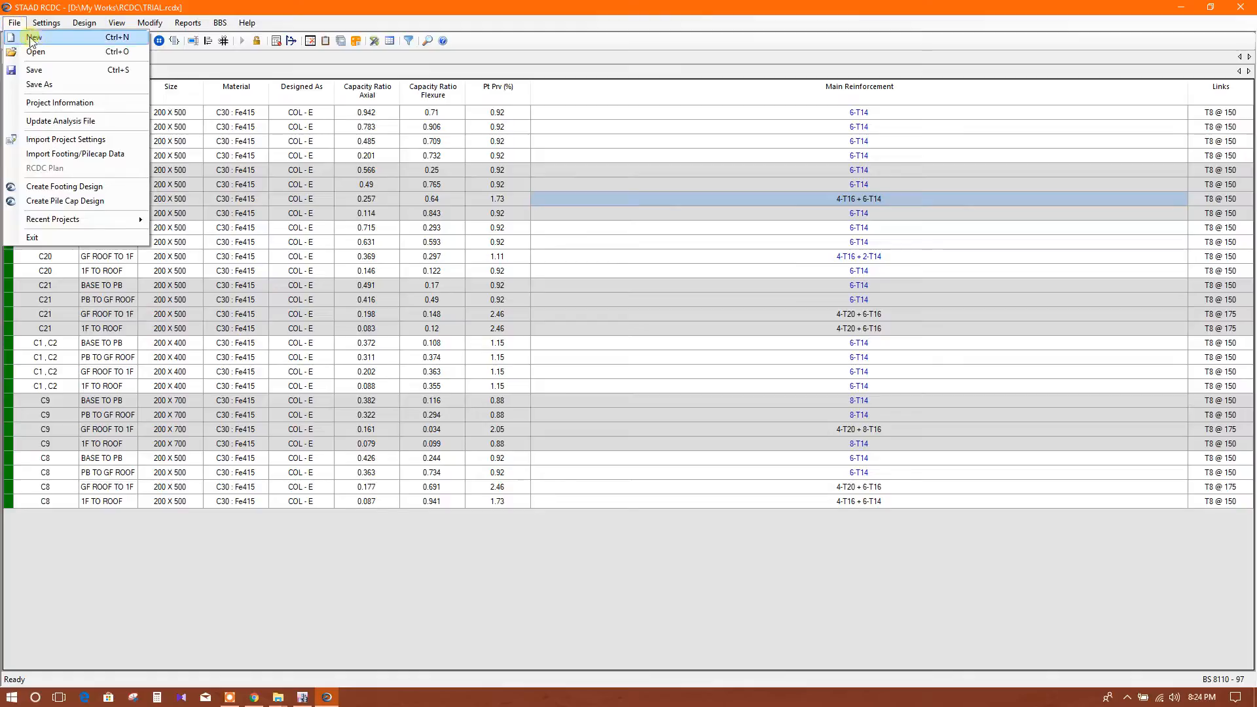
{"action": "mouse_move", "coordinate": [64, 186]}
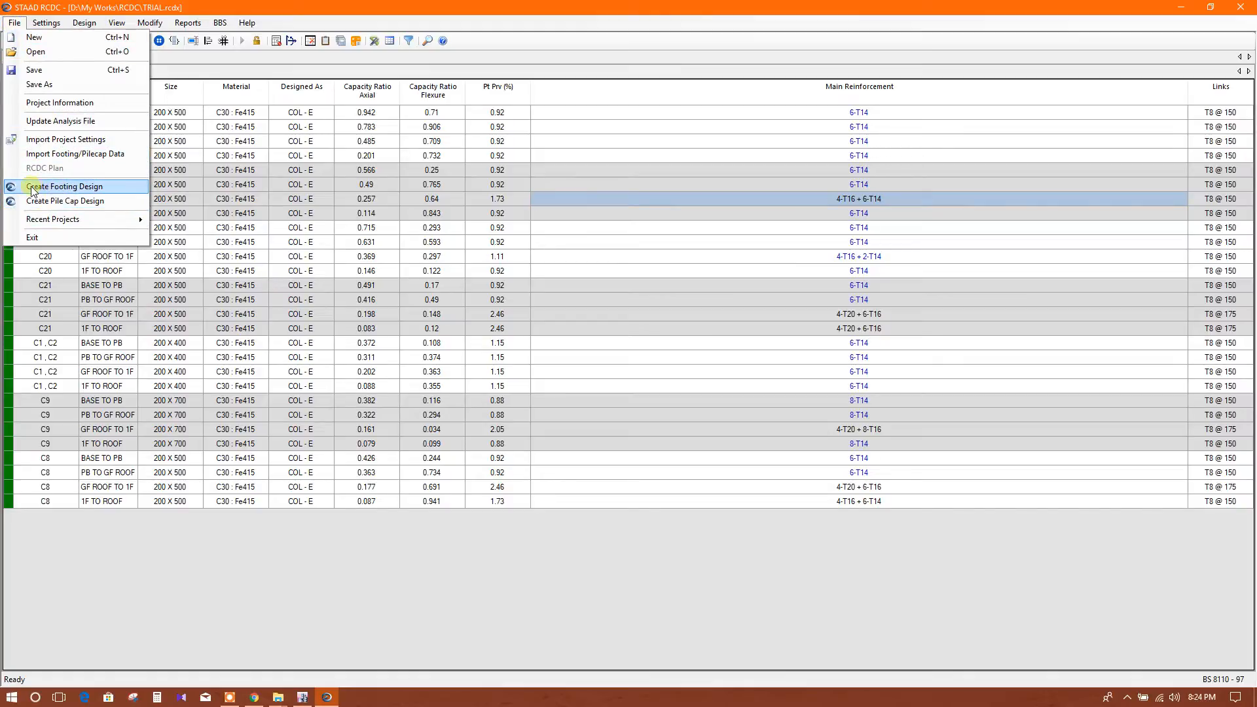
{"action": "mouse_move", "coordinate": [103, 191]}
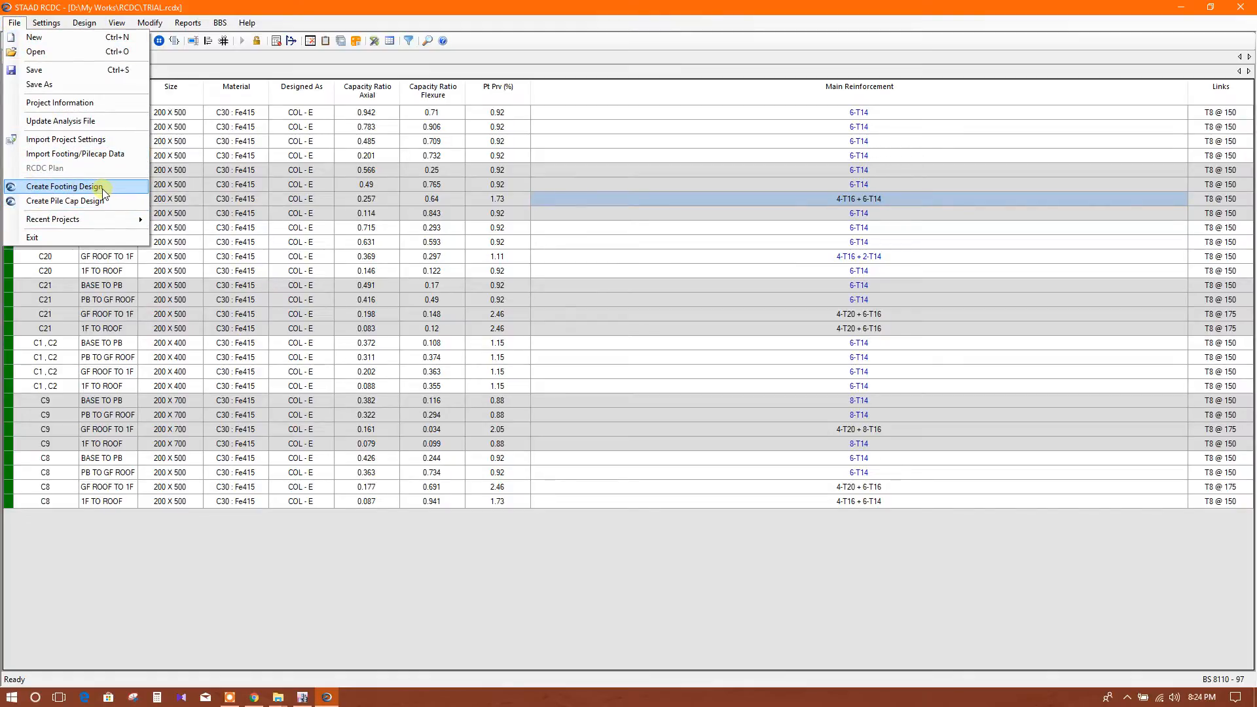
{"action": "left_click", "coordinate": [66, 186]}
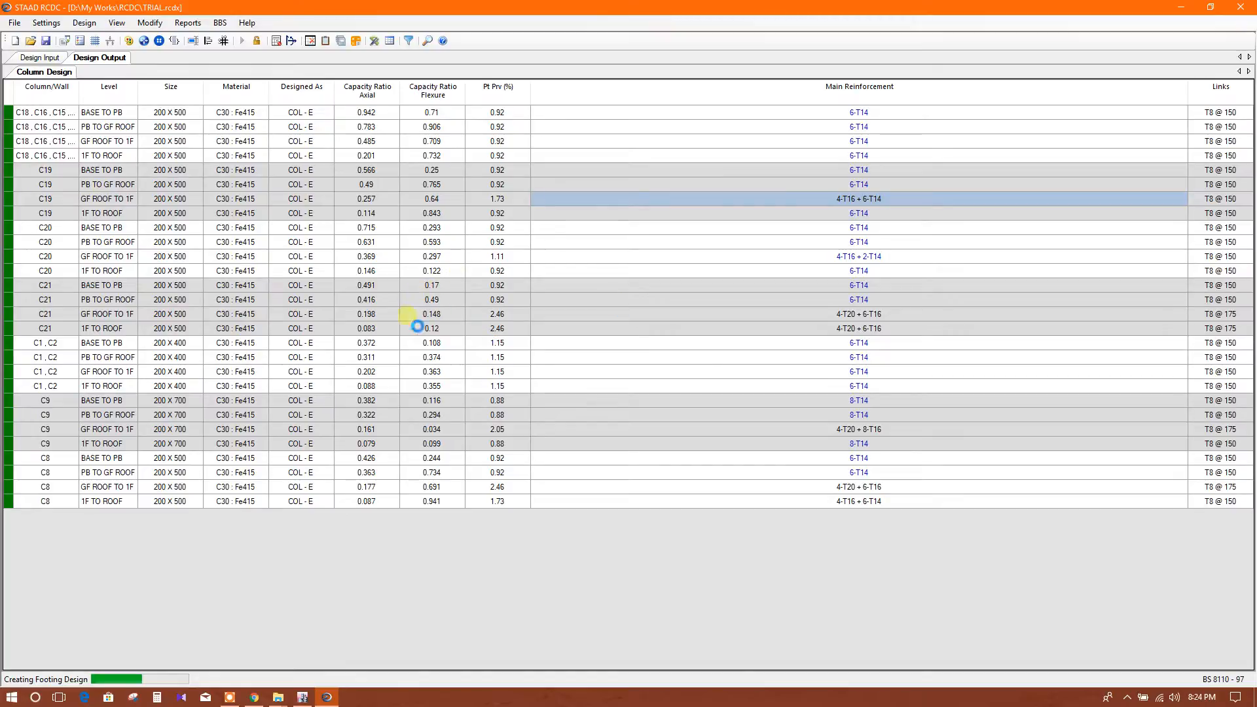
{"action": "mouse_move", "coordinate": [624, 330]}
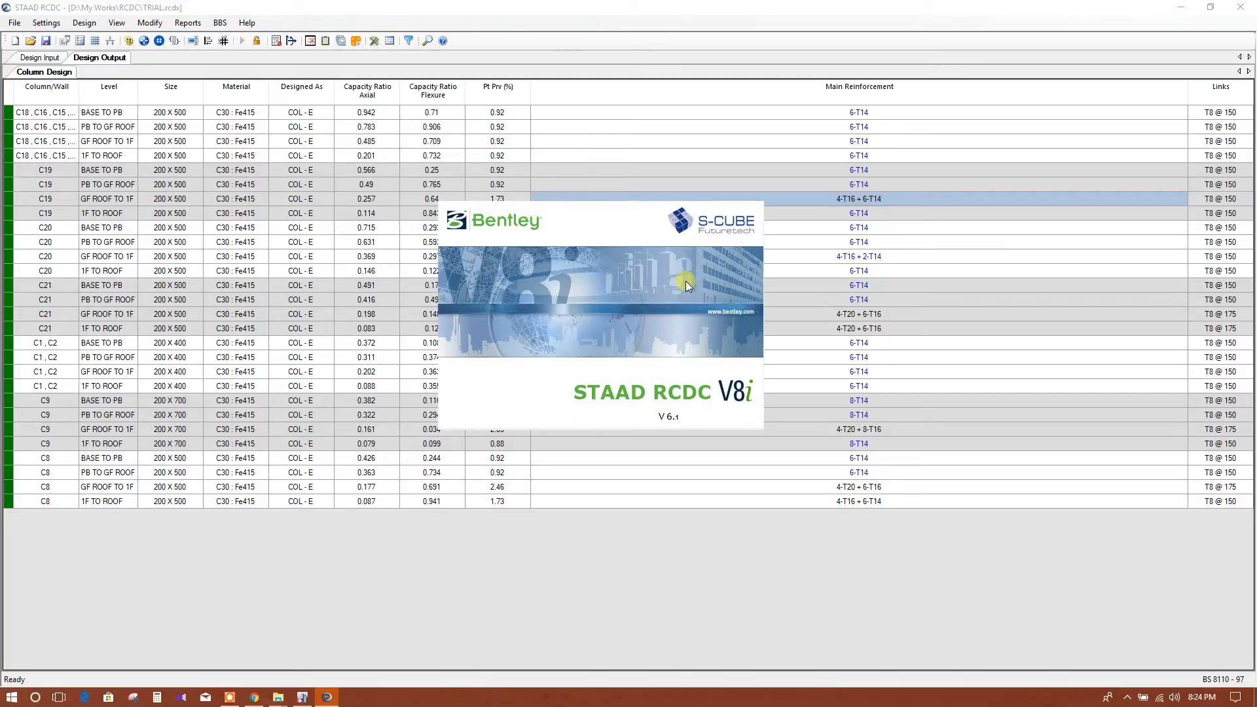
{"action": "mouse_move", "coordinate": [646, 328]}
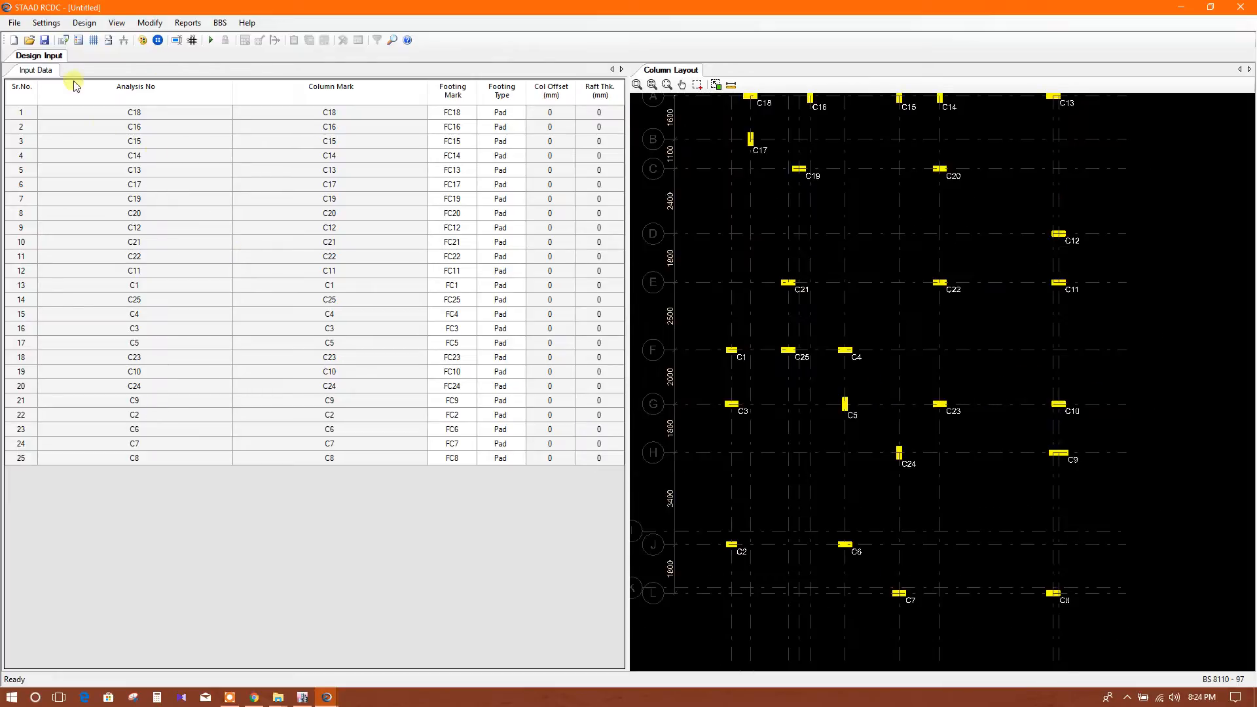
{"action": "mouse_move", "coordinate": [981, 489]}
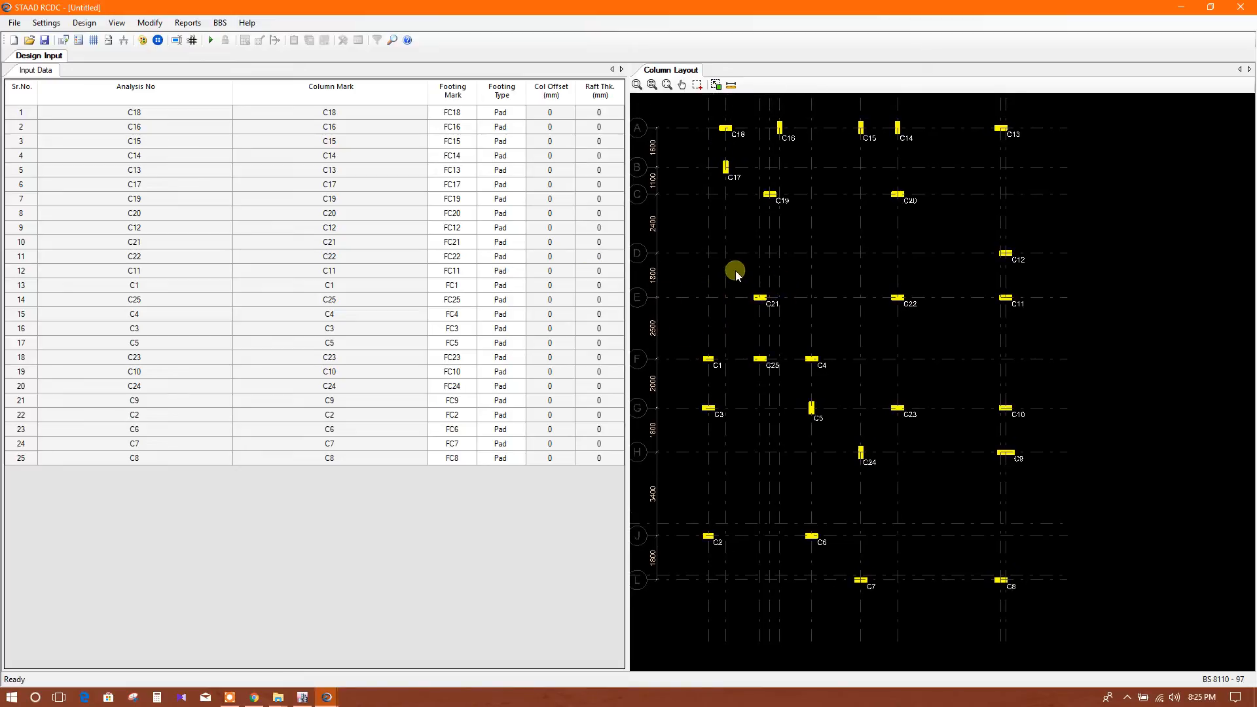
{"action": "mouse_move", "coordinate": [812, 266]}
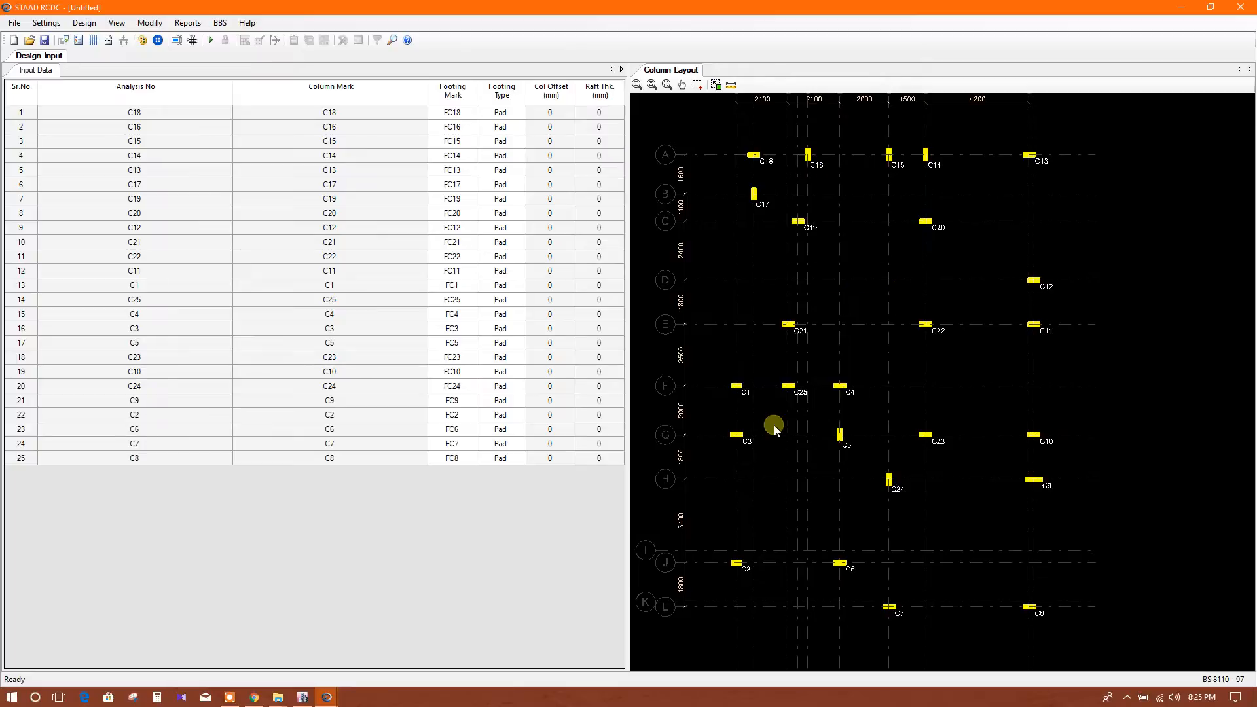
{"action": "mouse_move", "coordinate": [778, 325]}
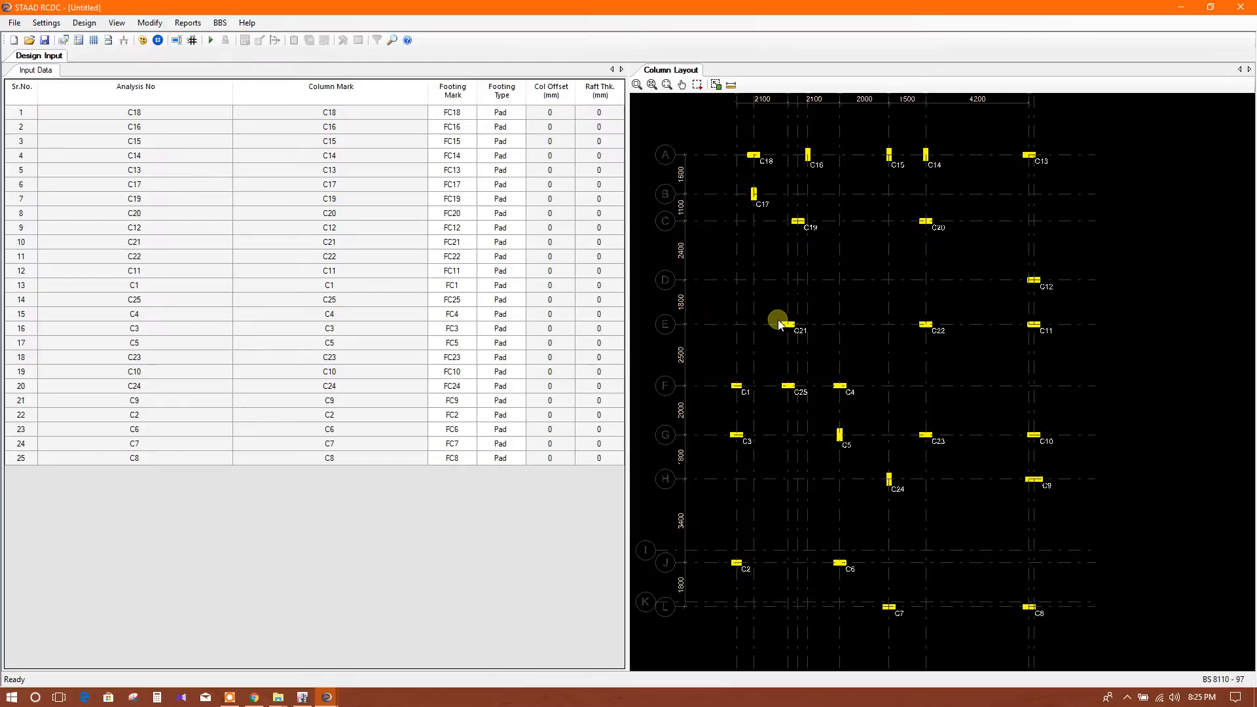
{"action": "mouse_move", "coordinate": [794, 307]}
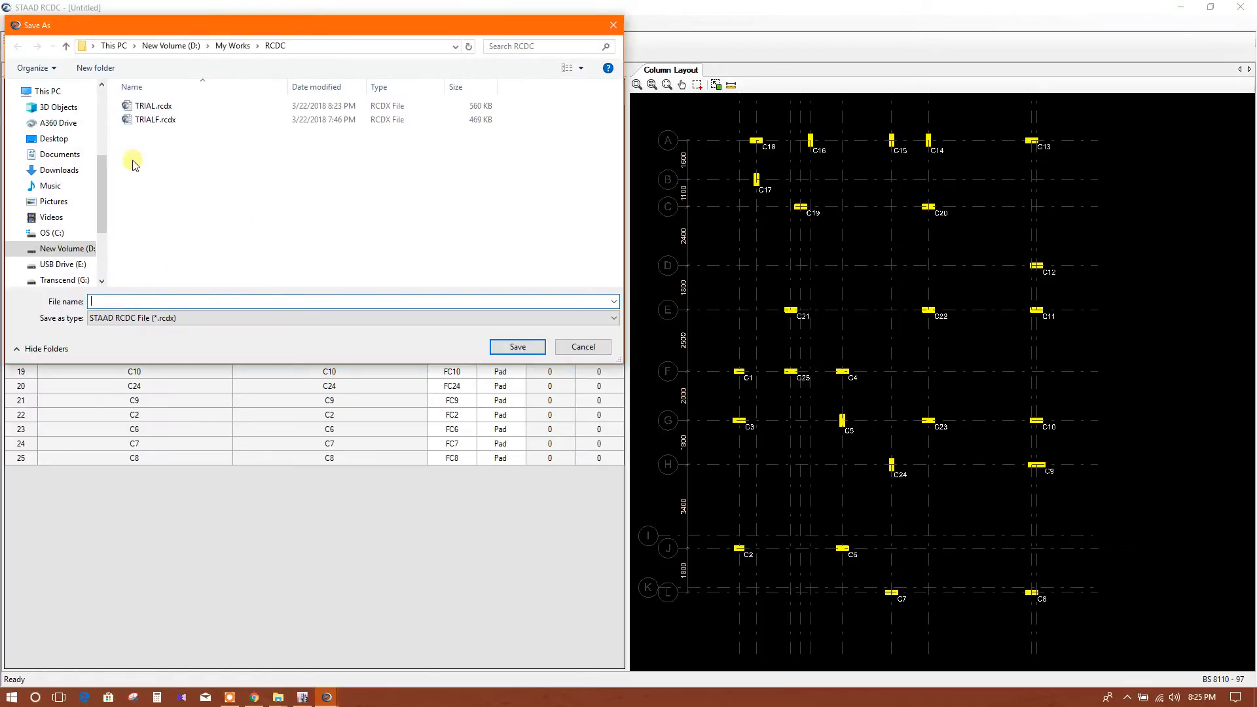
Save the footing project as TRIAL FOOTING in the RCDC folder
{"action": "left_click", "coordinate": [153, 105]}
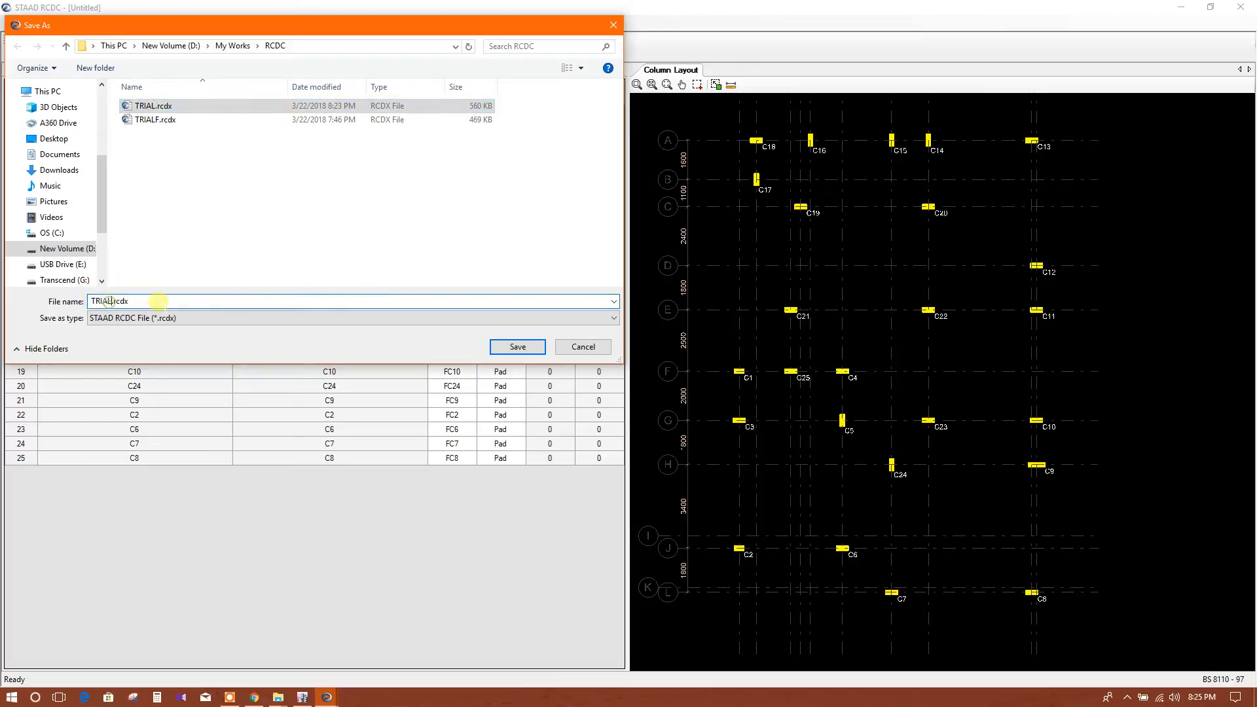
{"action": "type", "text": "FOOTIMN"}
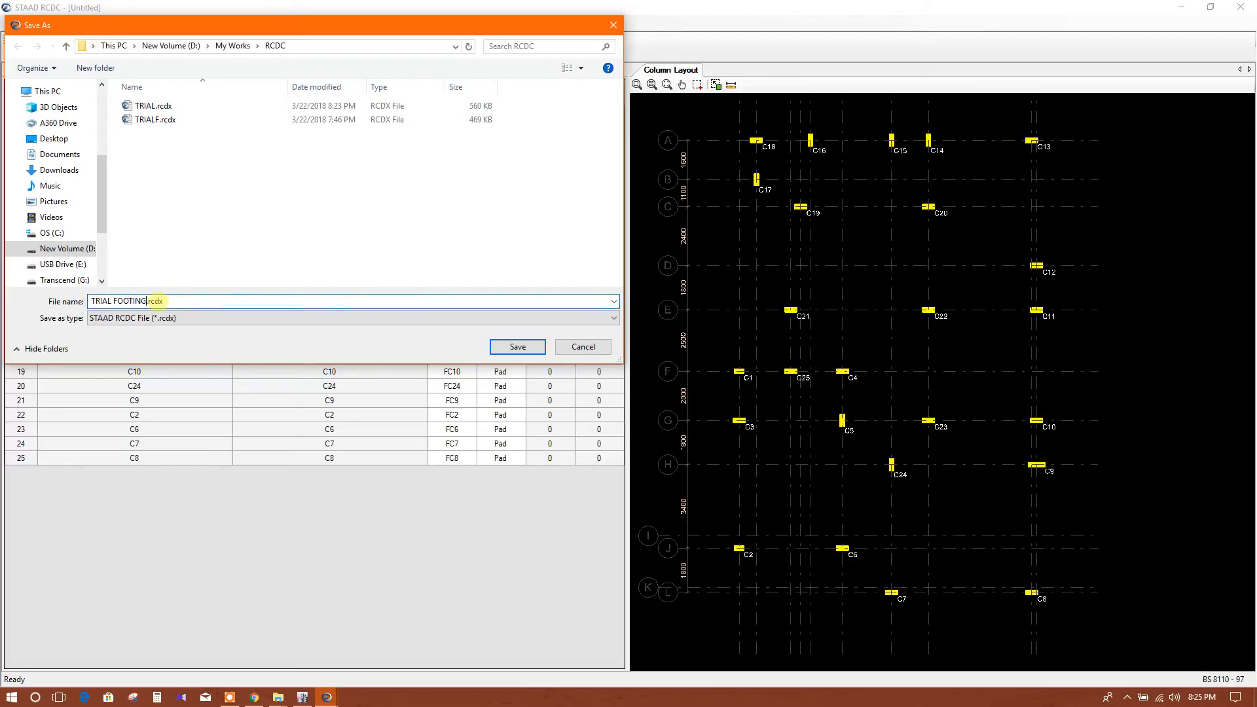
{"action": "left_click", "coordinate": [517, 346]}
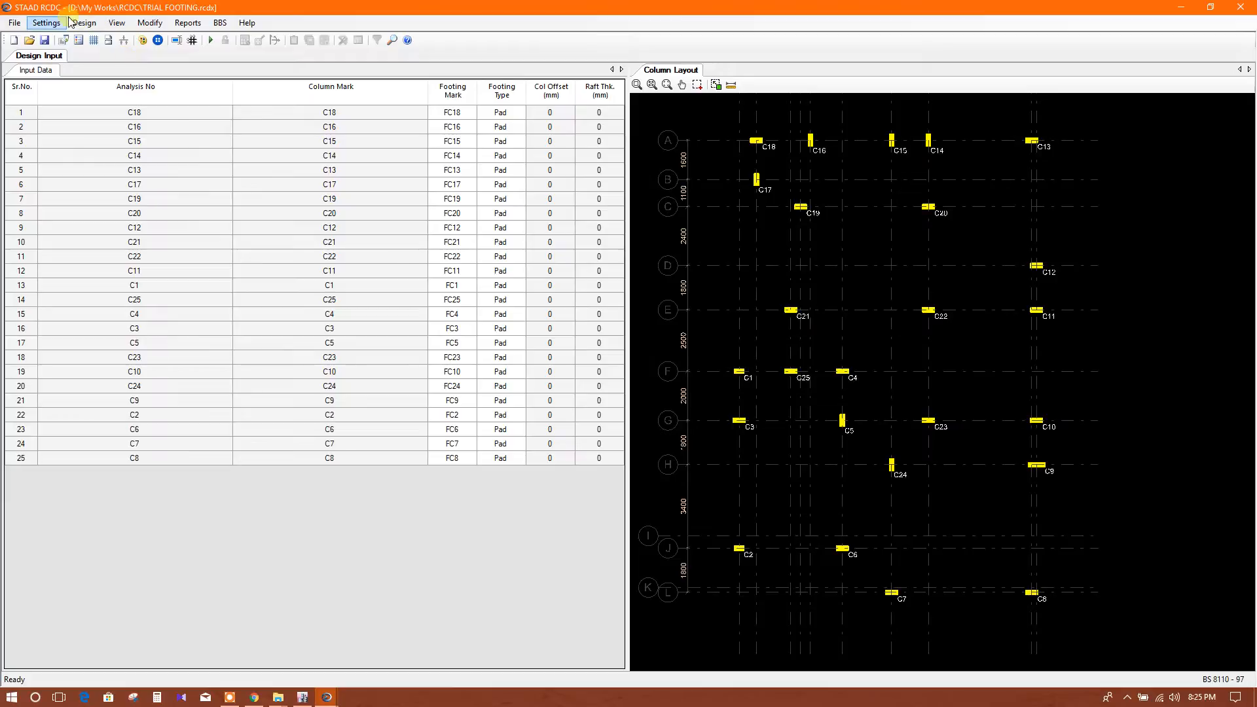
In General Settings set concrete grade C25 and 40 mm clear cover
{"action": "left_click", "coordinate": [46, 23]}
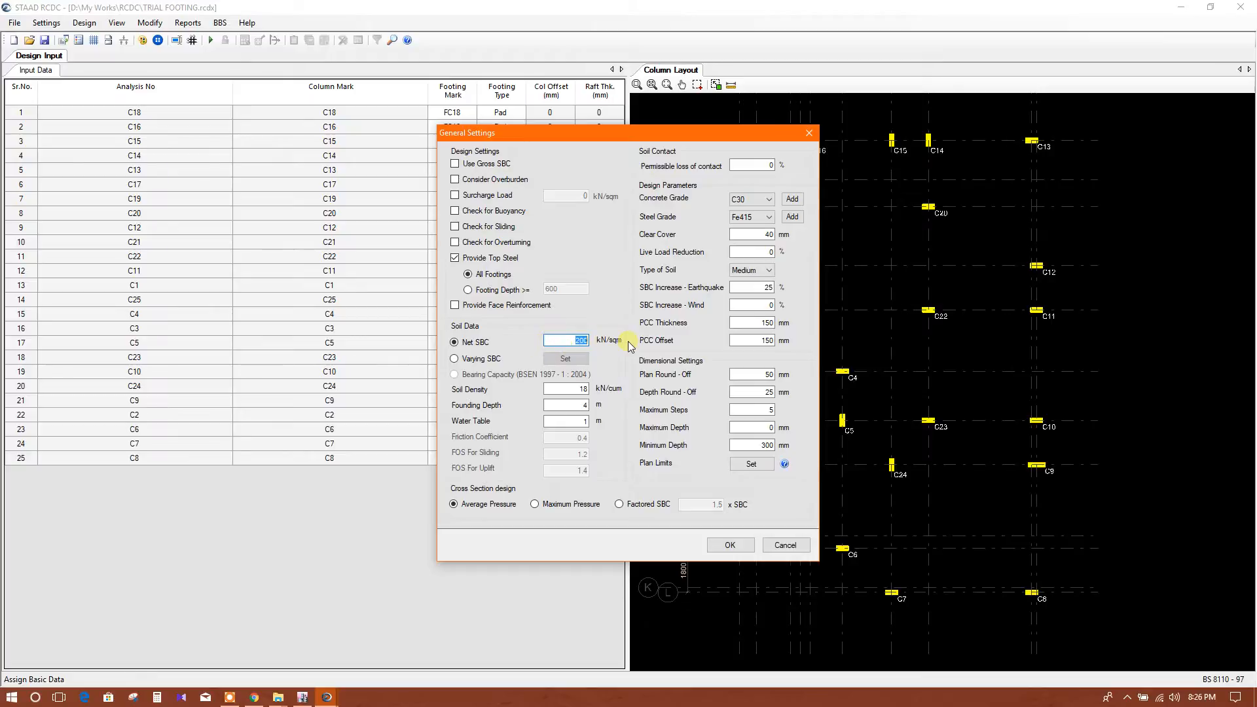
{"action": "type", "text": "150"}
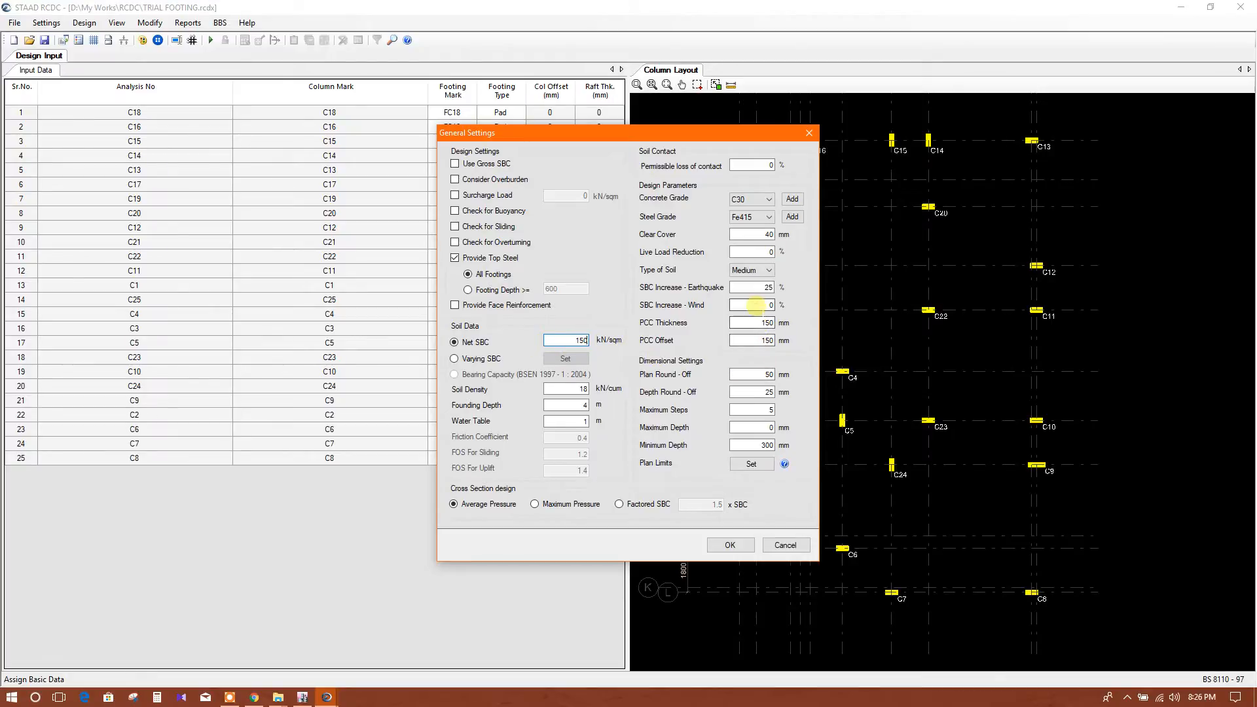
{"action": "left_click", "coordinate": [769, 198]}
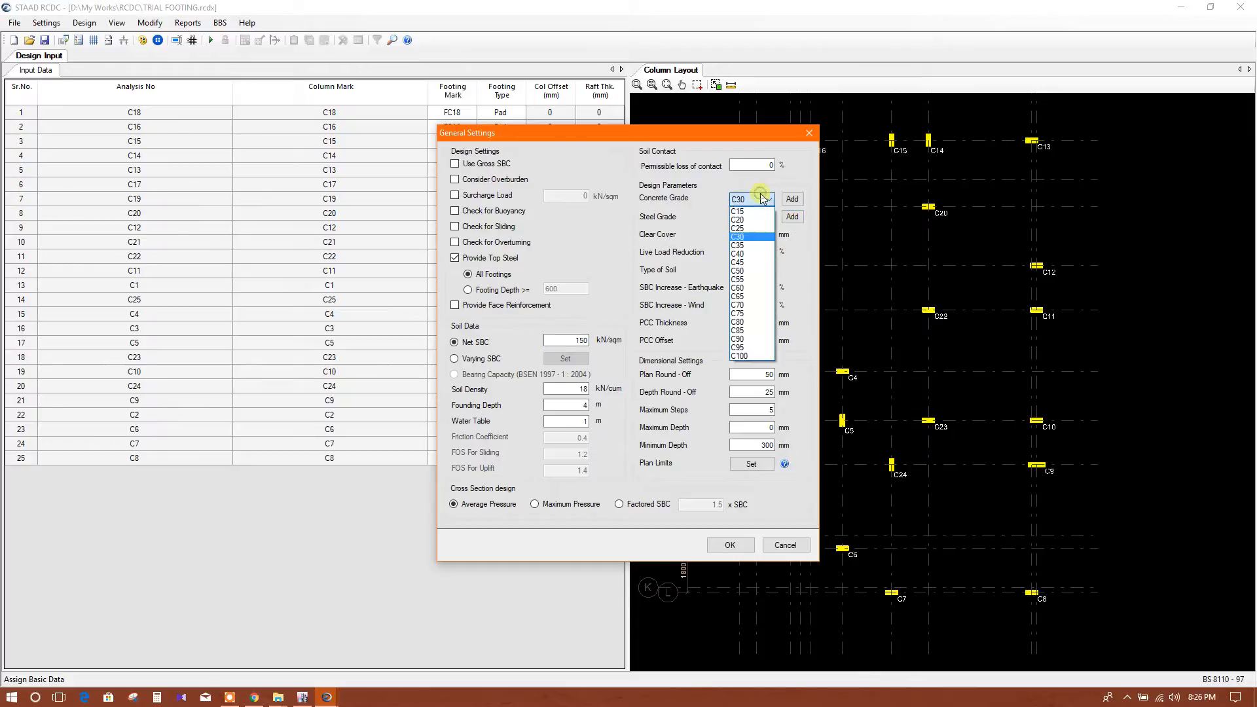
{"action": "left_click", "coordinate": [738, 228]}
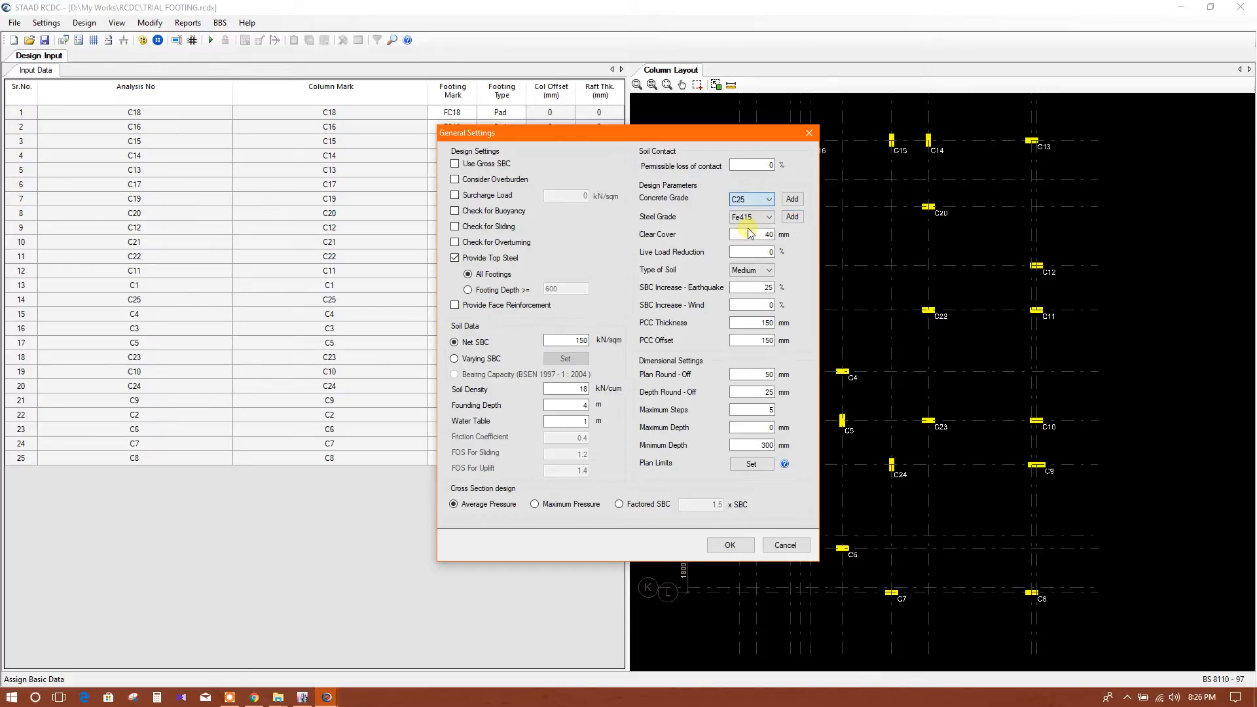
{"action": "left_click", "coordinate": [749, 234]}
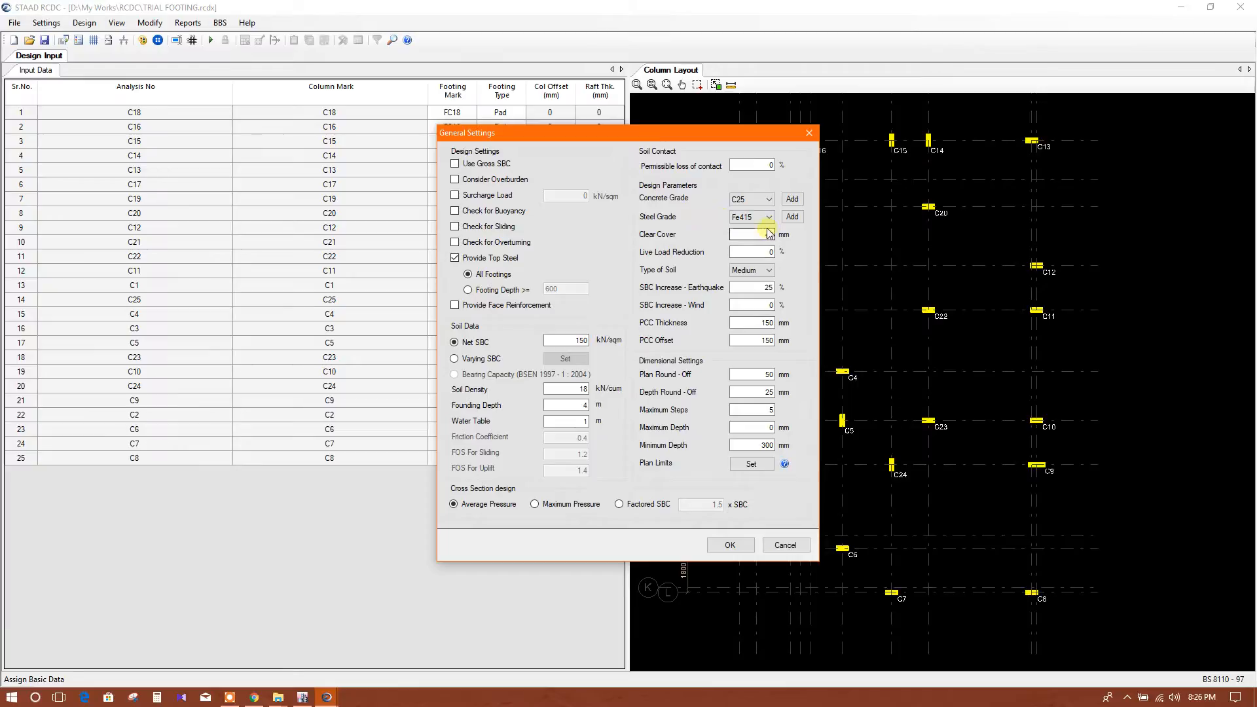
{"action": "type", "text": "40"}
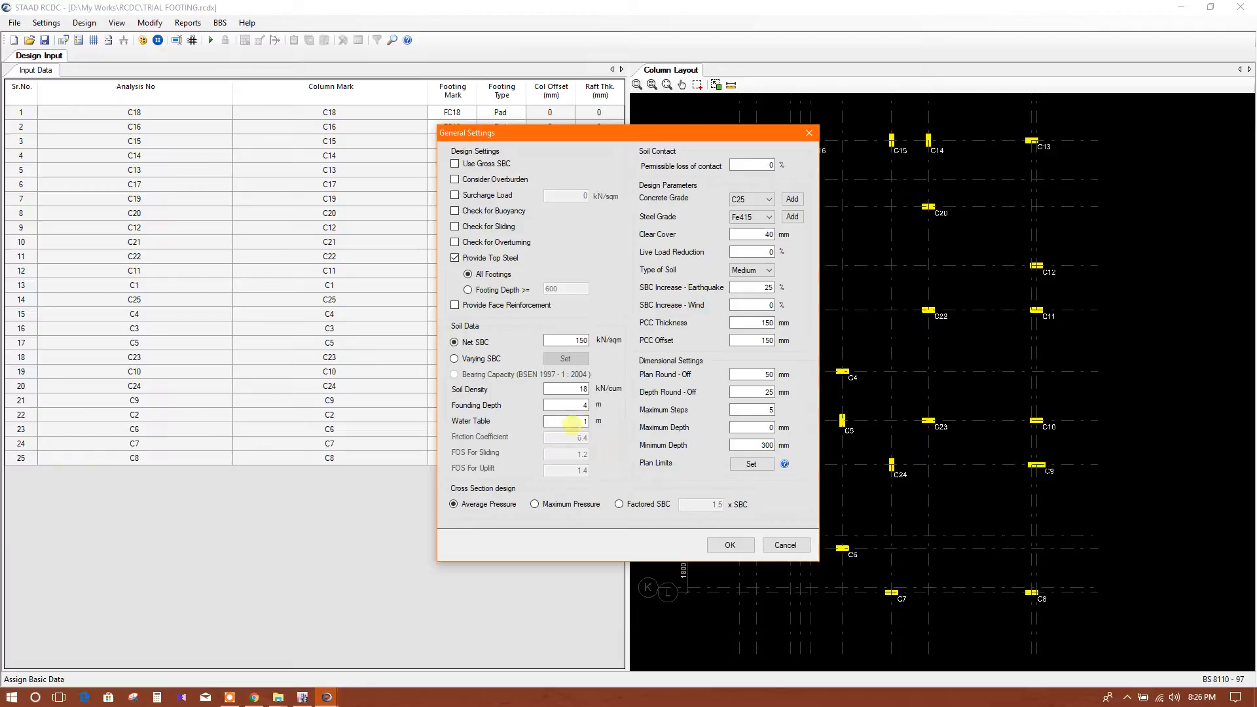
Set 2 m founding depth and 0 m water table, then apply to create pad footings for every column
{"action": "left_click", "coordinate": [565, 404]}
{"action": "type", "text": "2"}
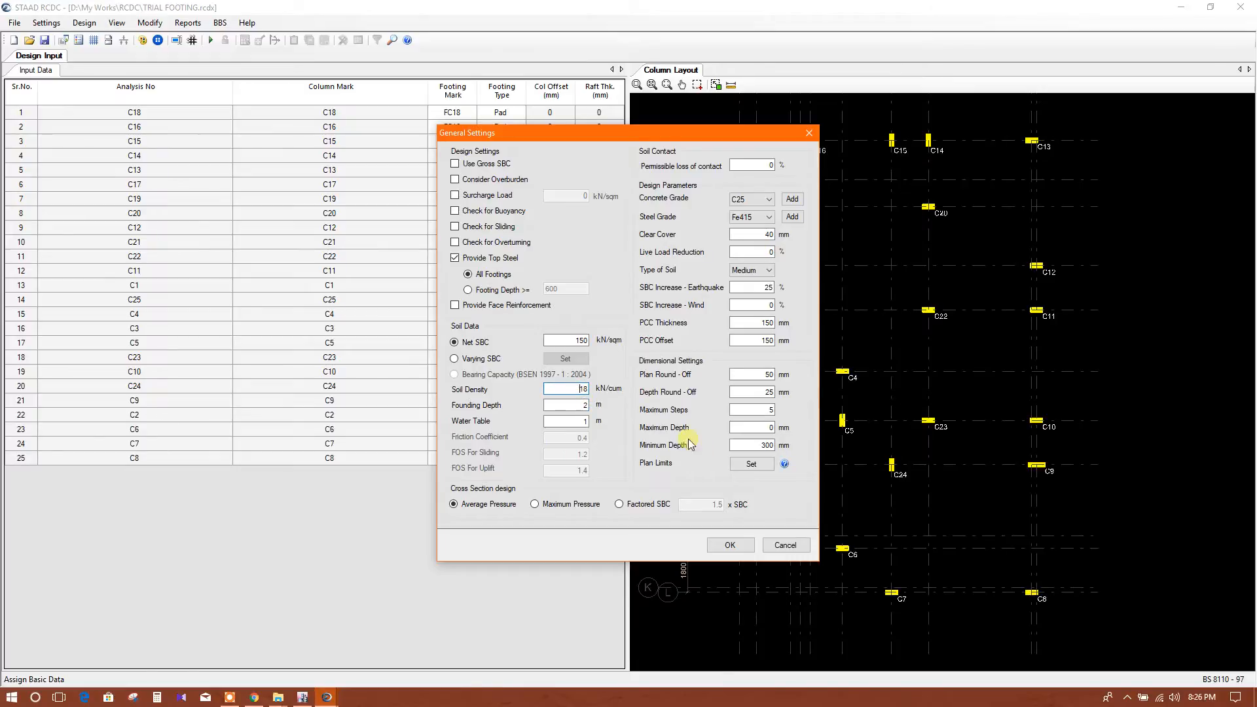
{"action": "left_click", "coordinate": [566, 420]}
{"action": "type", "text": "0"}
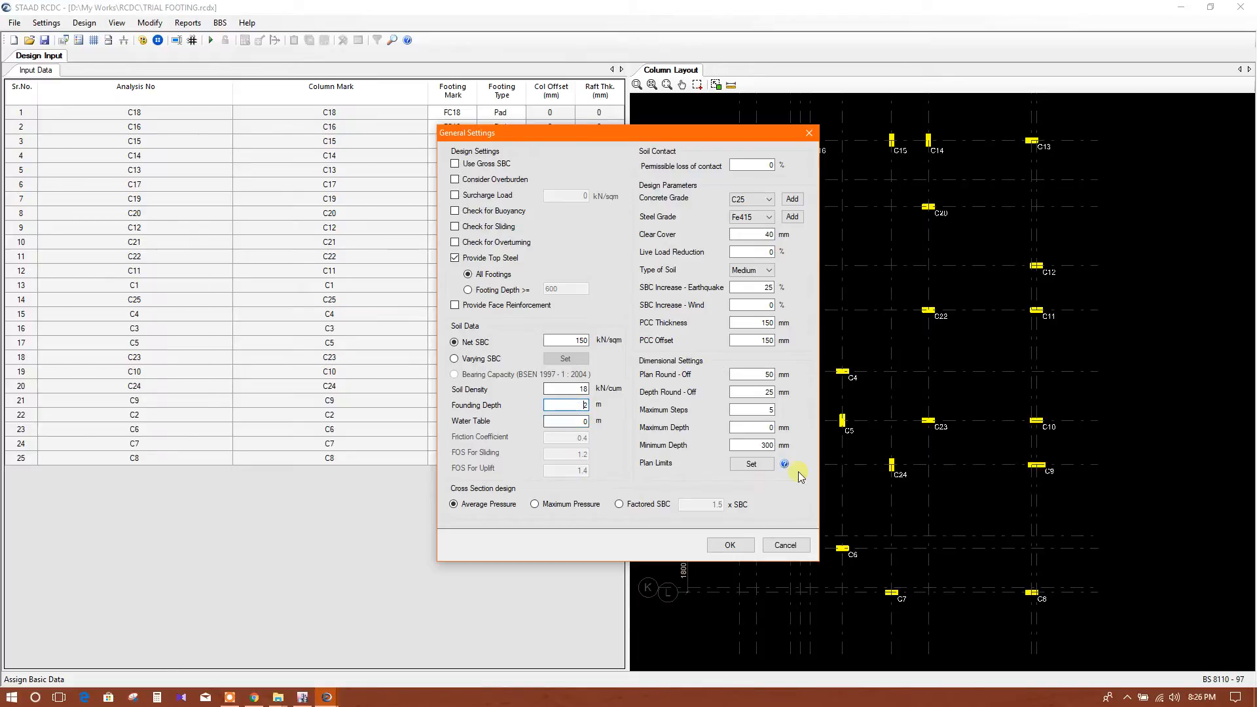
{"action": "left_click", "coordinate": [729, 545]}
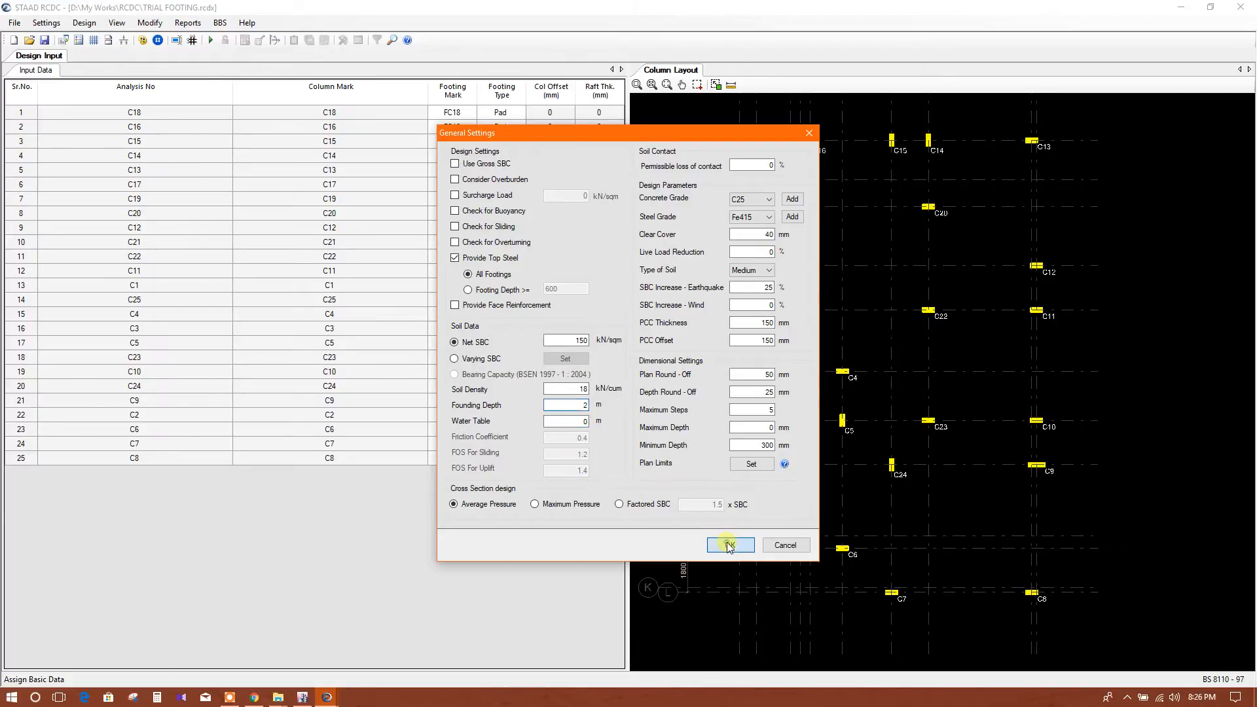
{"action": "left_click", "coordinate": [727, 545]}
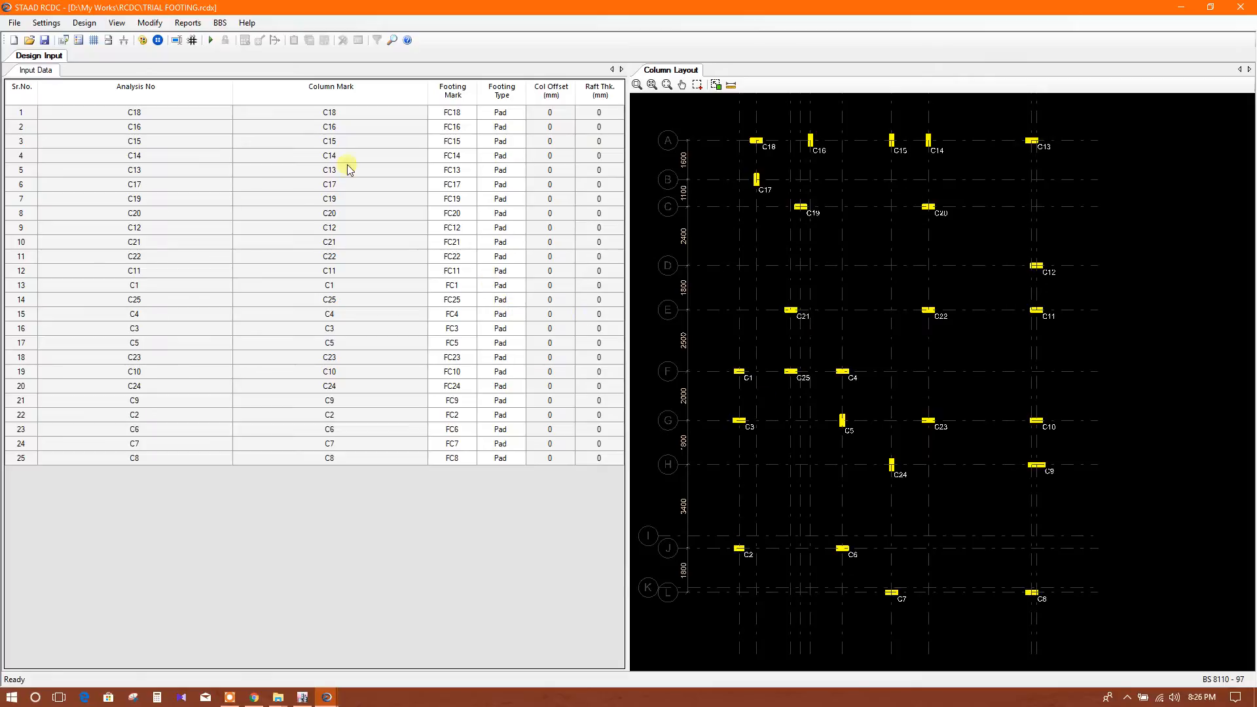
Bring up the Reinforcement Settings dialog from the Design menu
{"action": "left_click", "coordinate": [84, 22]}
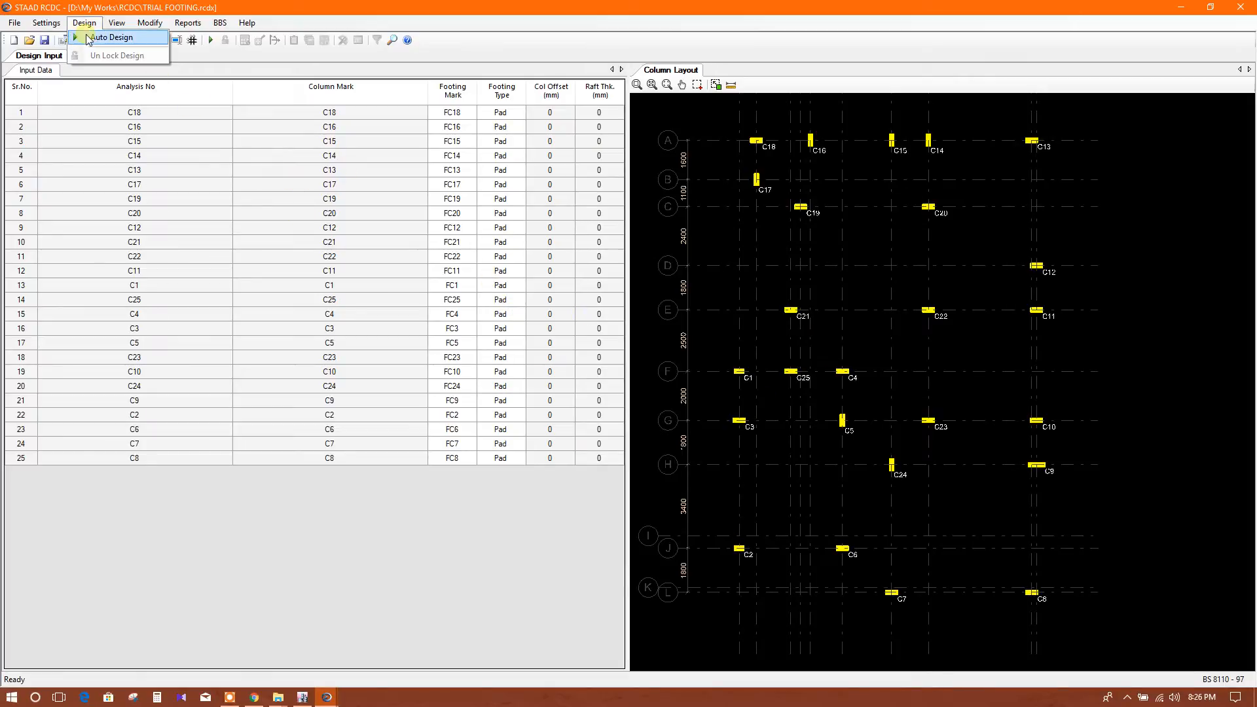
{"action": "left_click", "coordinate": [110, 36]}
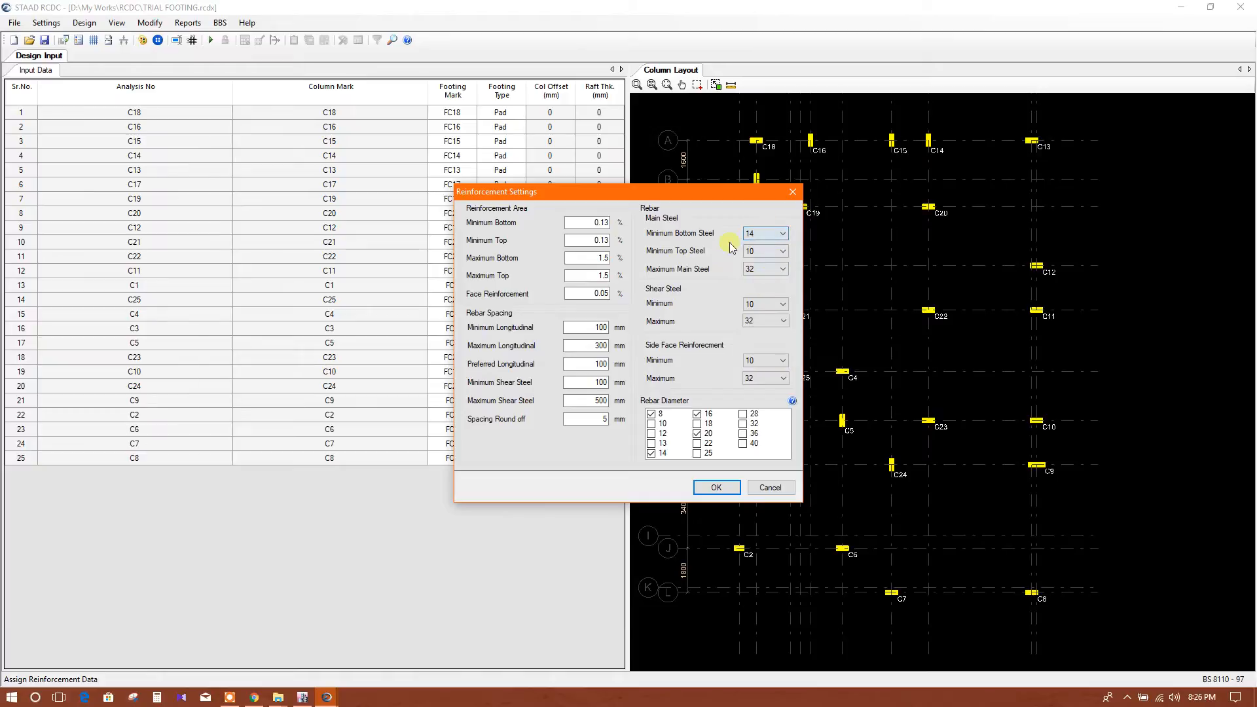
Set minimum bottom/top bars to 12 mm and maximum shear and side-face bars to 20 mm
{"action": "left_click", "coordinate": [749, 233]}
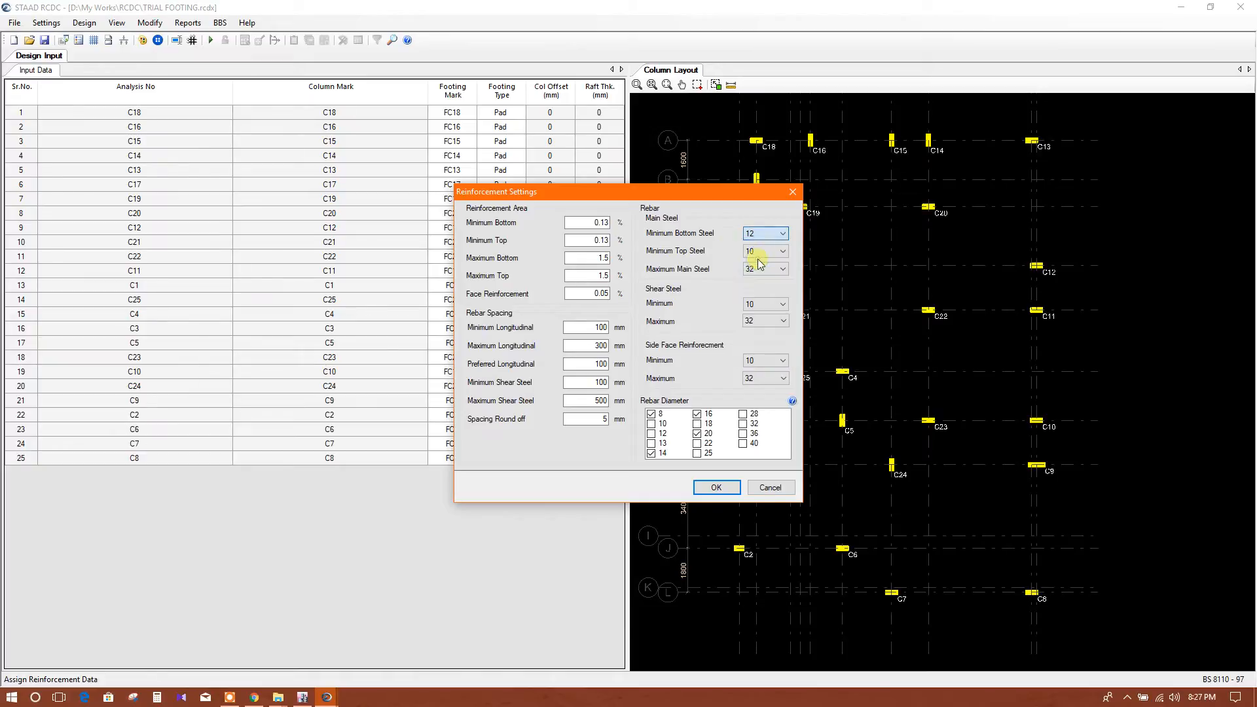
{"action": "left_click", "coordinate": [780, 251]}
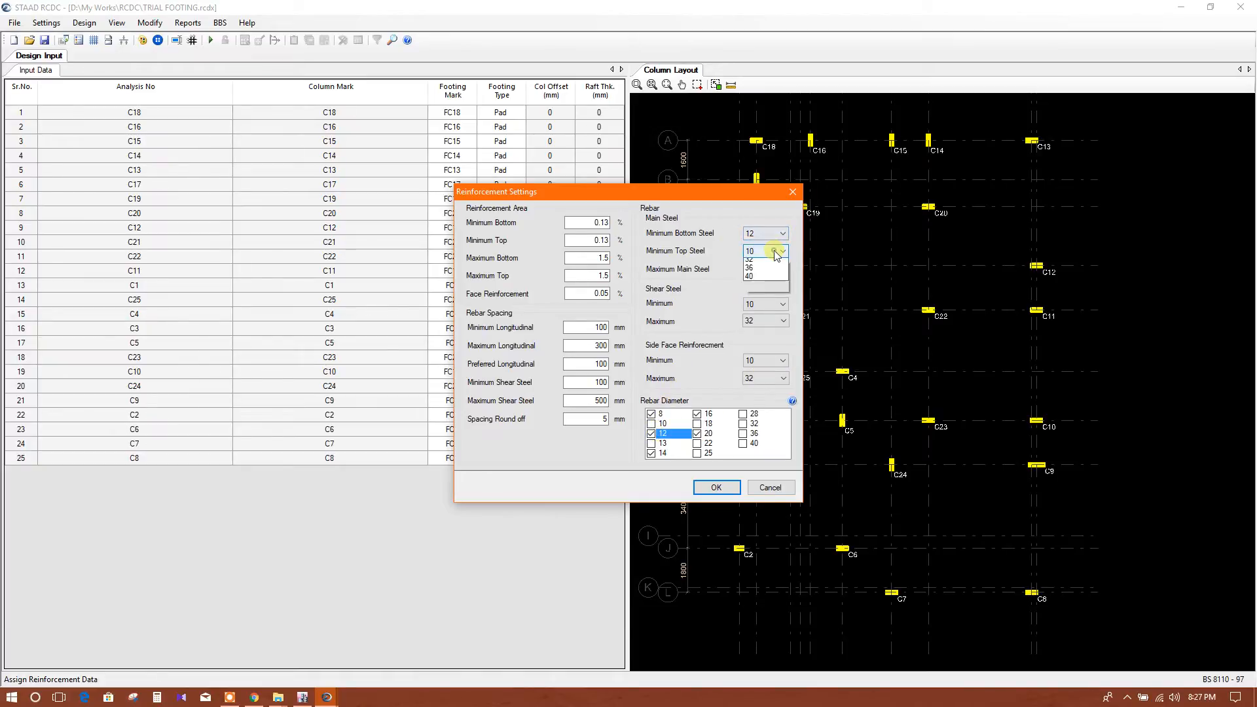
{"action": "left_click", "coordinate": [781, 250]}
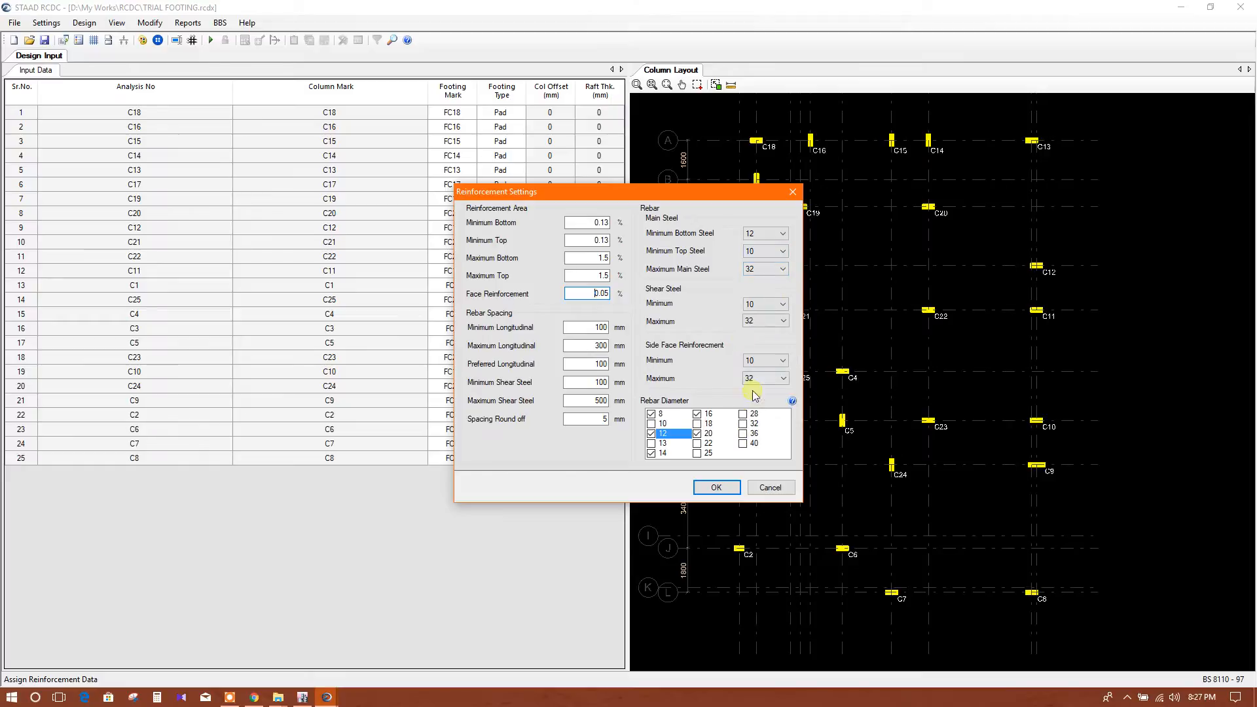
{"action": "left_click", "coordinate": [783, 378]}
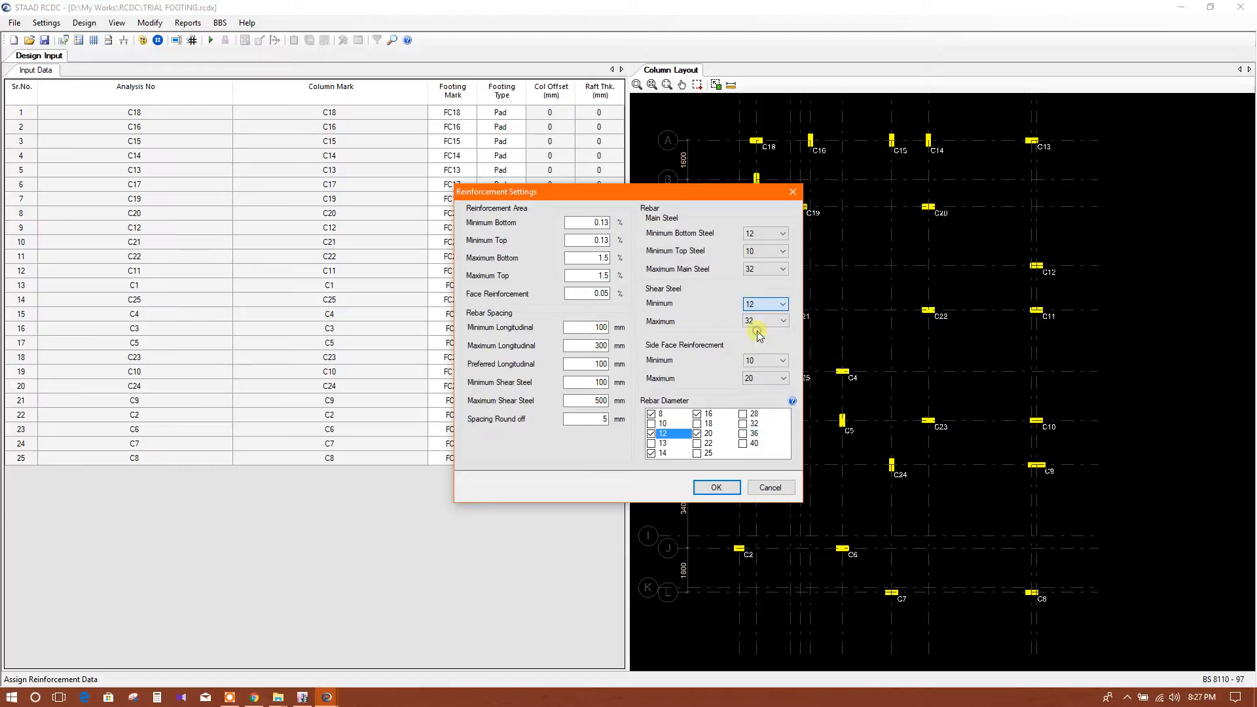
{"action": "left_click", "coordinate": [782, 321]}
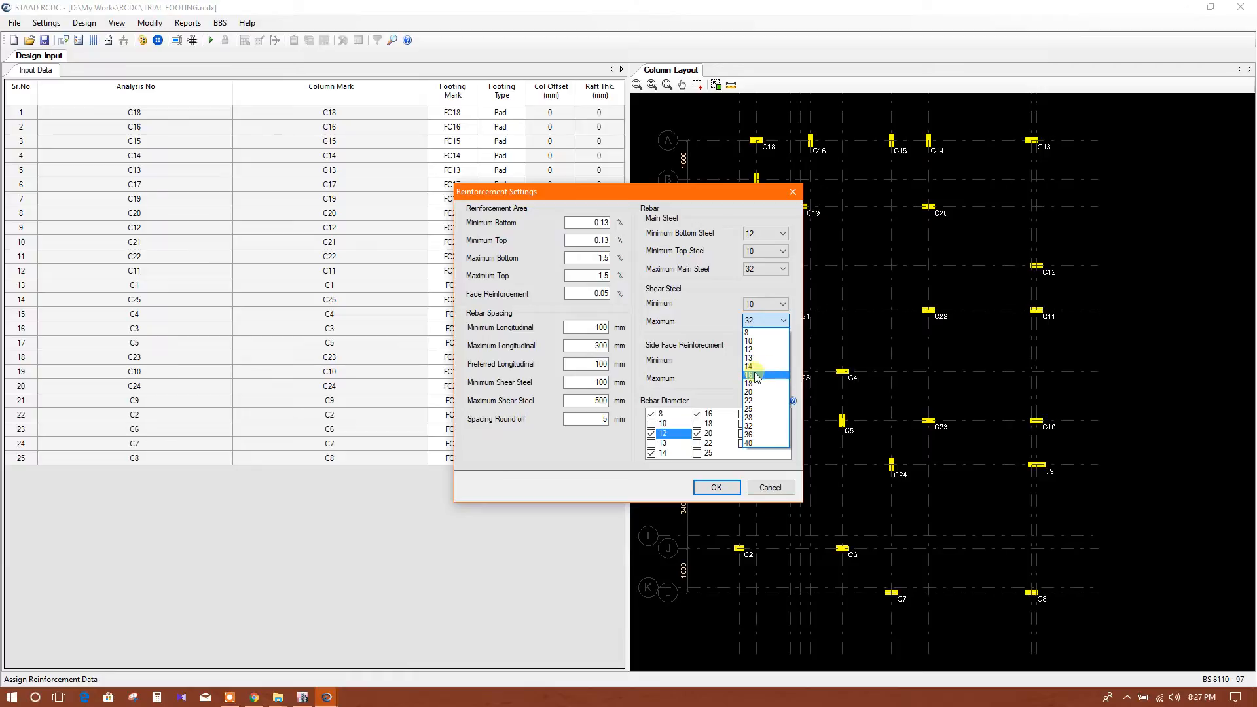
{"action": "left_click", "coordinate": [747, 391]}
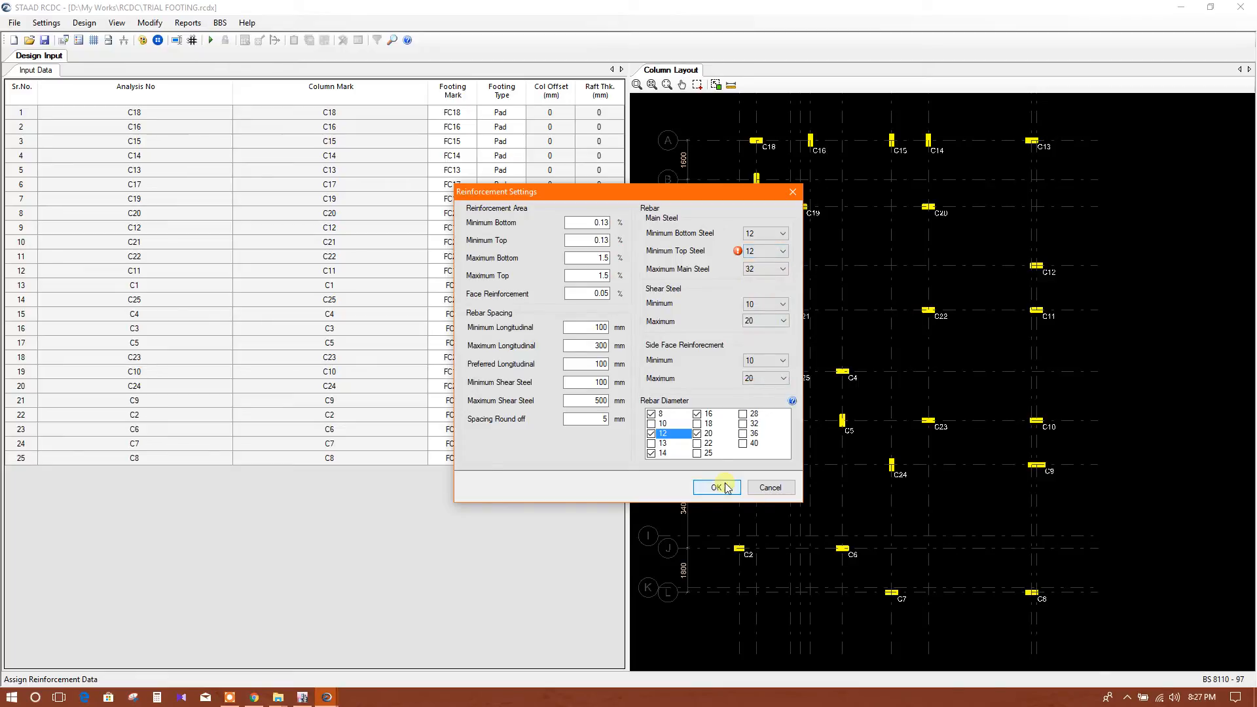
Set minimum shear bars to 12 mm and apply the reinforcement settings
{"action": "left_click", "coordinate": [781, 269]}
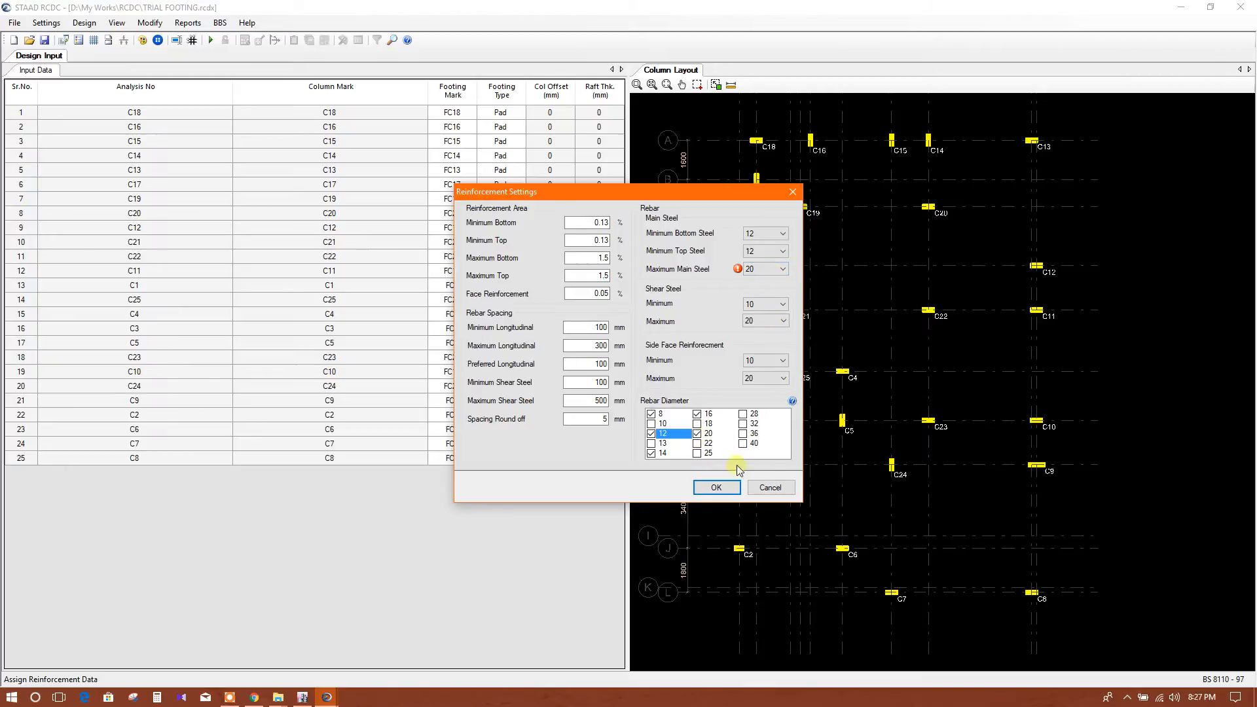
{"action": "left_click", "coordinate": [716, 487]}
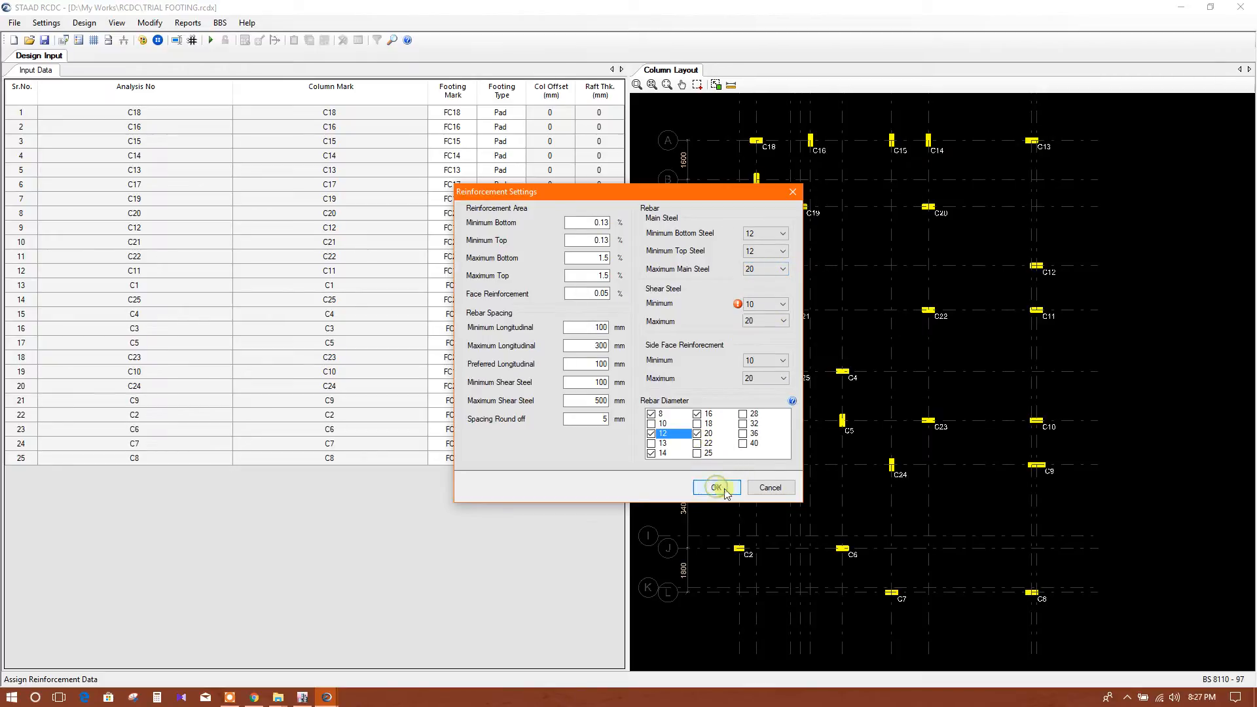
{"action": "left_click", "coordinate": [782, 303]}
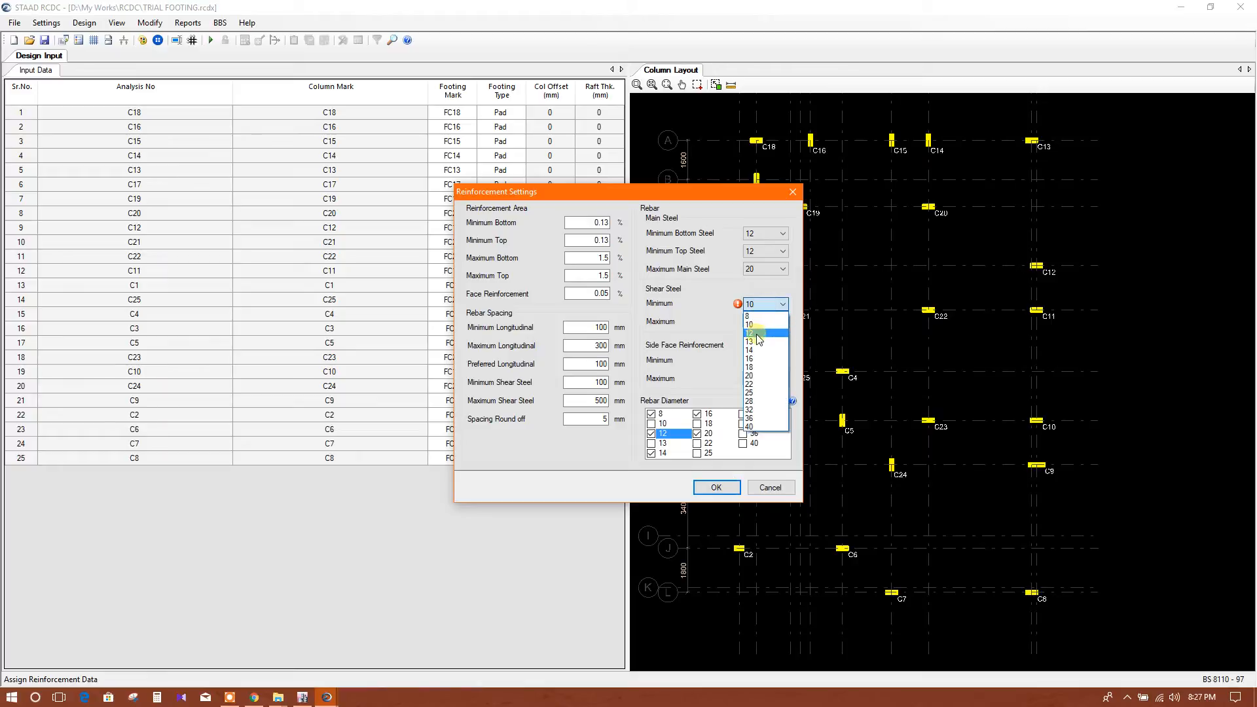
{"action": "left_click", "coordinate": [757, 334]}
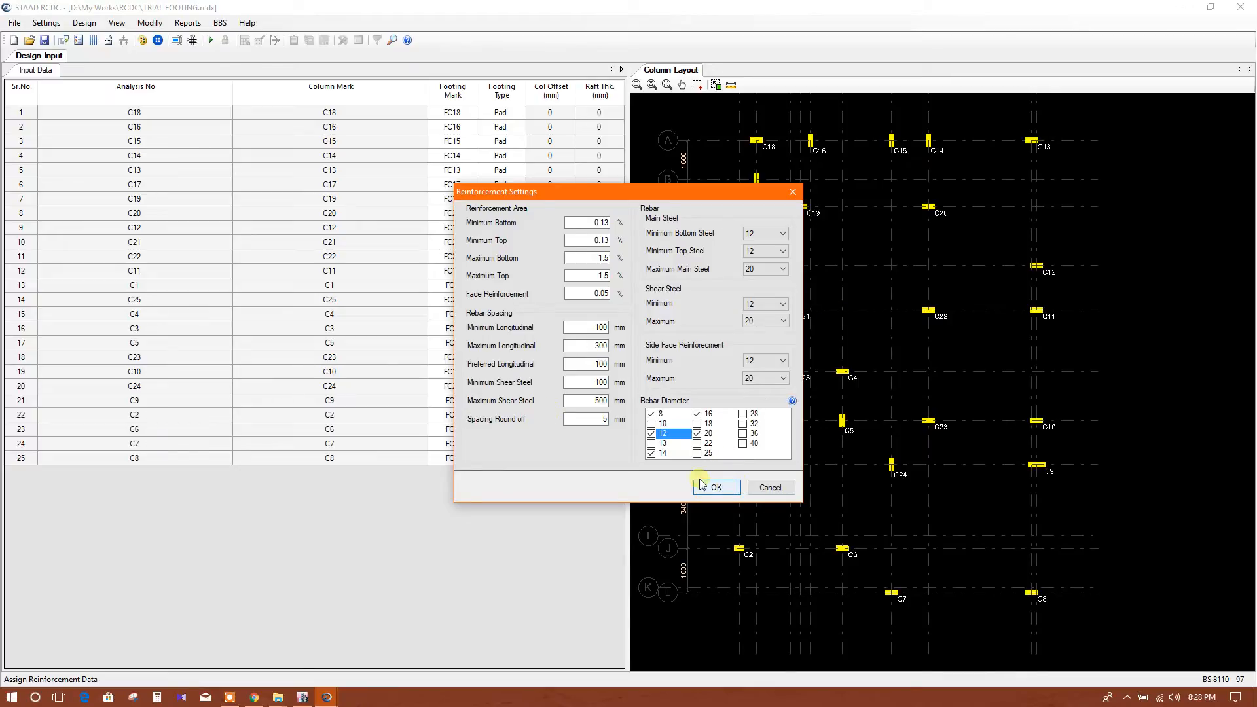
{"action": "left_click", "coordinate": [715, 488]}
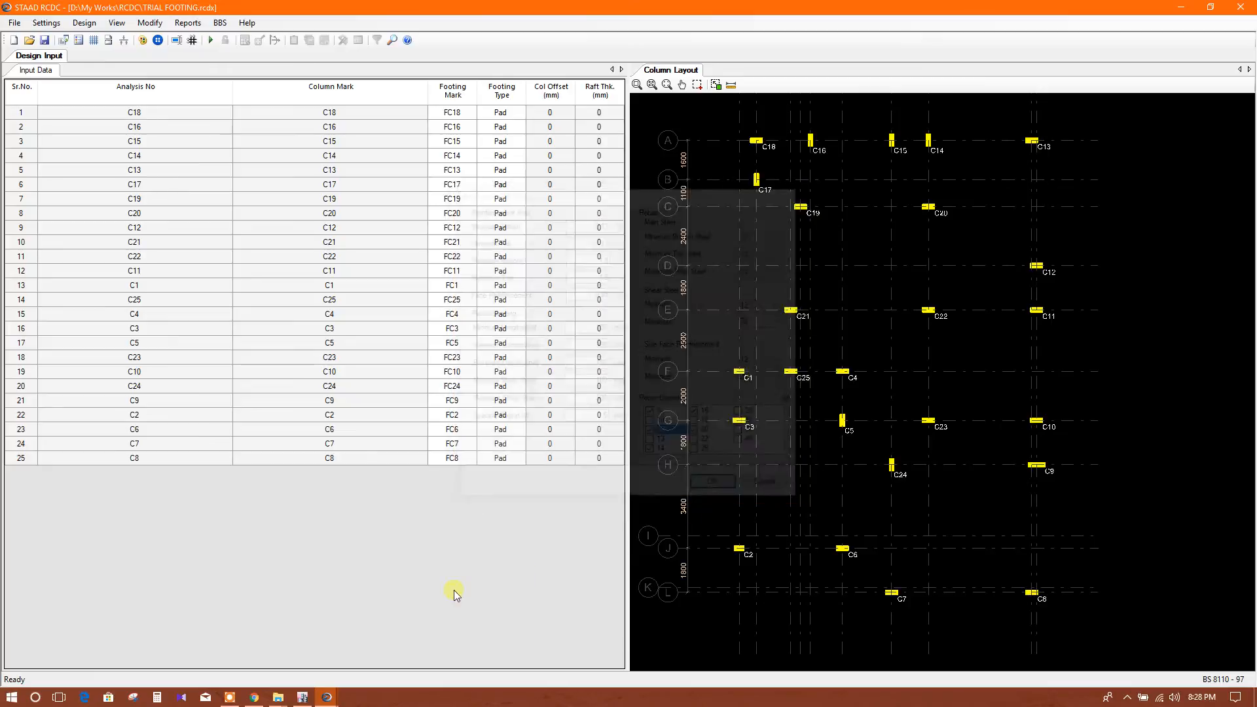
{"action": "left_click", "coordinate": [46, 23]}
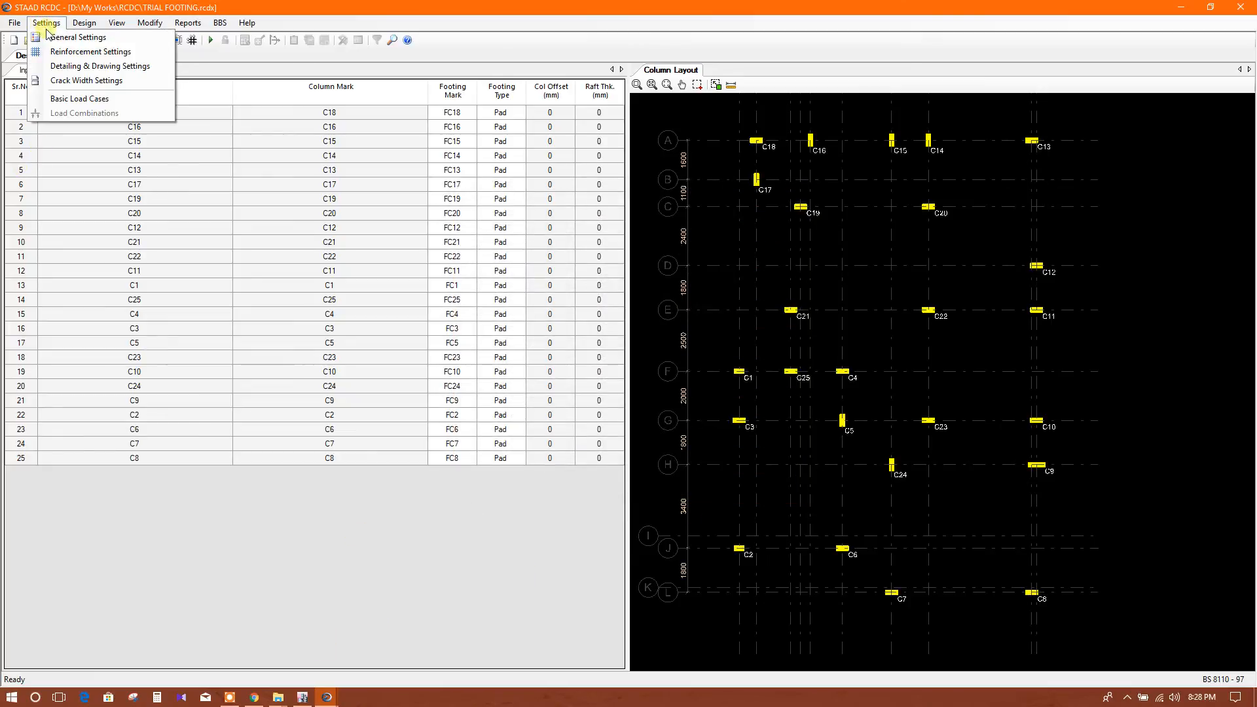
Set General Settings plan round-off to 100 mm and depth round-off to 50 mm
{"action": "left_click", "coordinate": [77, 36]}
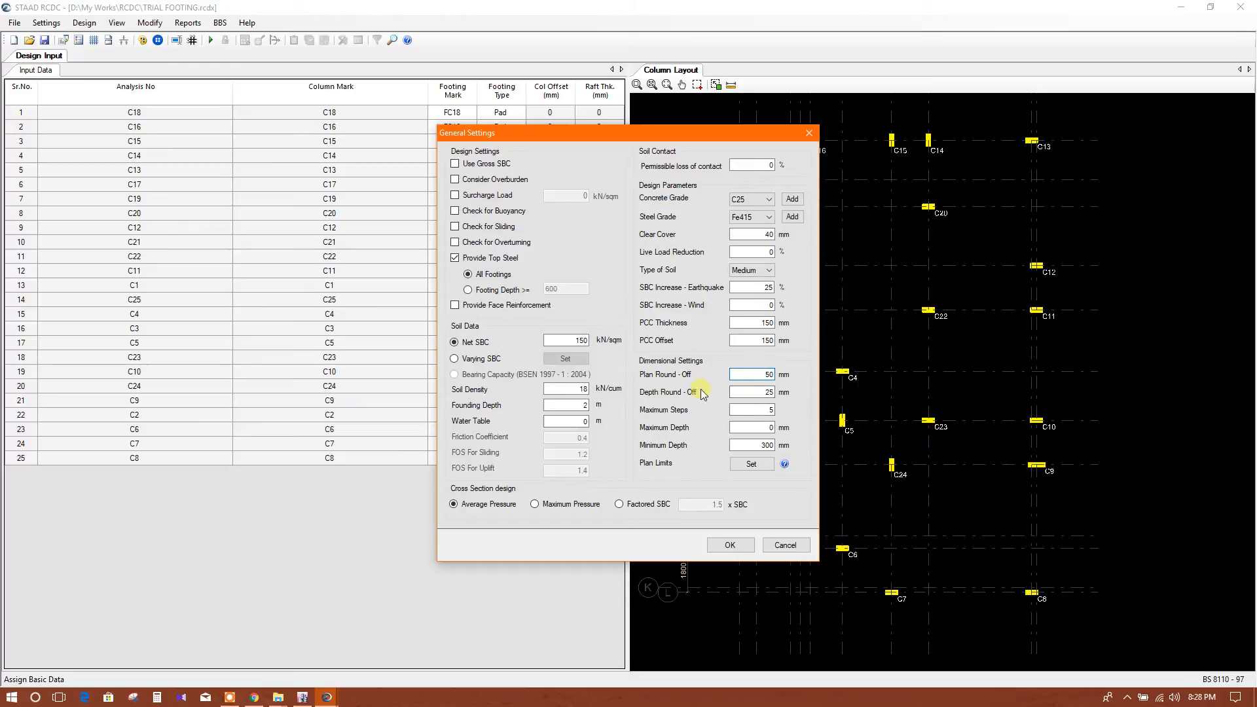
{"action": "left_click", "coordinate": [752, 374]}
{"action": "type", "text": "100"}
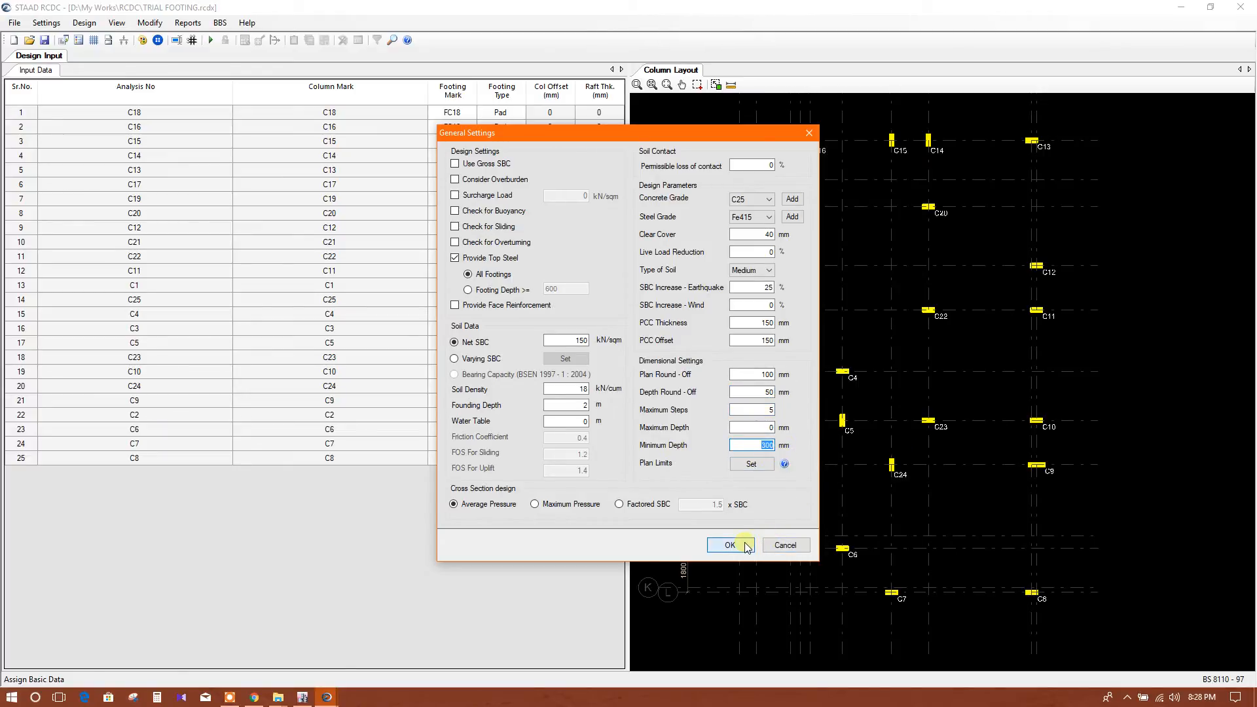
{"action": "left_click", "coordinate": [730, 545]}
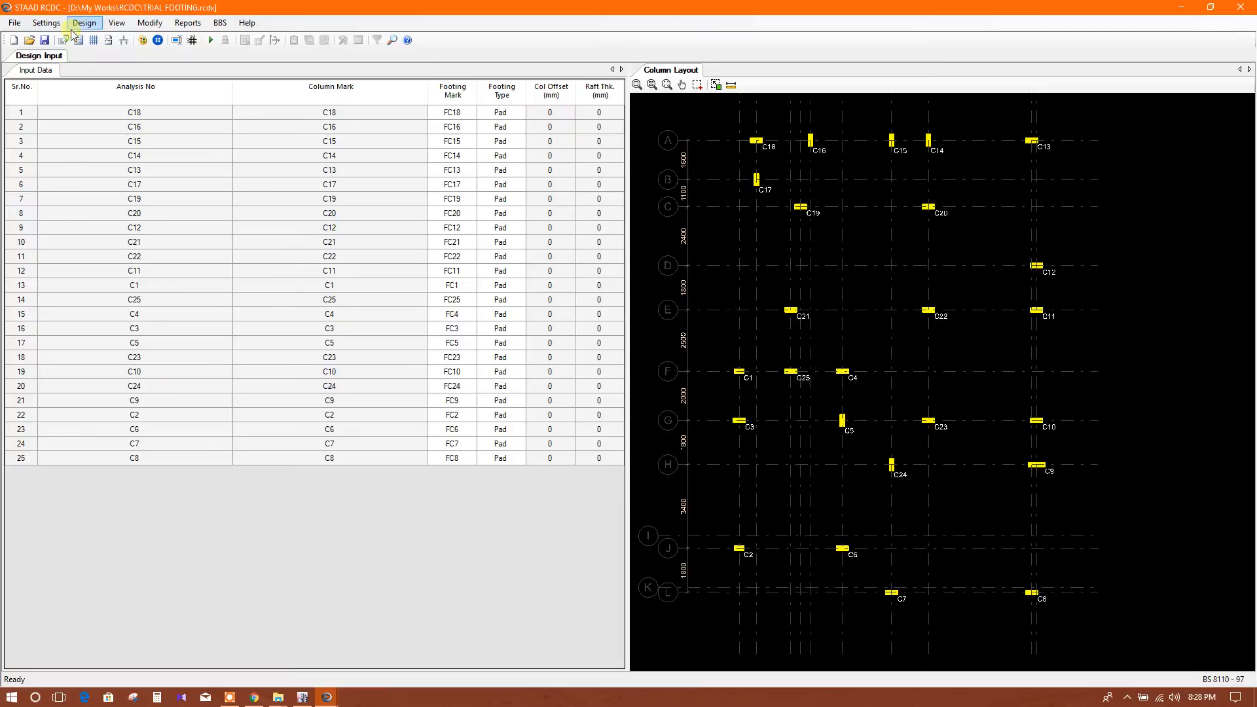
Add sizing load combinations from analysis and confirm them to design the footings
{"action": "left_click", "coordinate": [84, 22]}
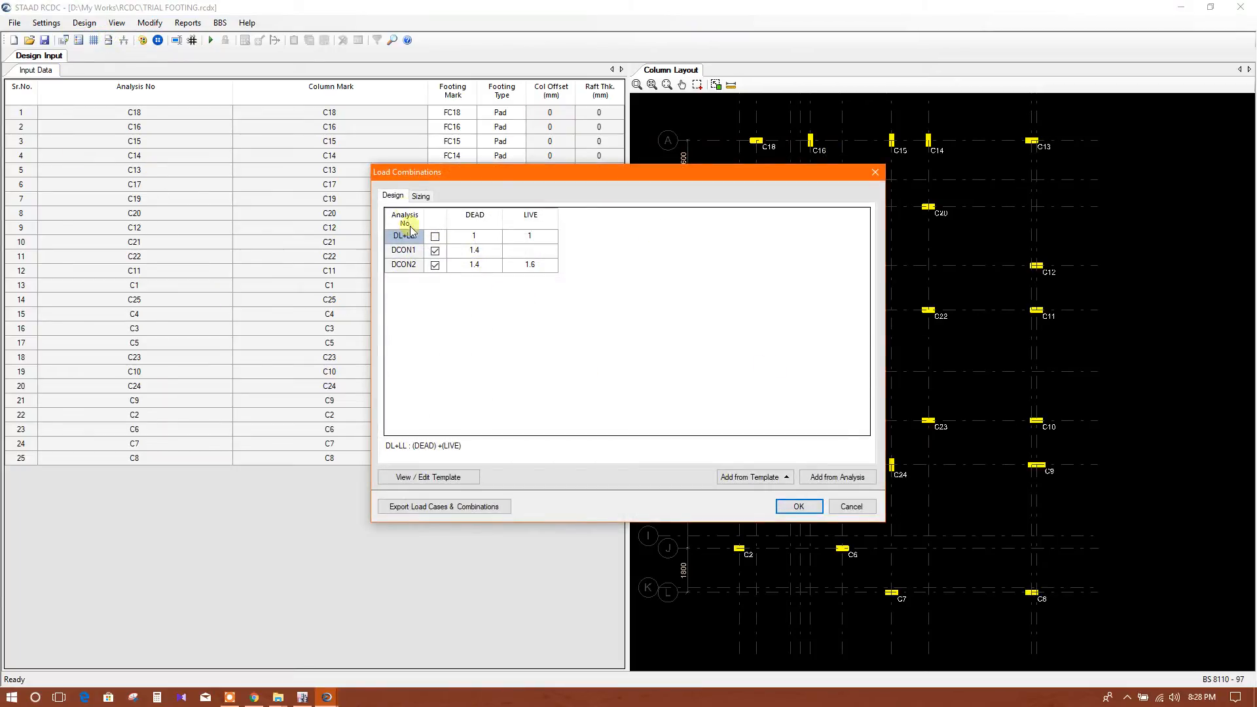
{"action": "left_click", "coordinate": [420, 195]}
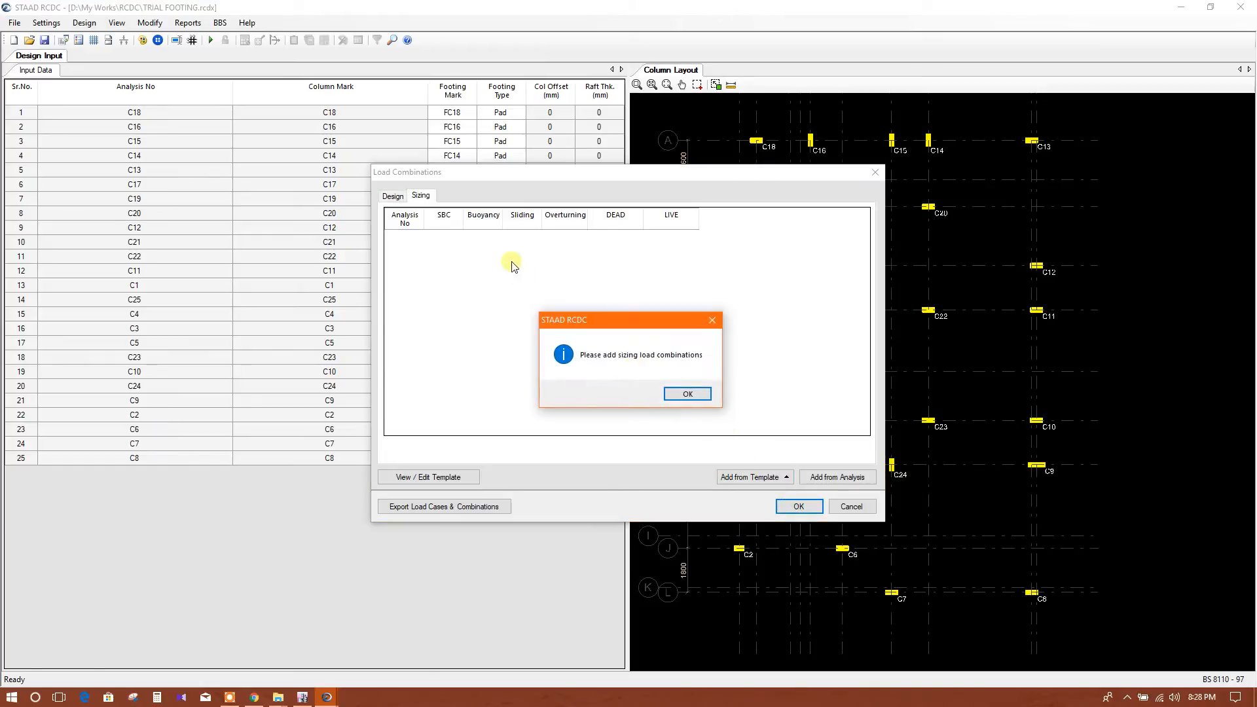
{"action": "left_click", "coordinate": [686, 395]}
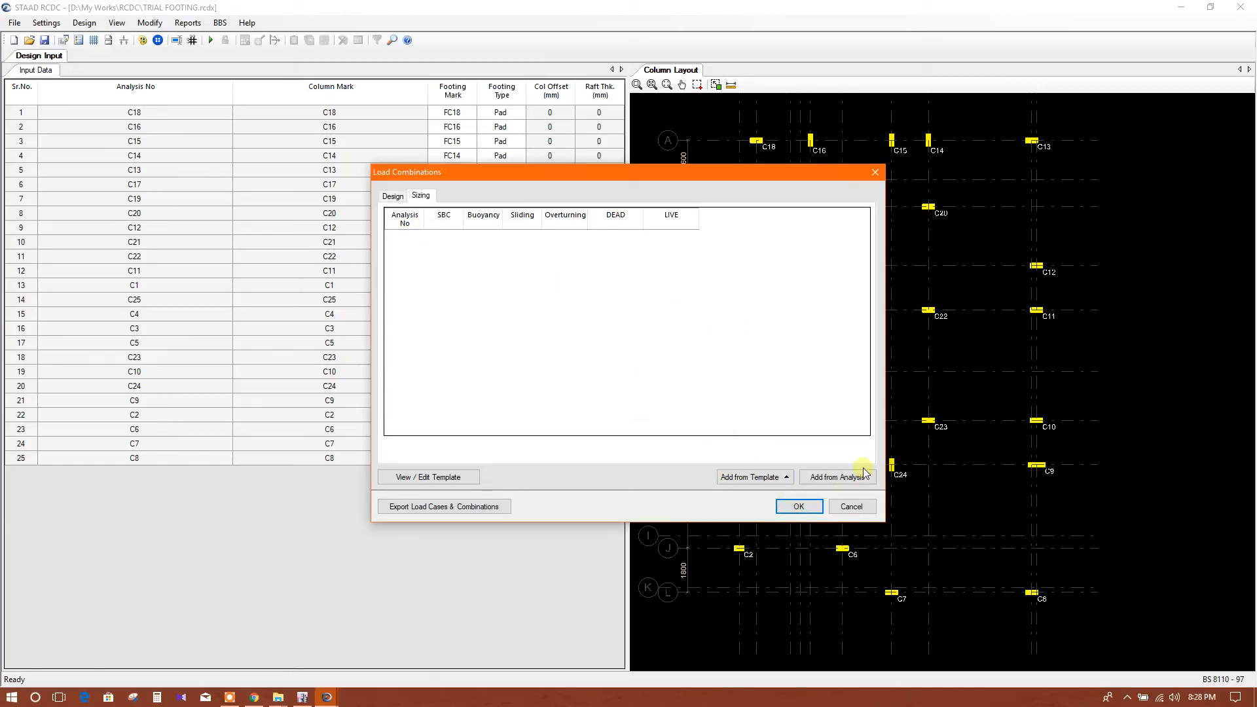
{"action": "left_click", "coordinate": [837, 476]}
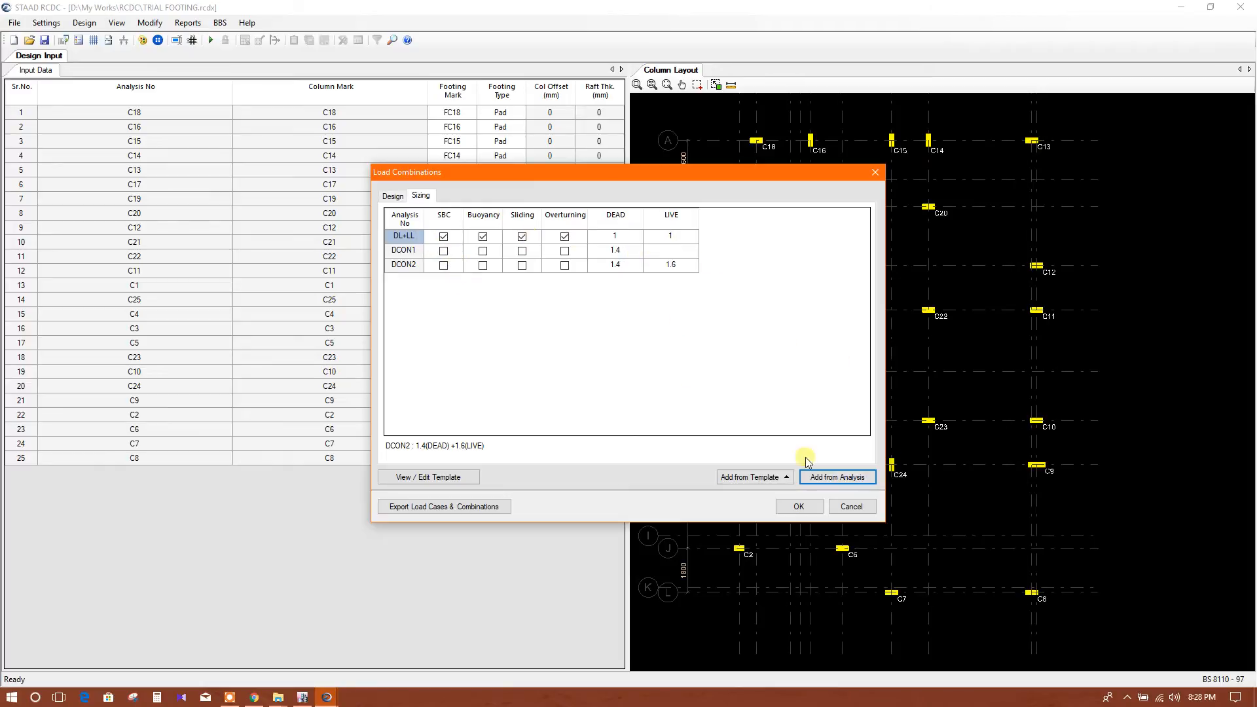
{"action": "left_click", "coordinate": [797, 506]}
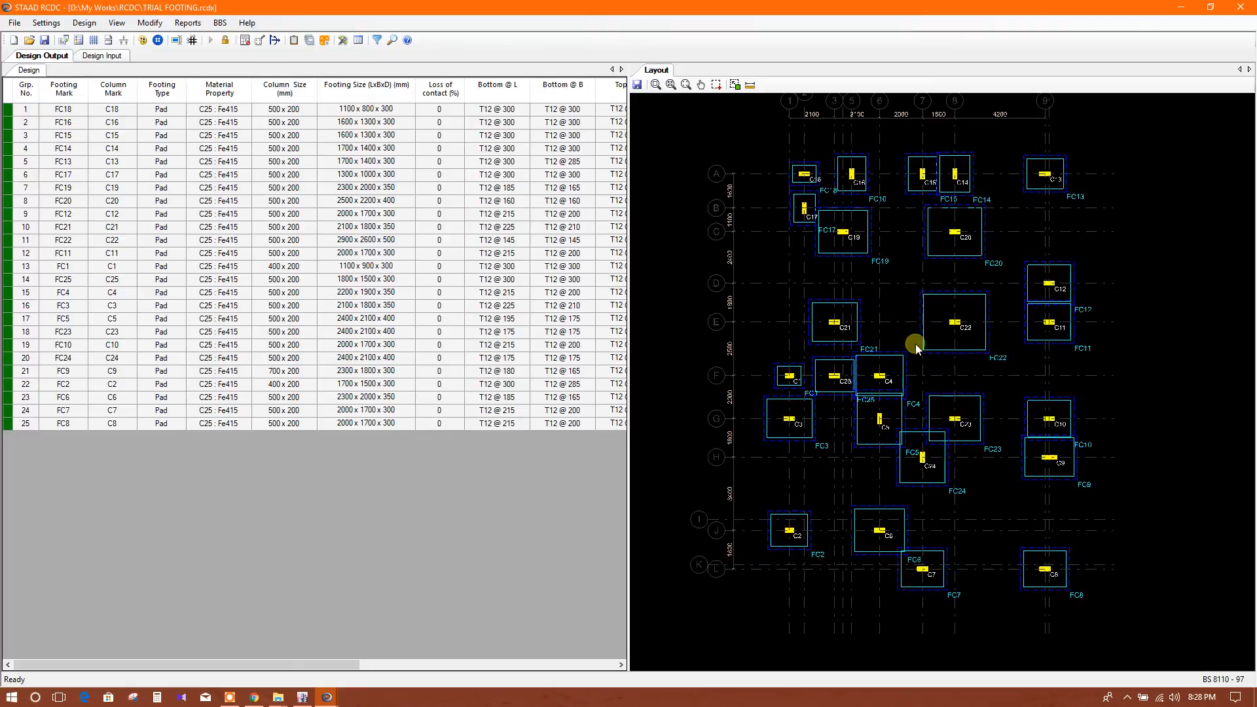
{"action": "mouse_move", "coordinate": [921, 280]}
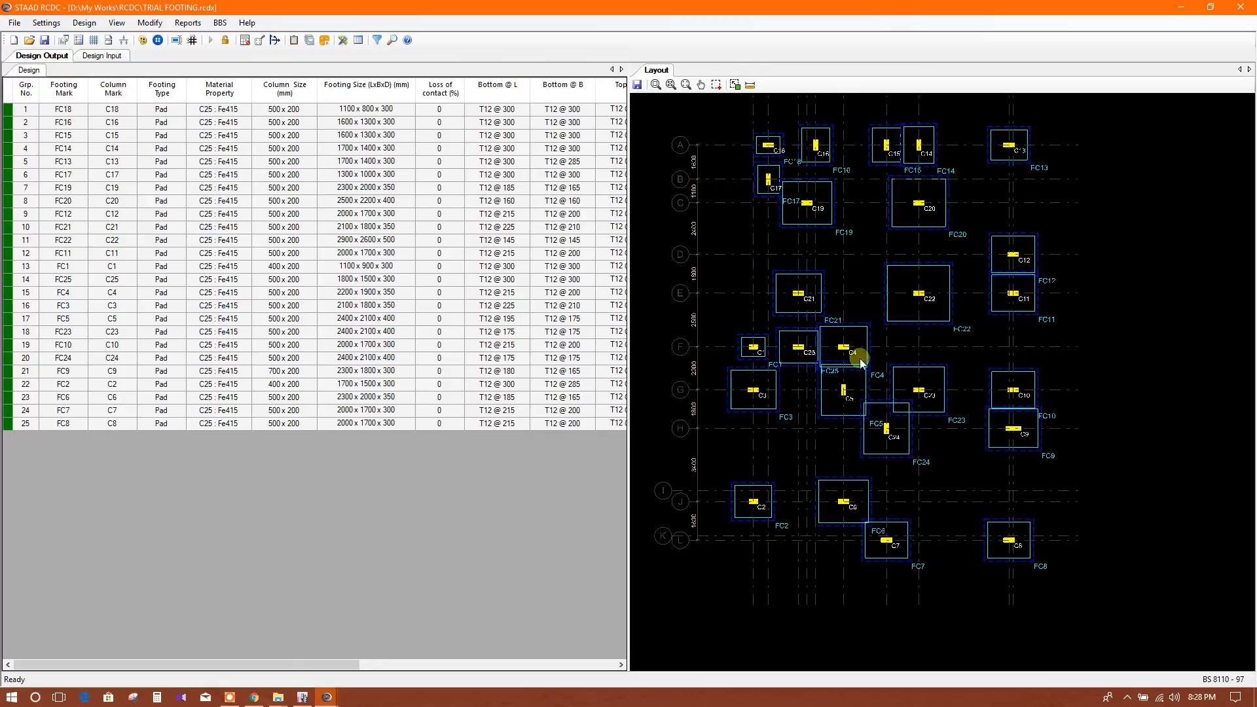
{"action": "mouse_move", "coordinate": [861, 227]}
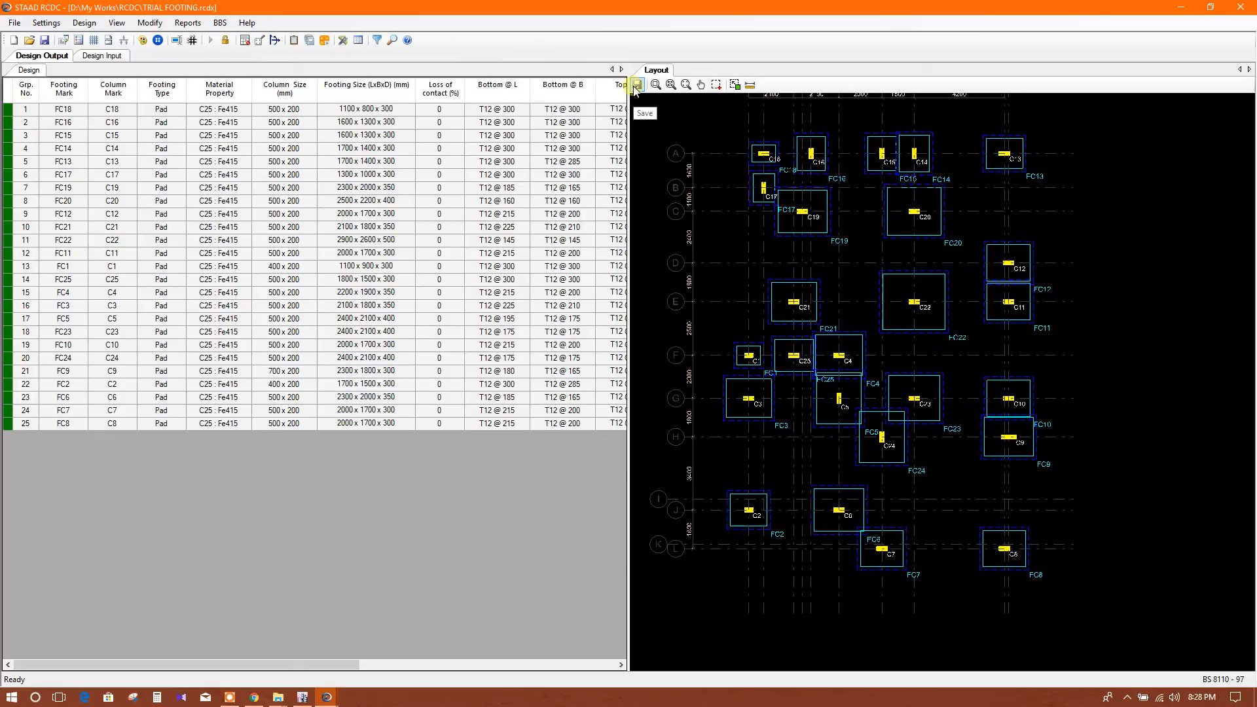
Start saving the footing layout as DXF, then cancel the Save As dialog
{"action": "left_click", "coordinate": [637, 84]}
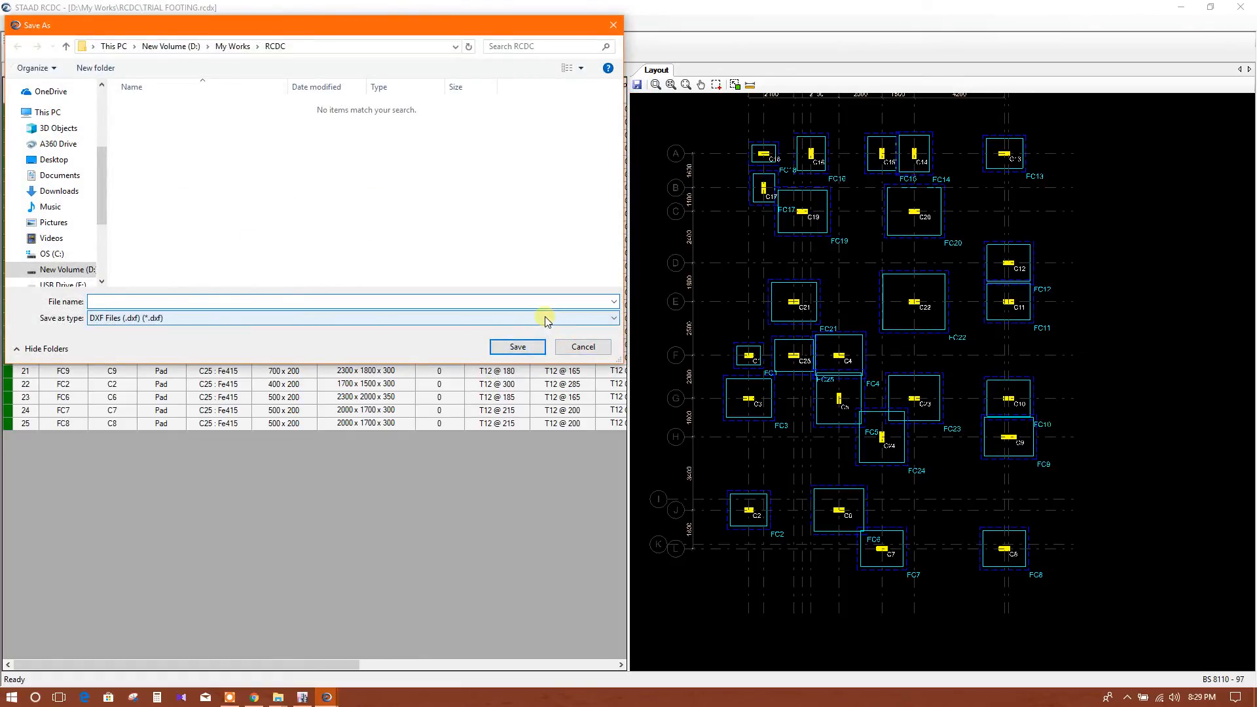
{"action": "left_click", "coordinate": [582, 346]}
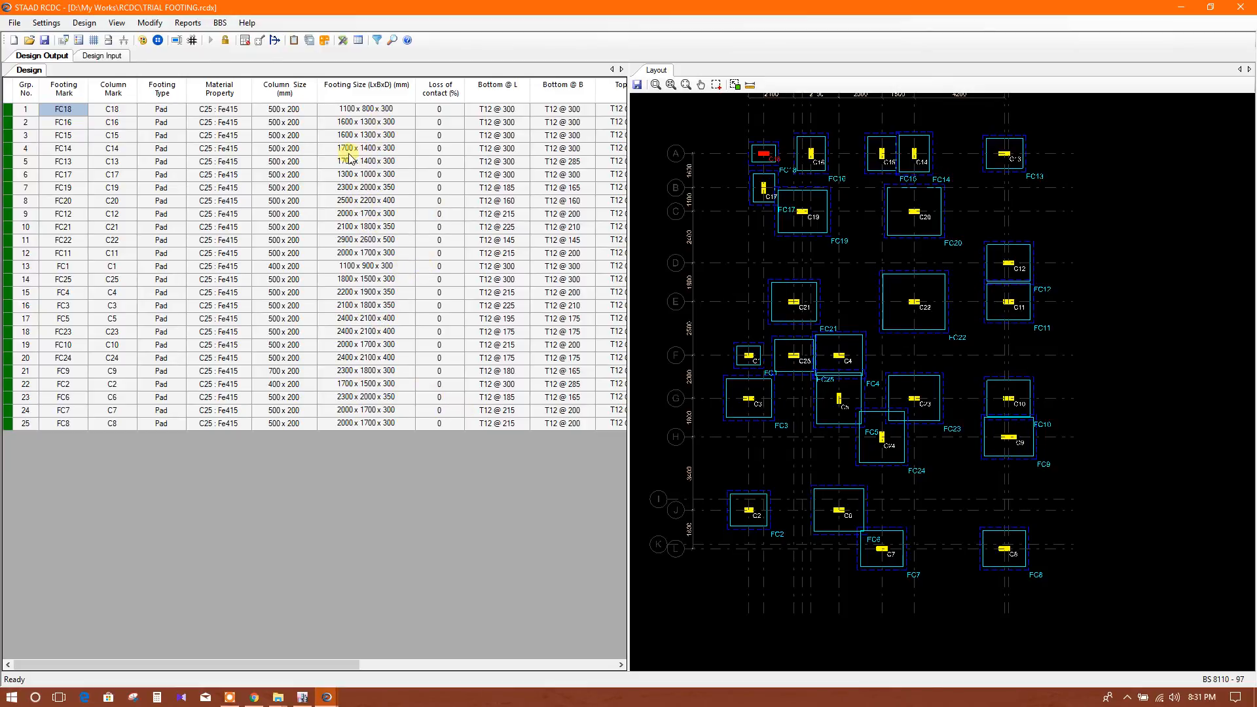
{"action": "mouse_move", "coordinate": [148, 40]}
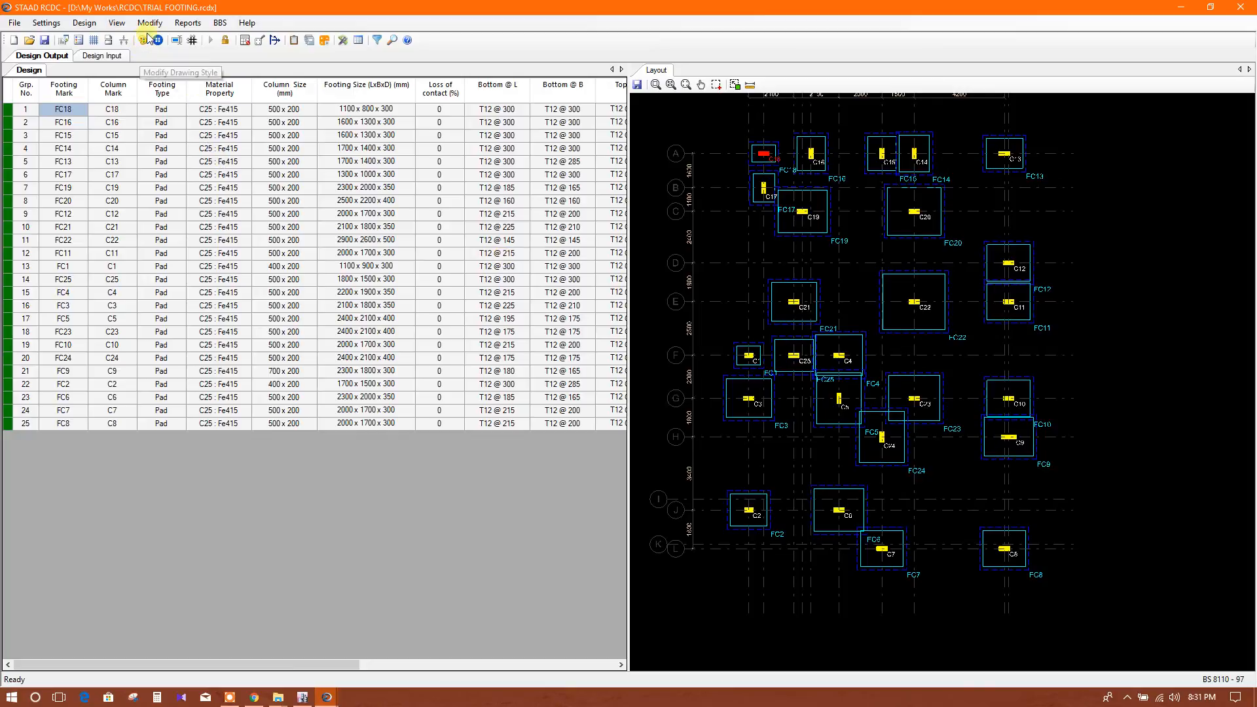
{"action": "left_click", "coordinate": [146, 40]}
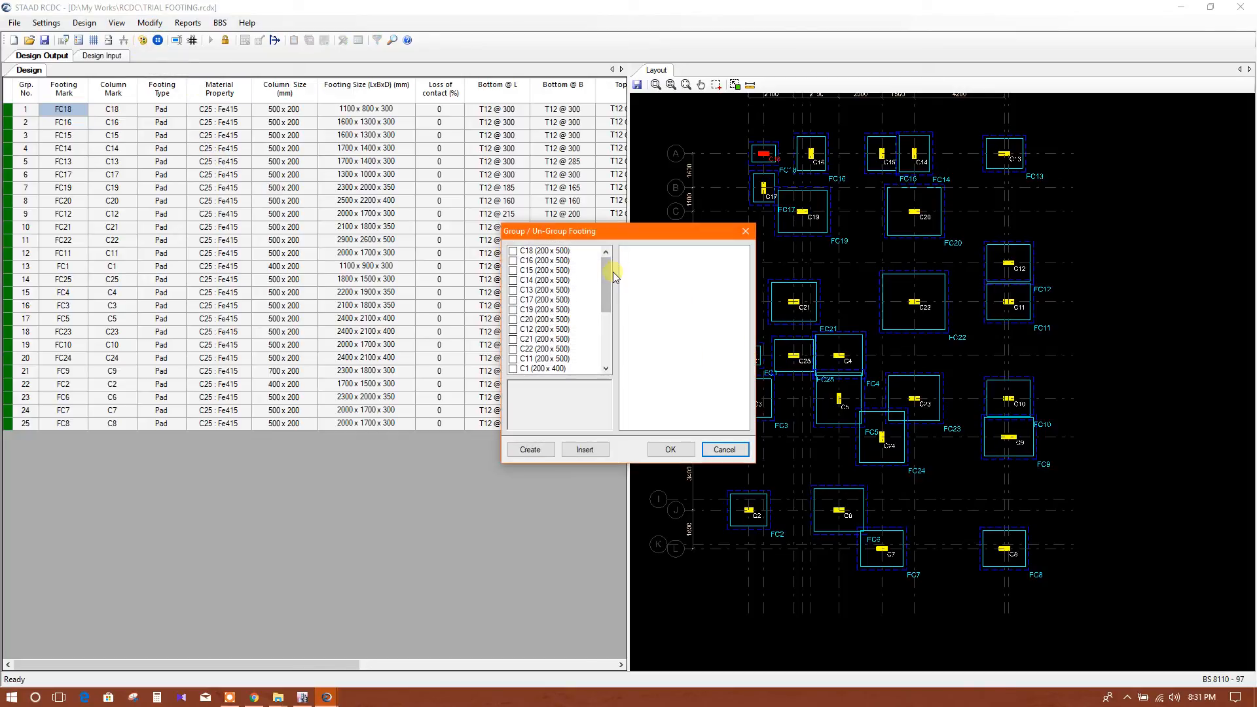
{"action": "scroll", "scroll_direction": "down", "scroll_amount": 3}
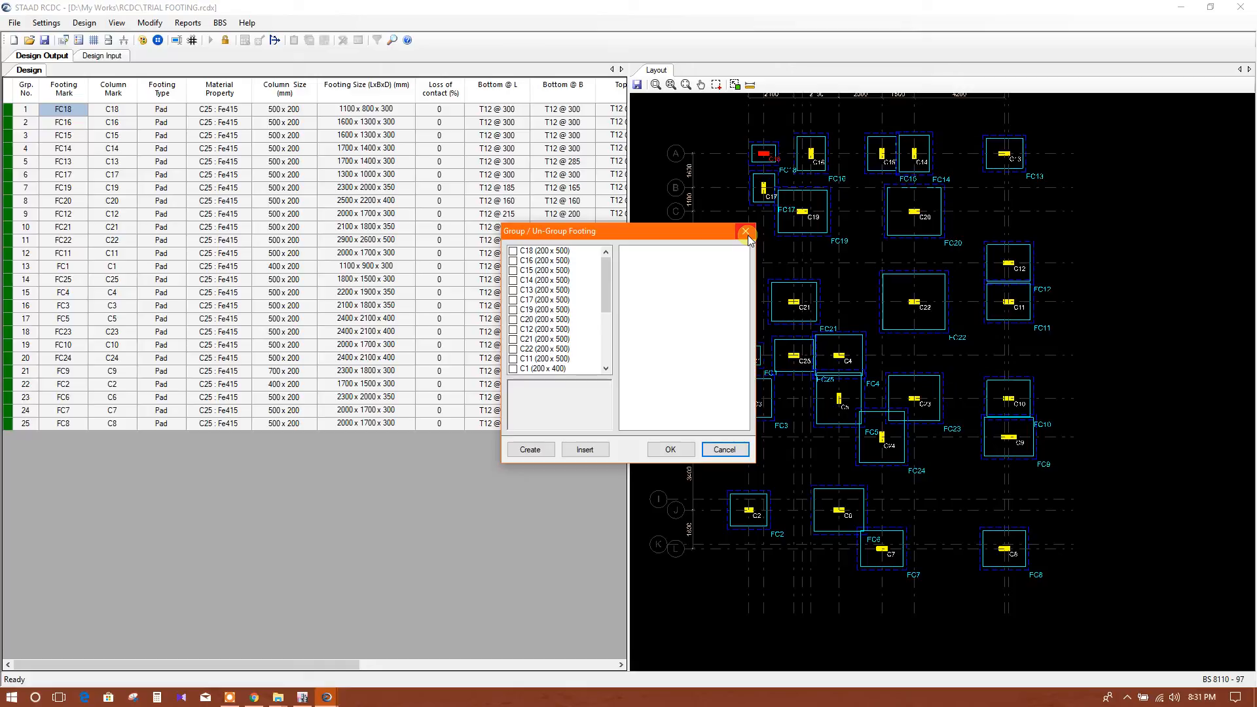
{"action": "left_click", "coordinate": [747, 231]}
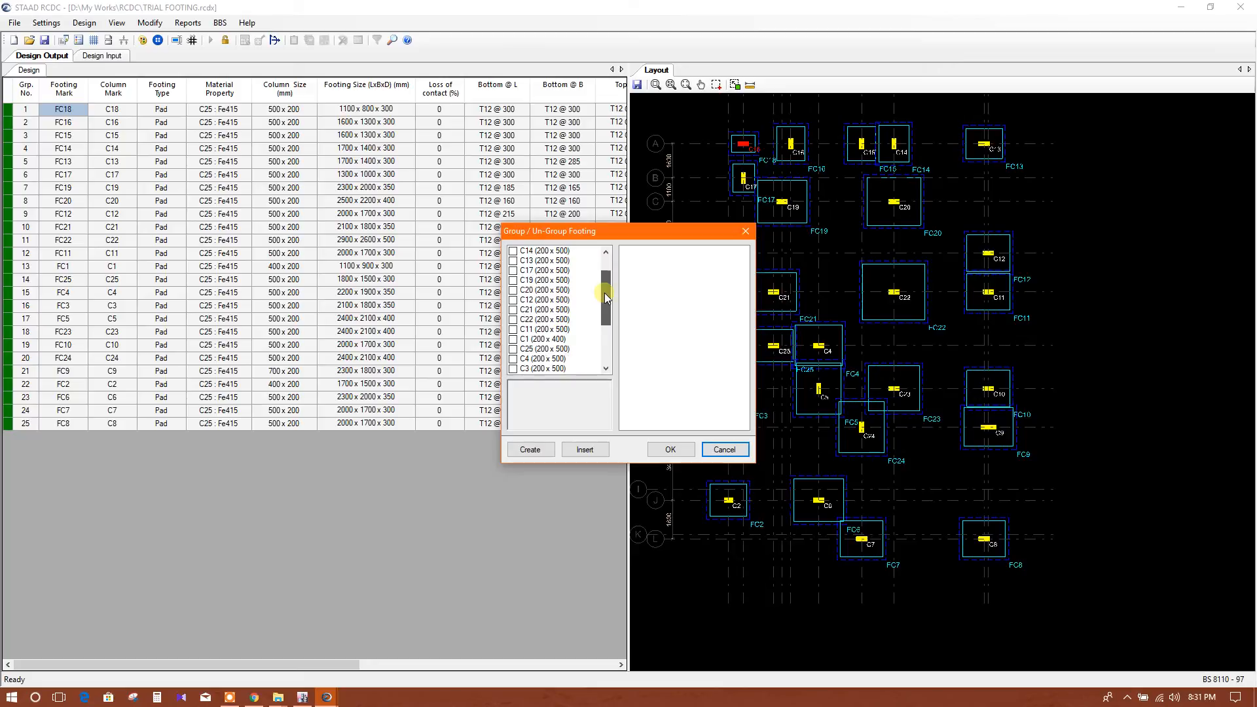
{"action": "scroll", "scroll_direction": "down", "scroll_amount": 3}
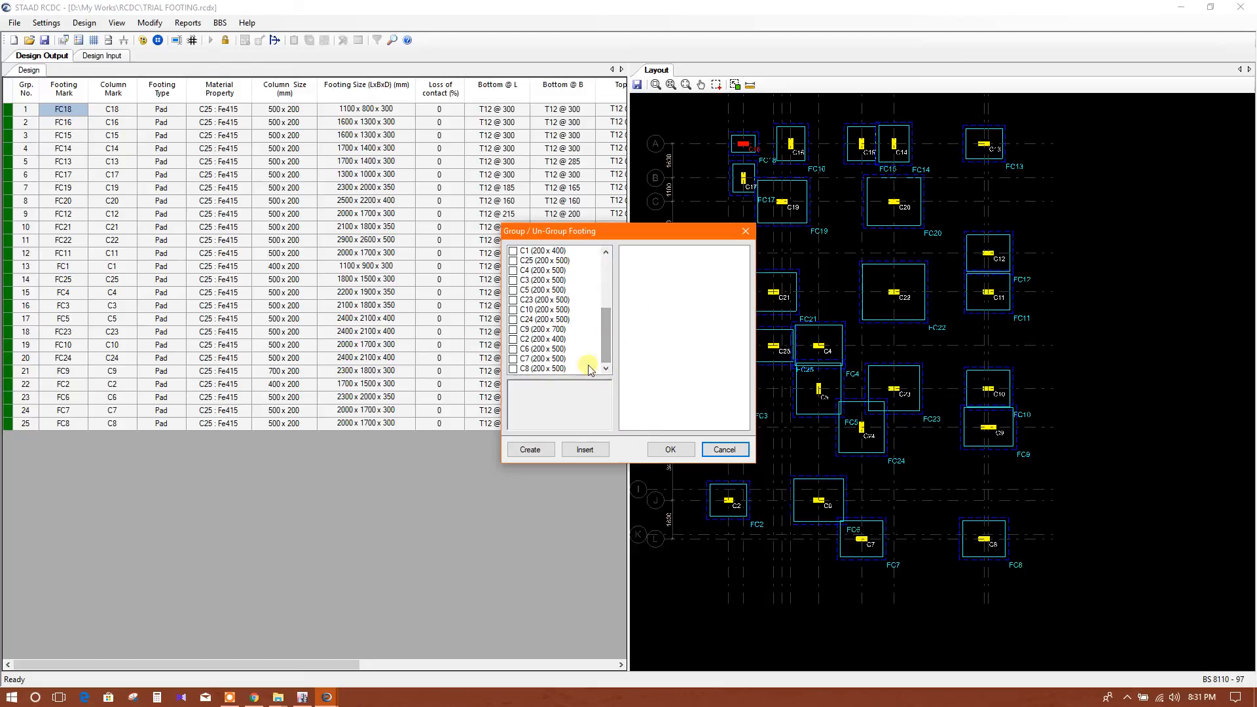
{"action": "left_click", "coordinate": [723, 450]}
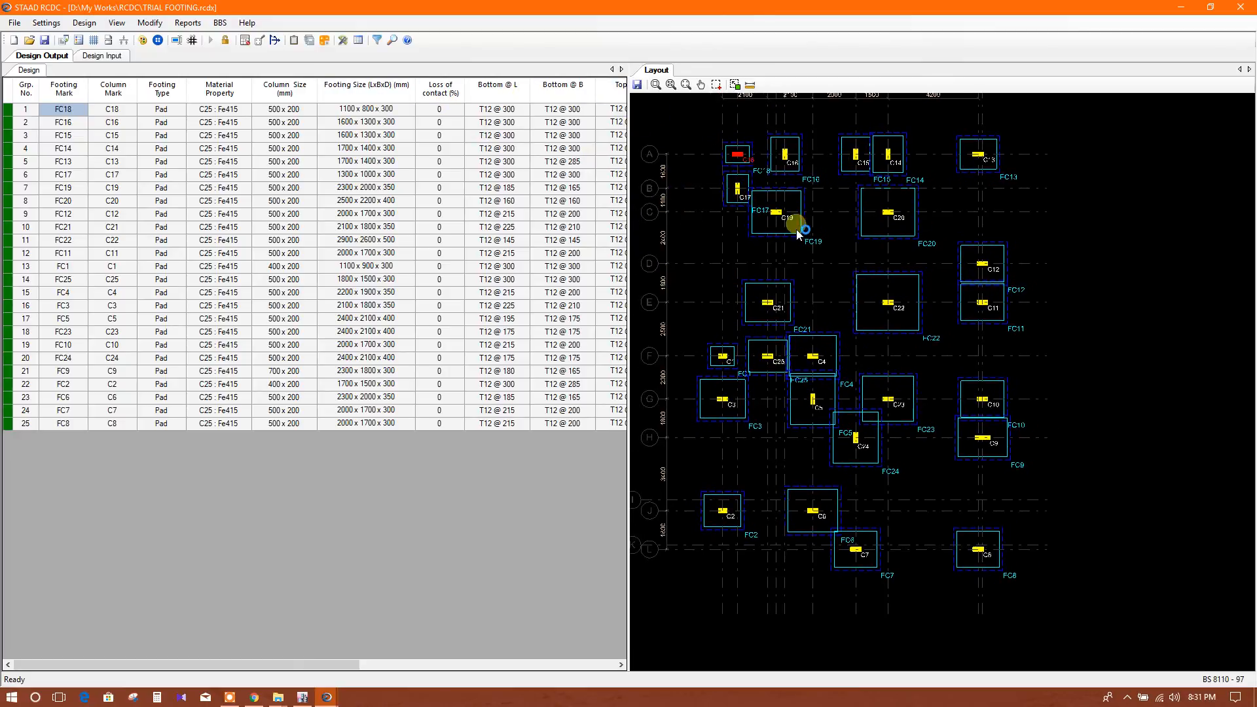
{"action": "mouse_move", "coordinate": [343, 41]}
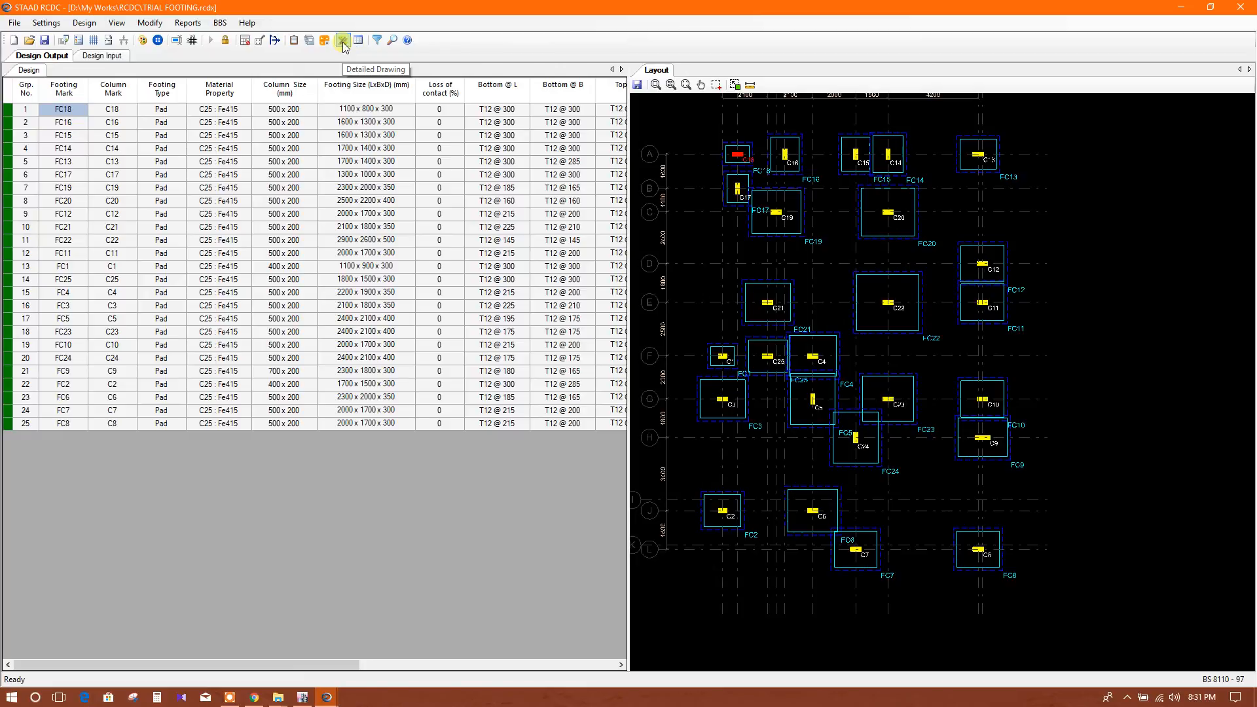
Generate detailed drawings for FC18 and FC16 with plan, Section @ L and Section @ B
{"action": "left_click", "coordinate": [342, 41]}
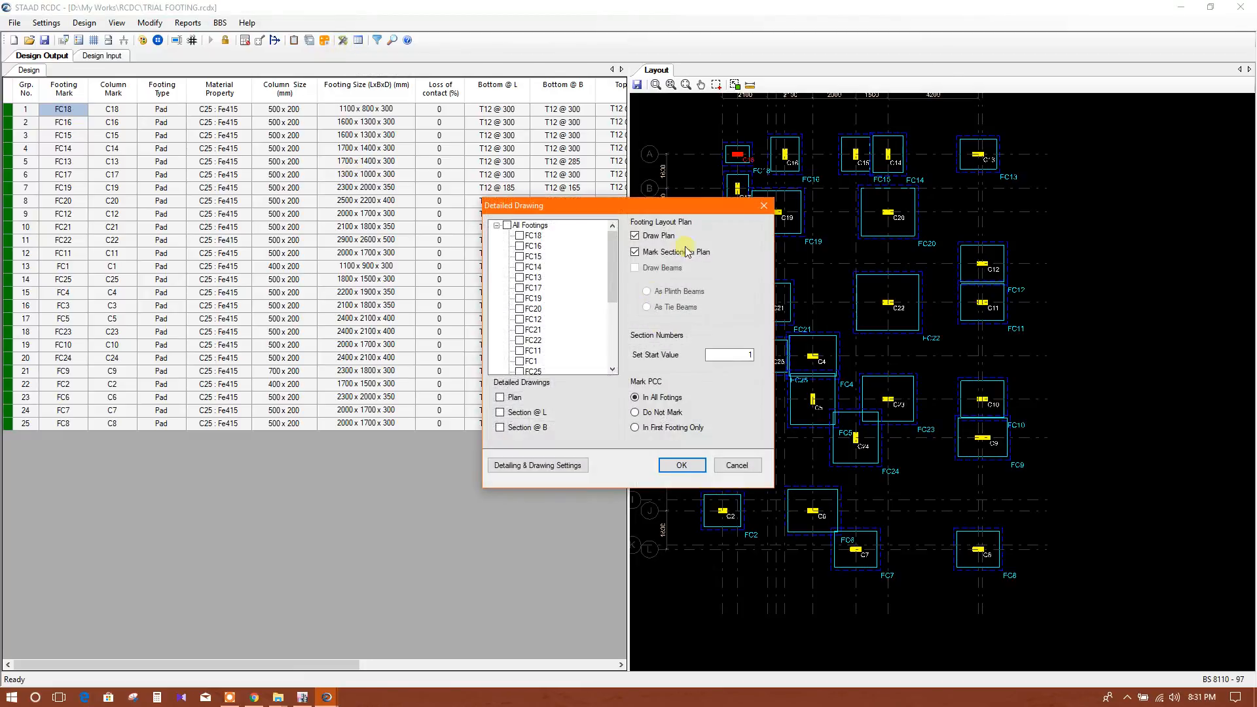
{"action": "scroll", "scroll_direction": "down", "scroll_amount": 3}
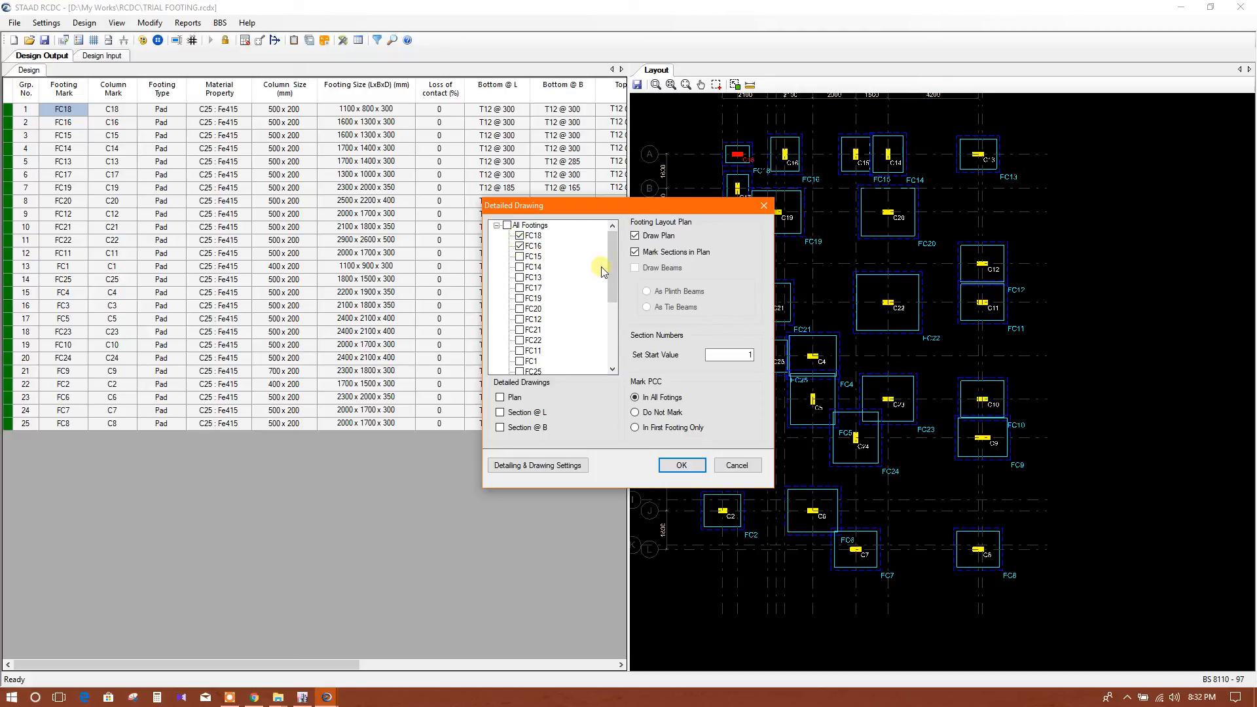
{"action": "scroll", "scroll_direction": "down", "scroll_amount": 3}
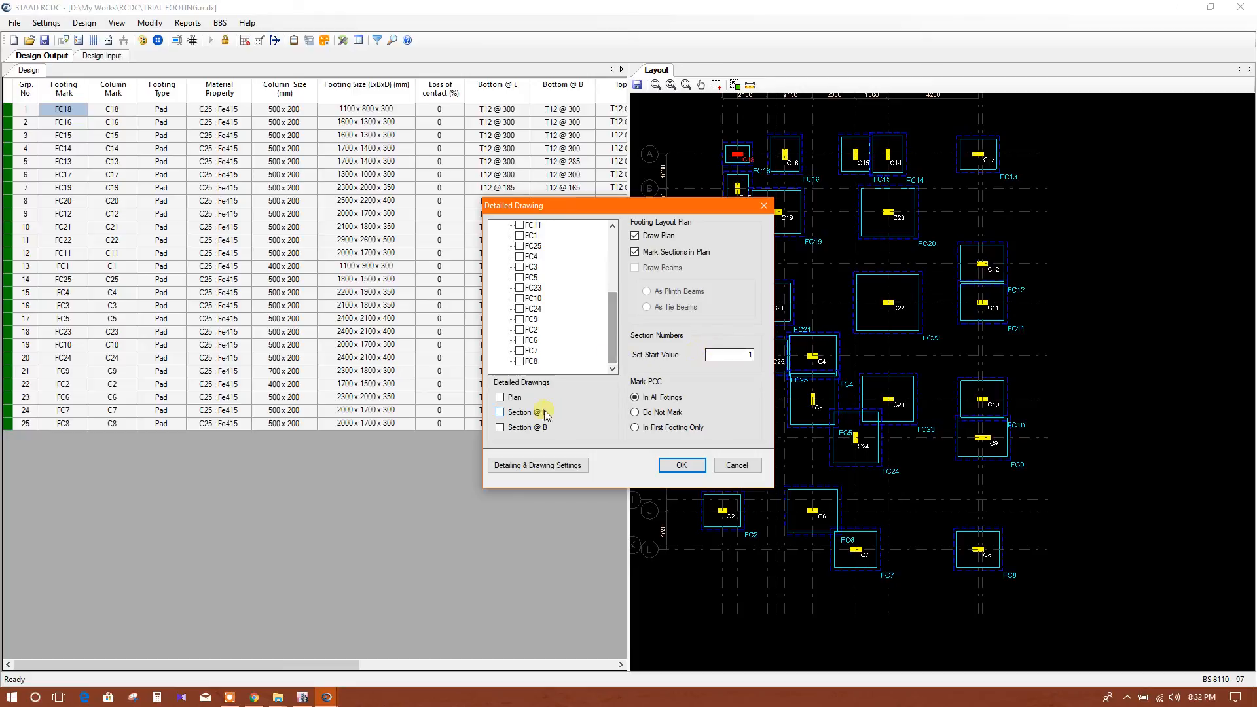
{"action": "left_click", "coordinate": [501, 397]}
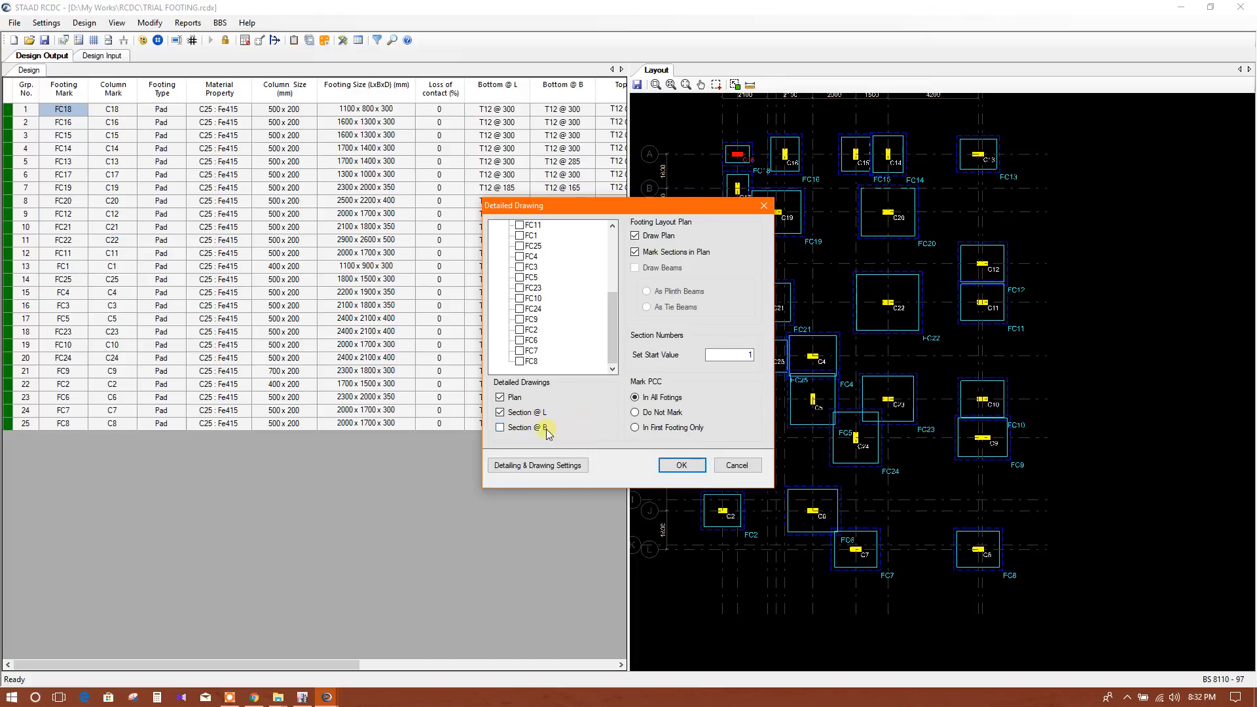
{"action": "left_click", "coordinate": [499, 427]}
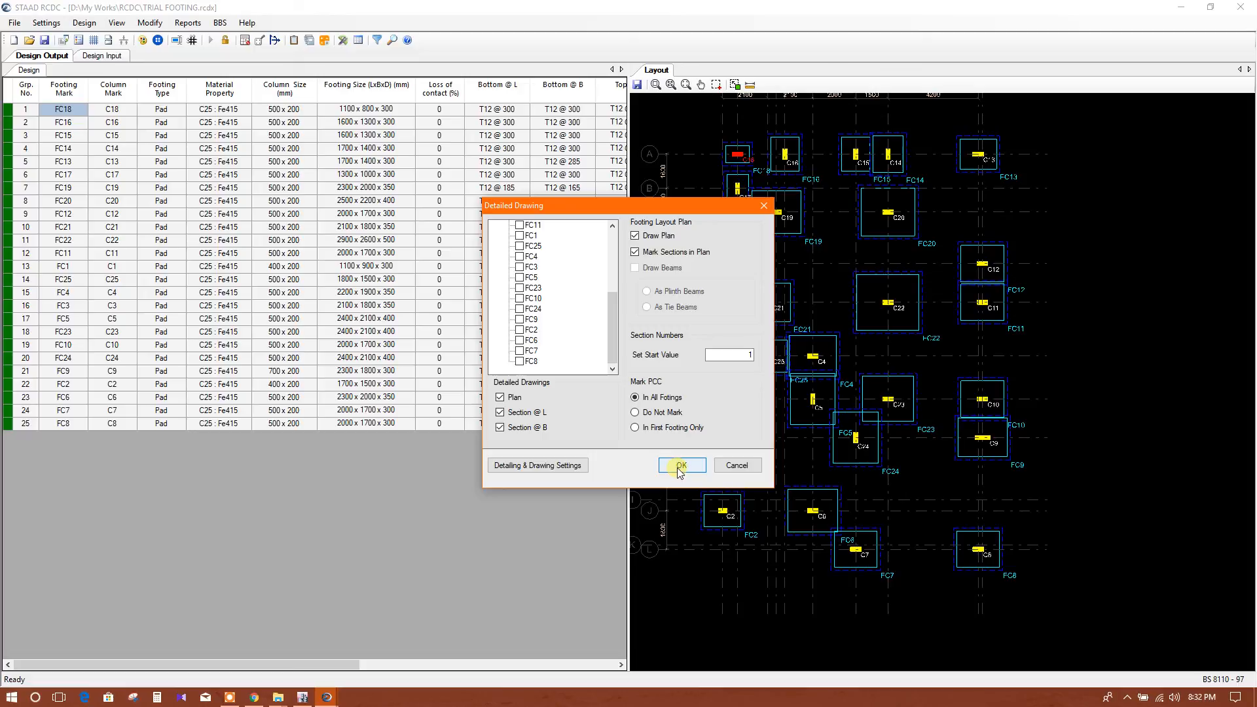
{"action": "left_click", "coordinate": [681, 465]}
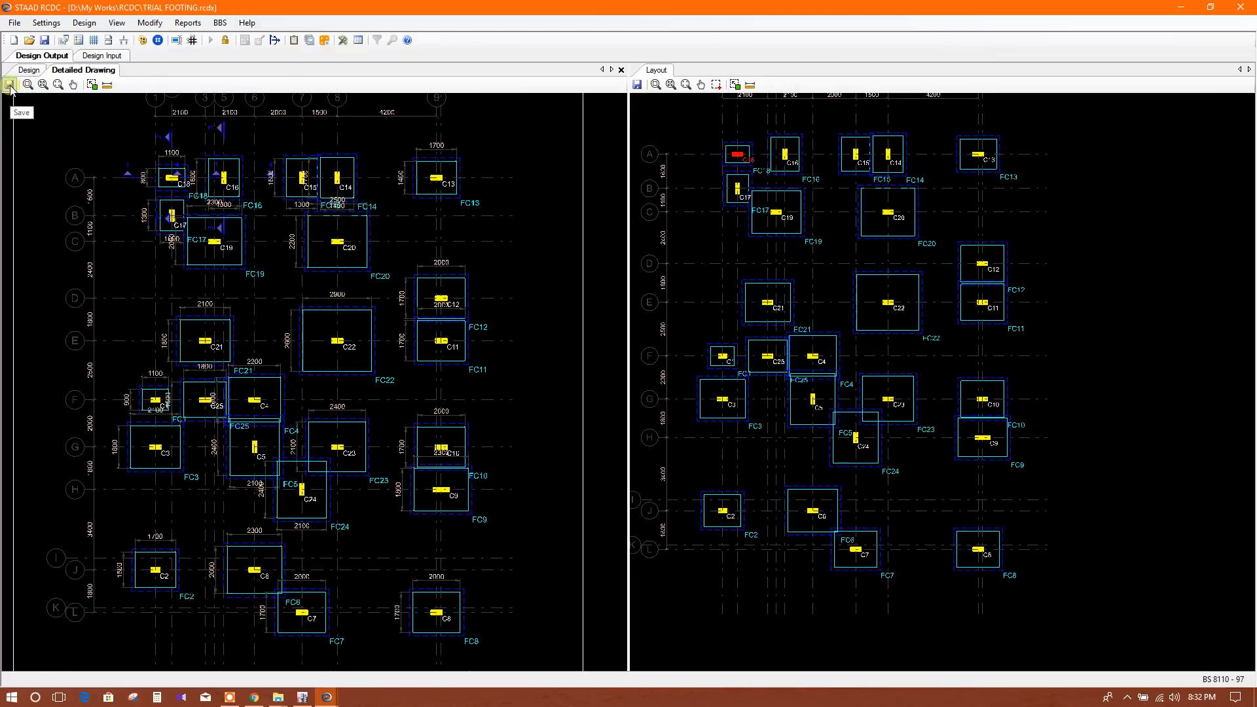
{"action": "left_click", "coordinate": [9, 84]}
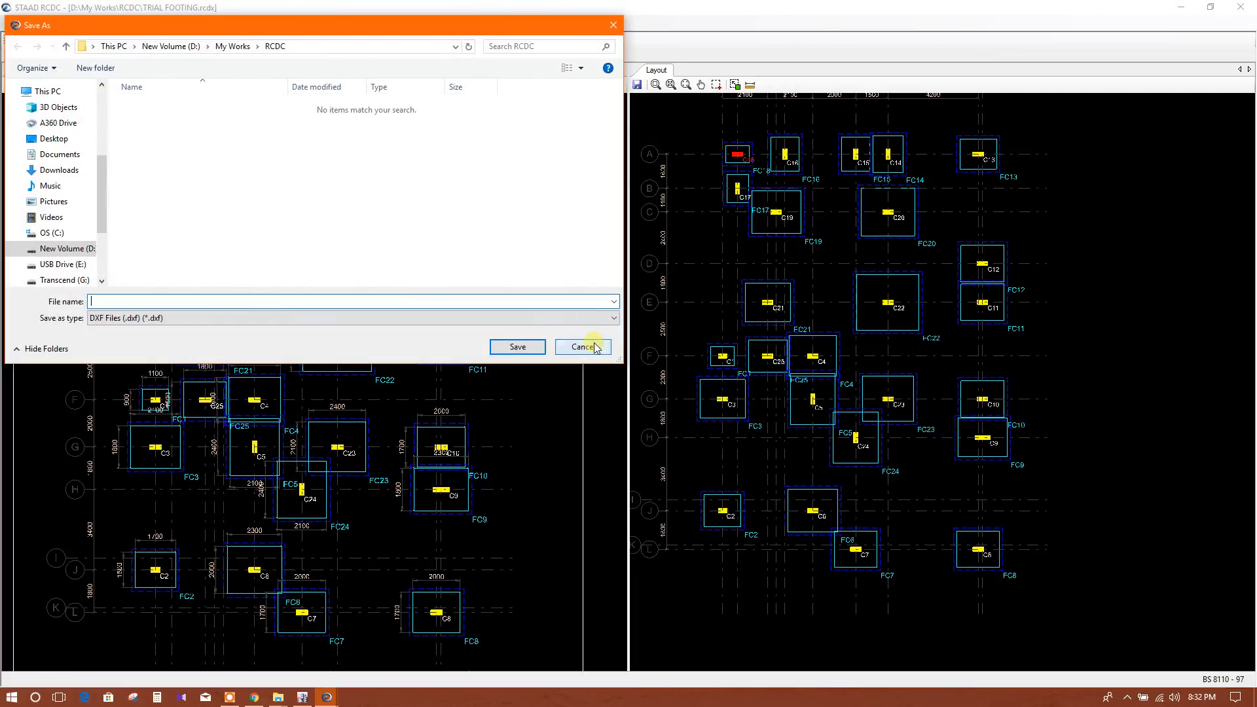
{"action": "left_click", "coordinate": [581, 346]}
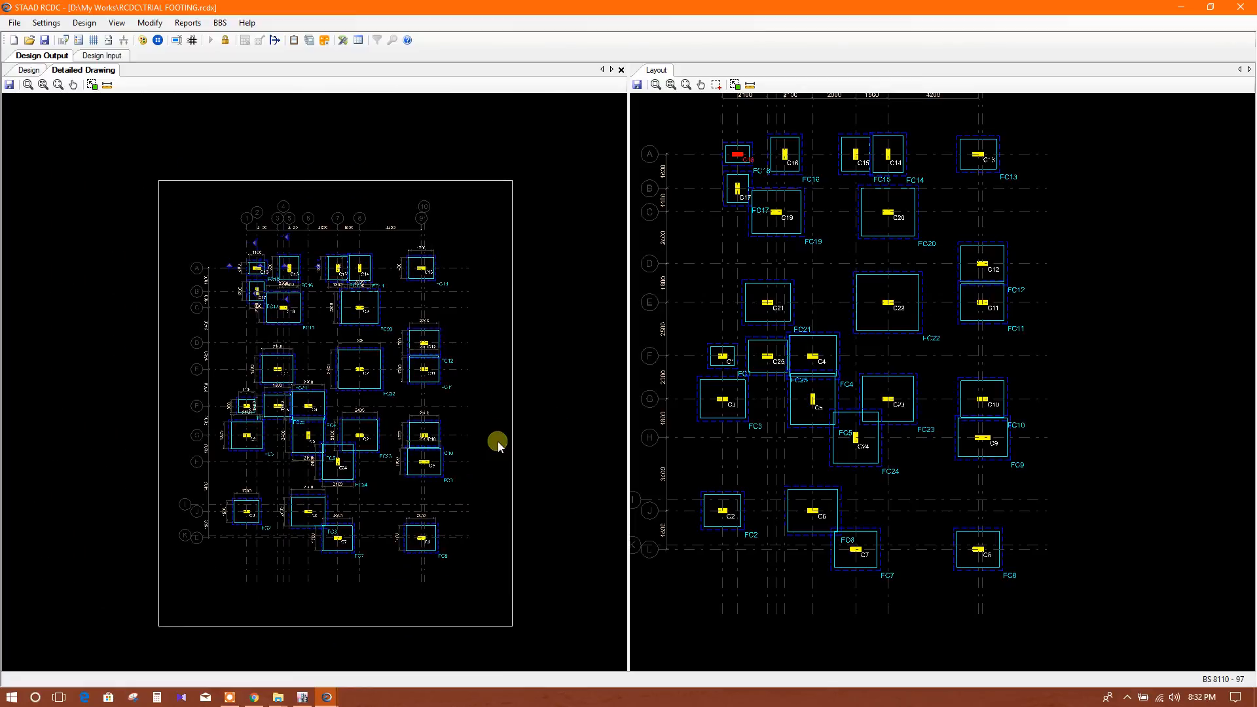
{"action": "mouse_move", "coordinate": [528, 355]}
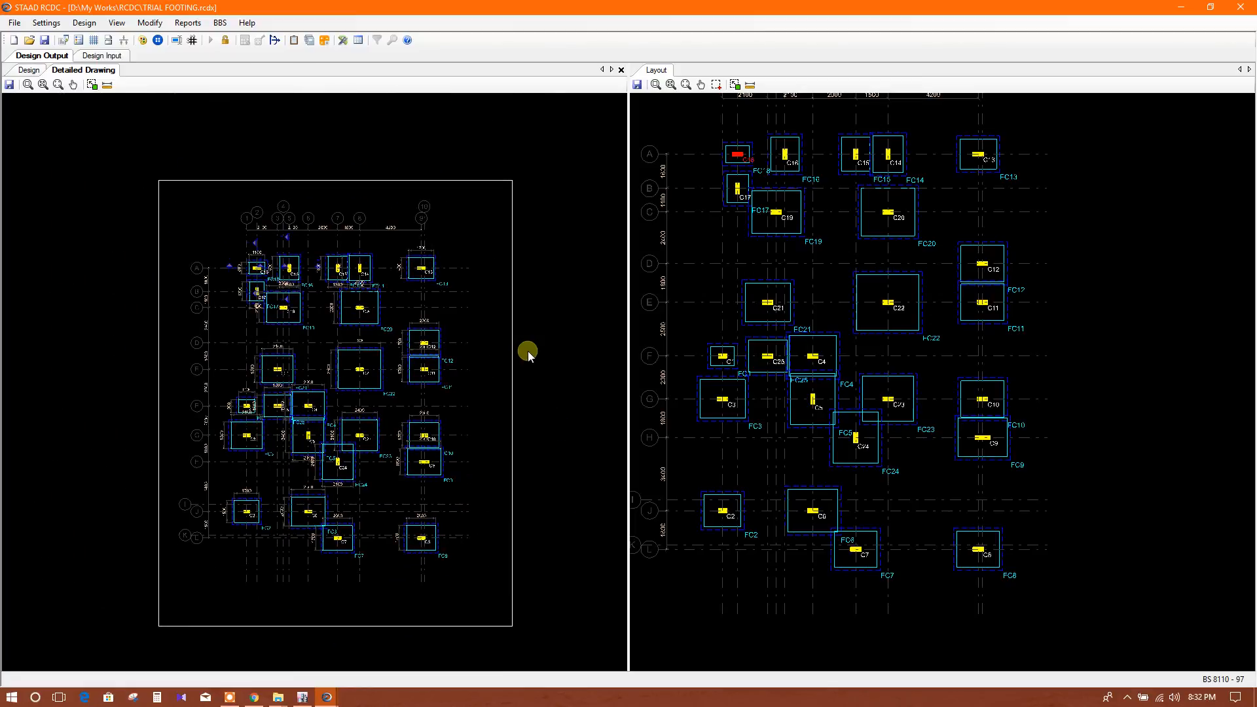